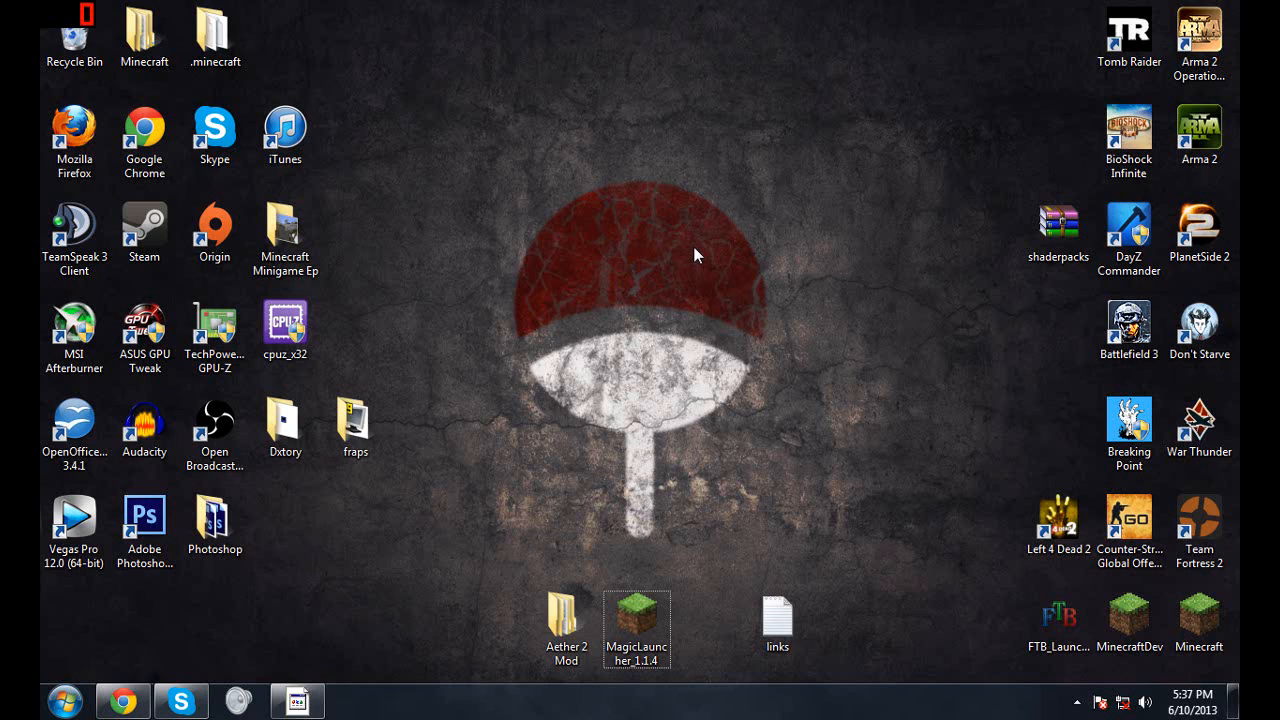
mouse_move(700, 298)
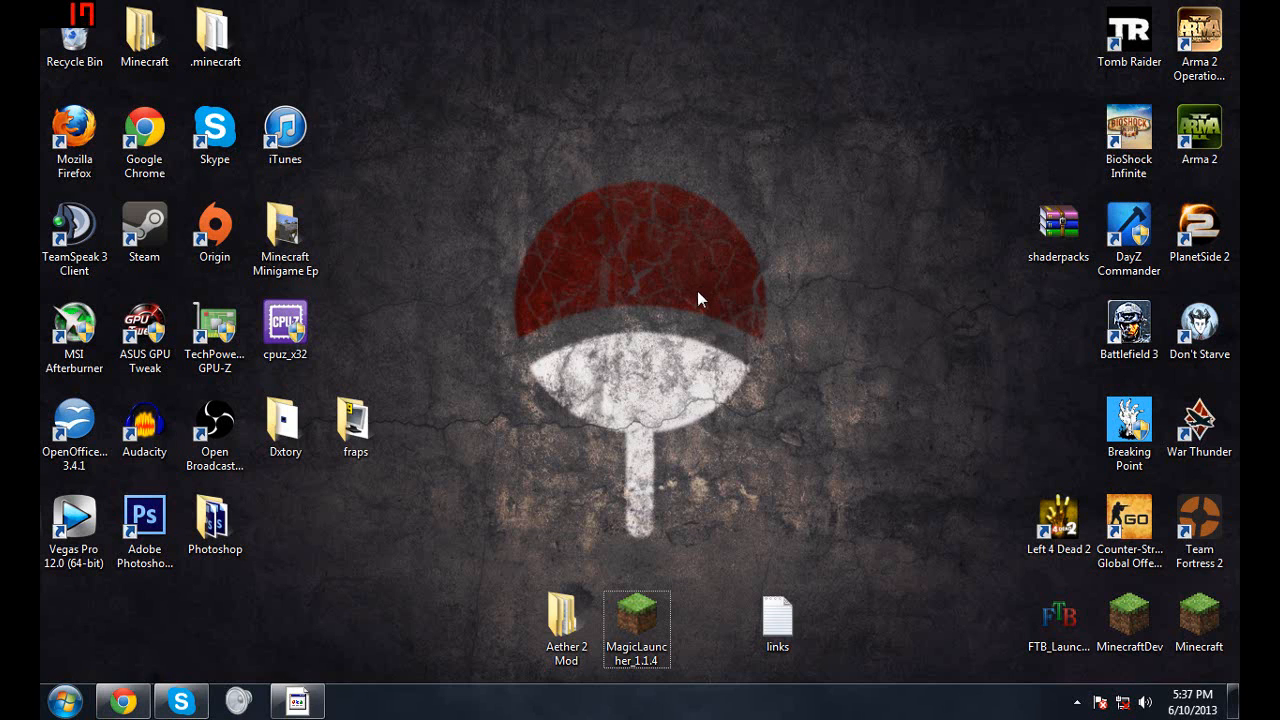
mouse_move(680, 332)
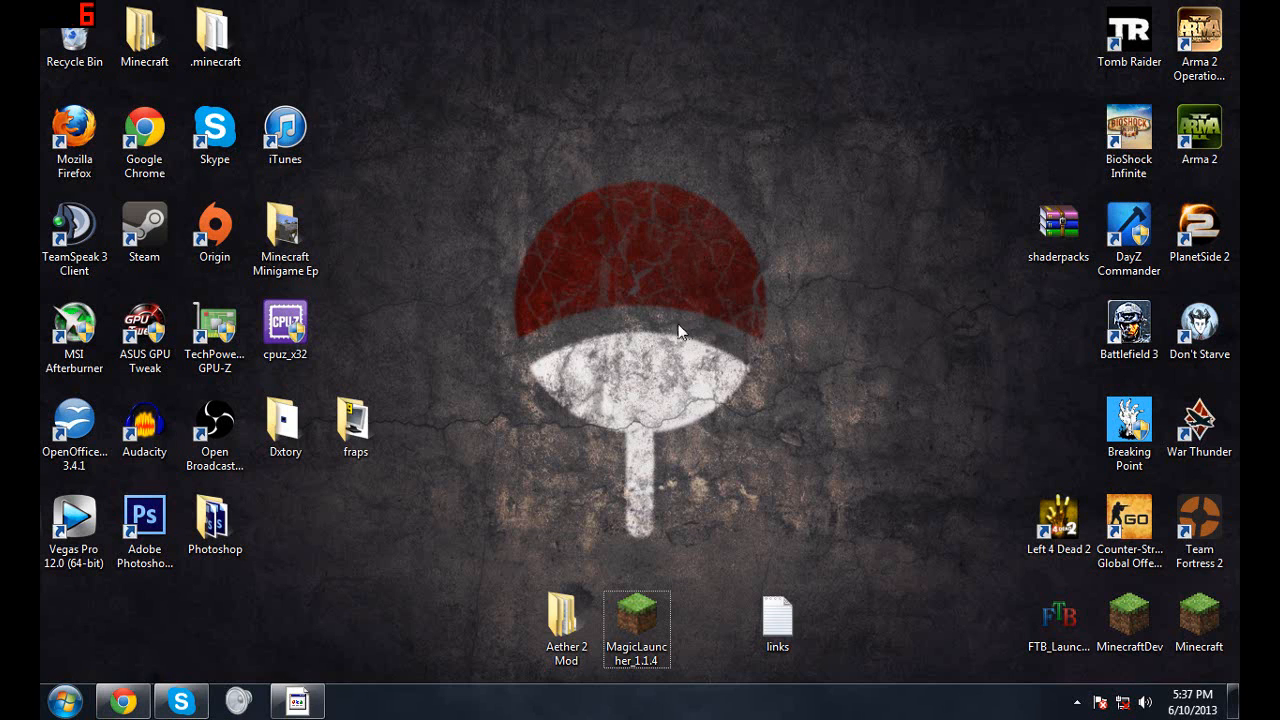
mouse_move(536, 207)
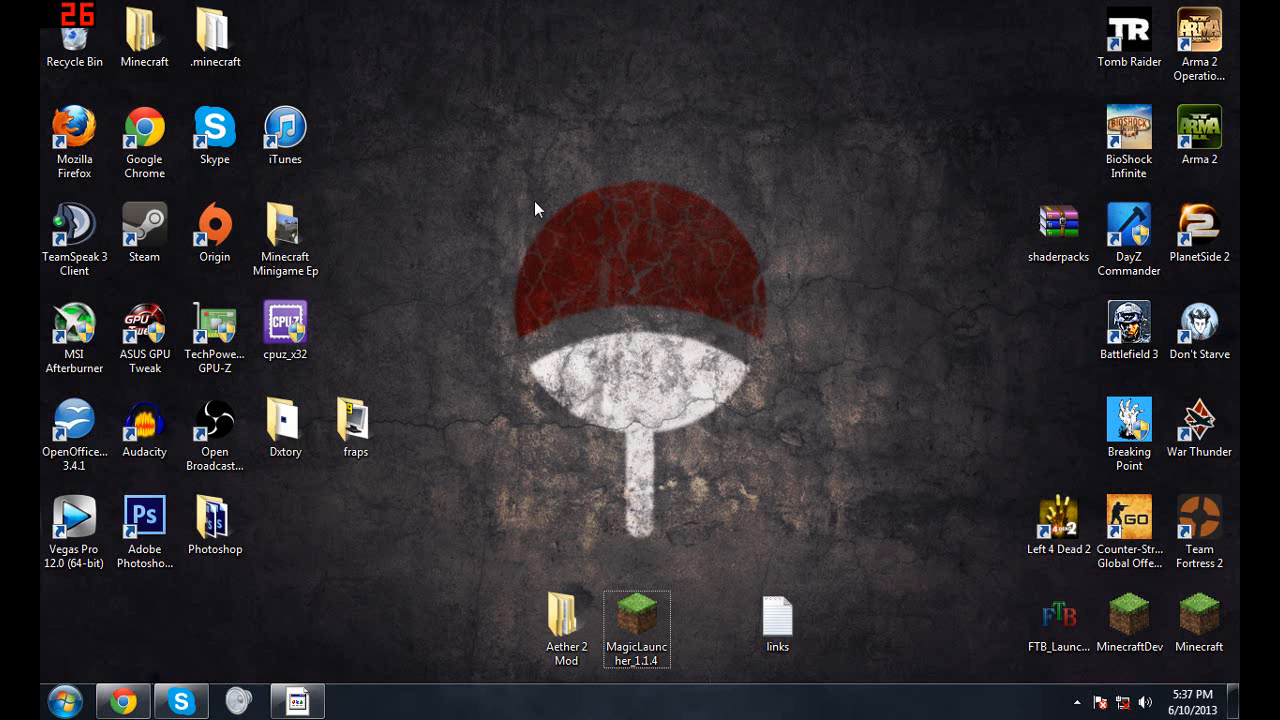
mouse_move(575, 182)
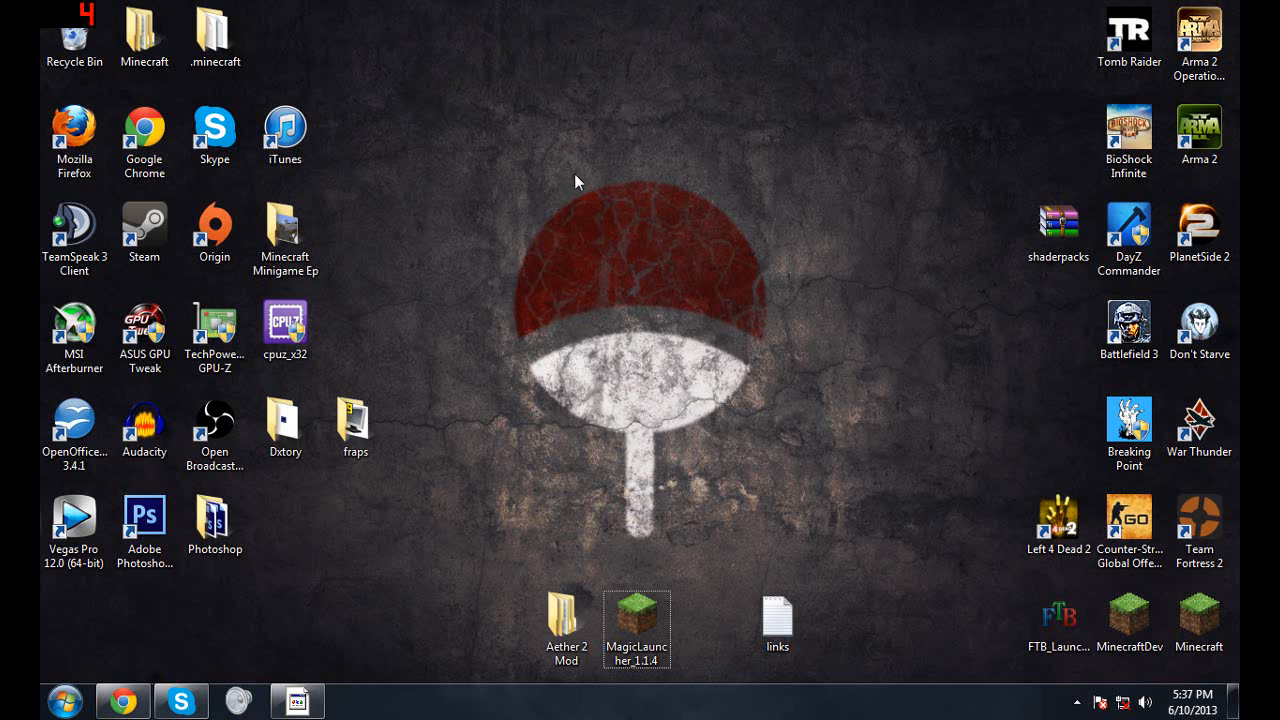
Select the .minecraft folder on the desktop and bring up Start menu search.
click(214, 37)
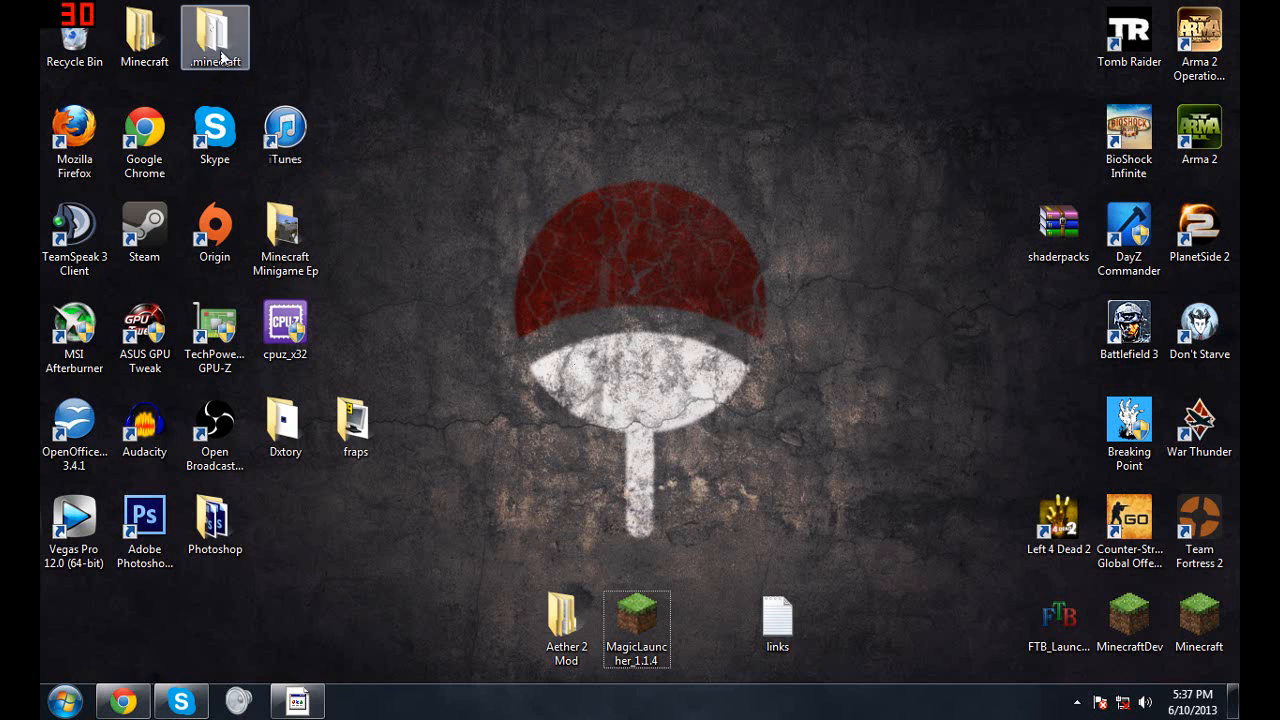
click(63, 700)
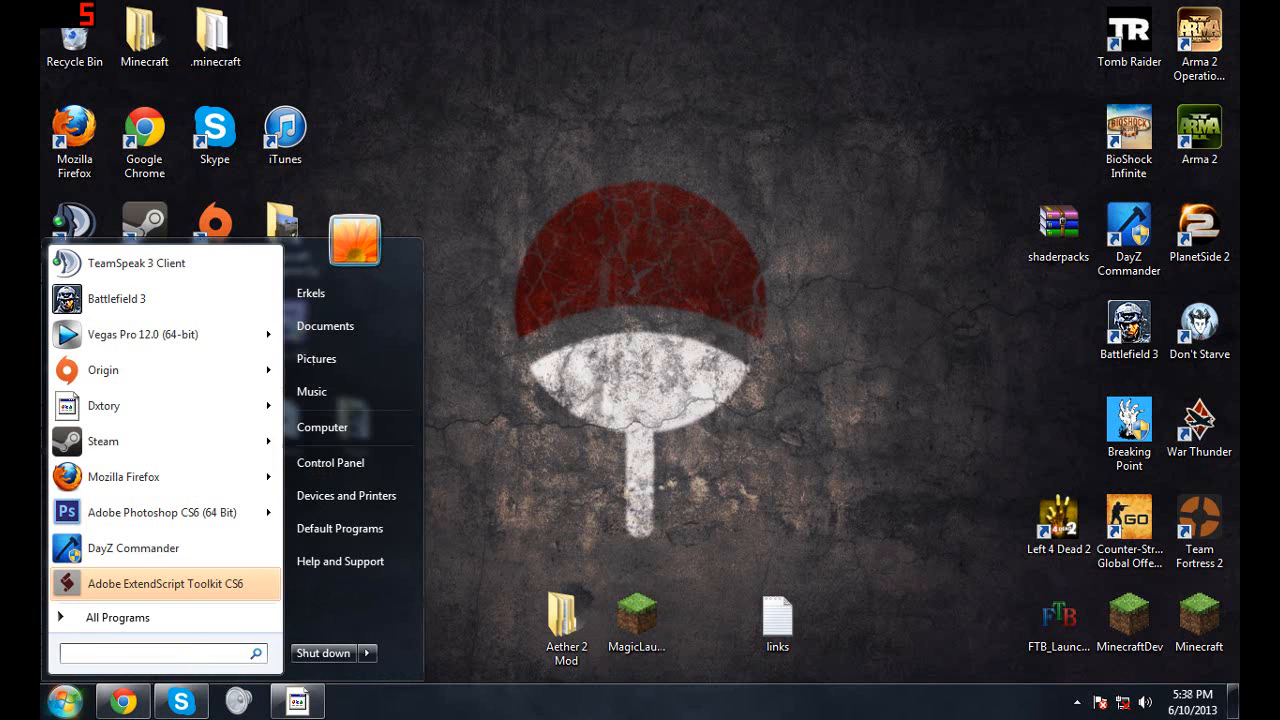
Paste the copied .minecraft into %appdata% Roaming, merging it with the existing folder.
text(%a)
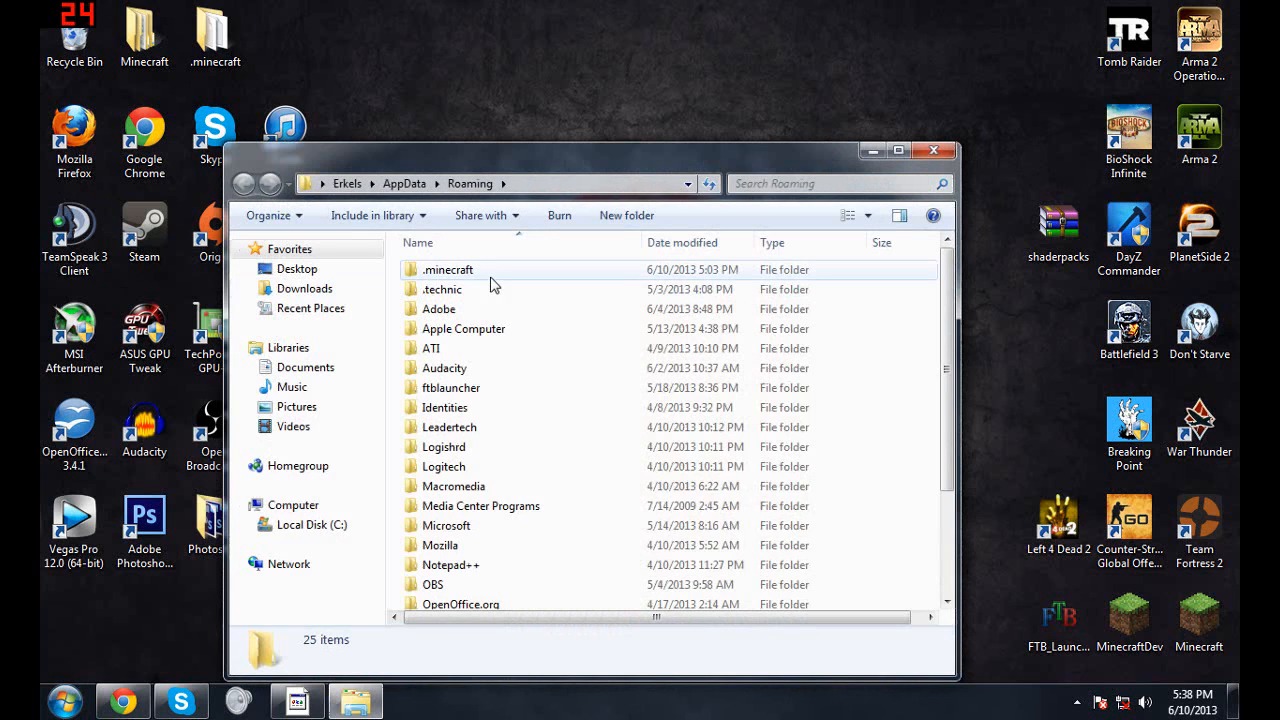
right_click(447, 269)
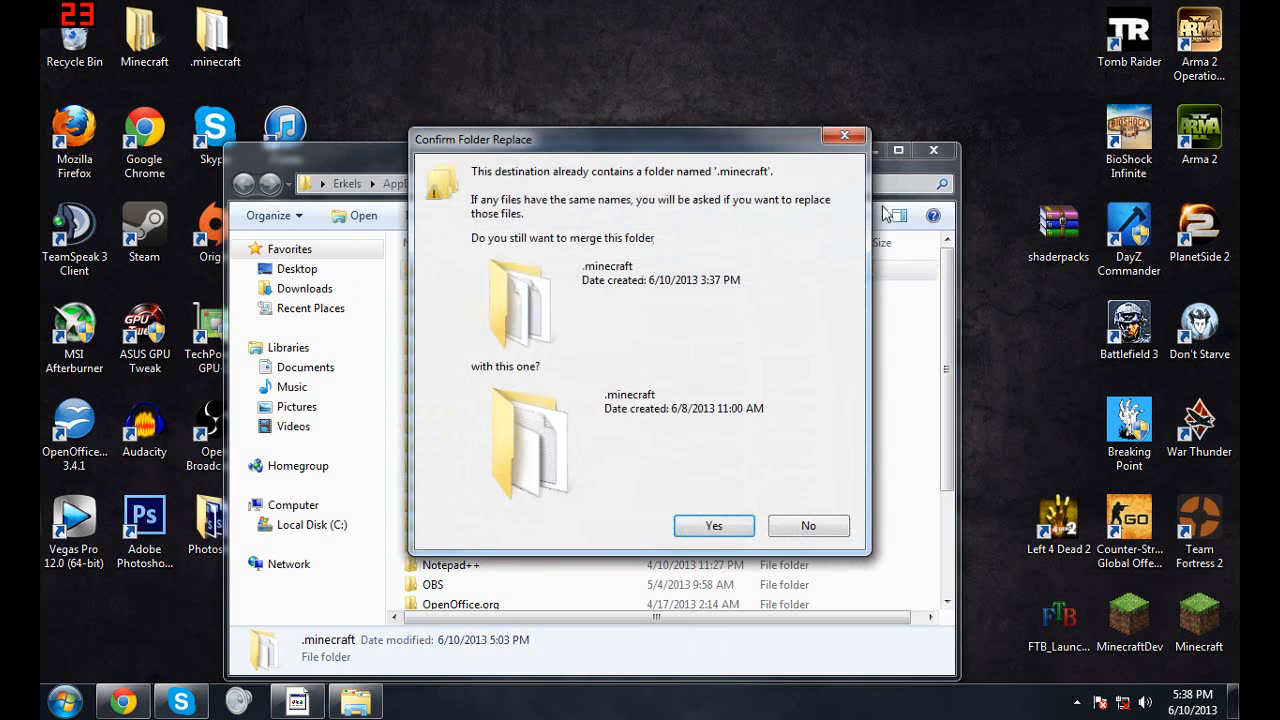
click(713, 525)
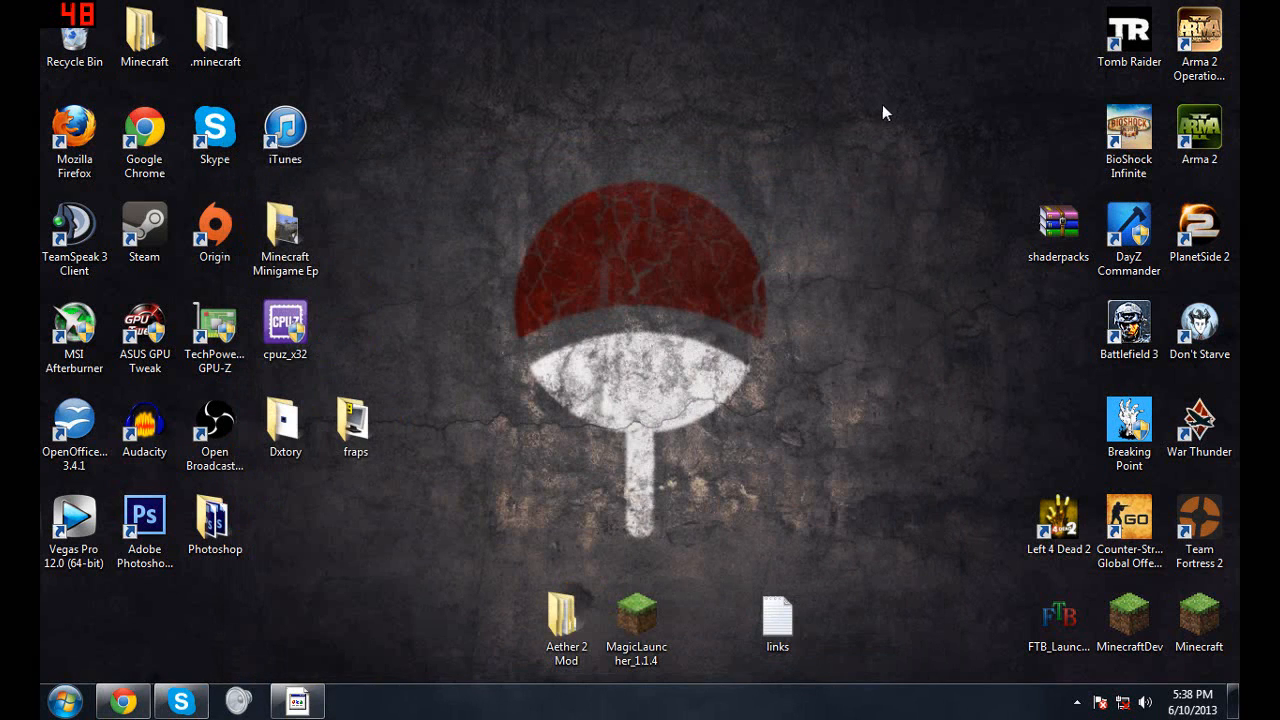
mouse_move(668, 399)
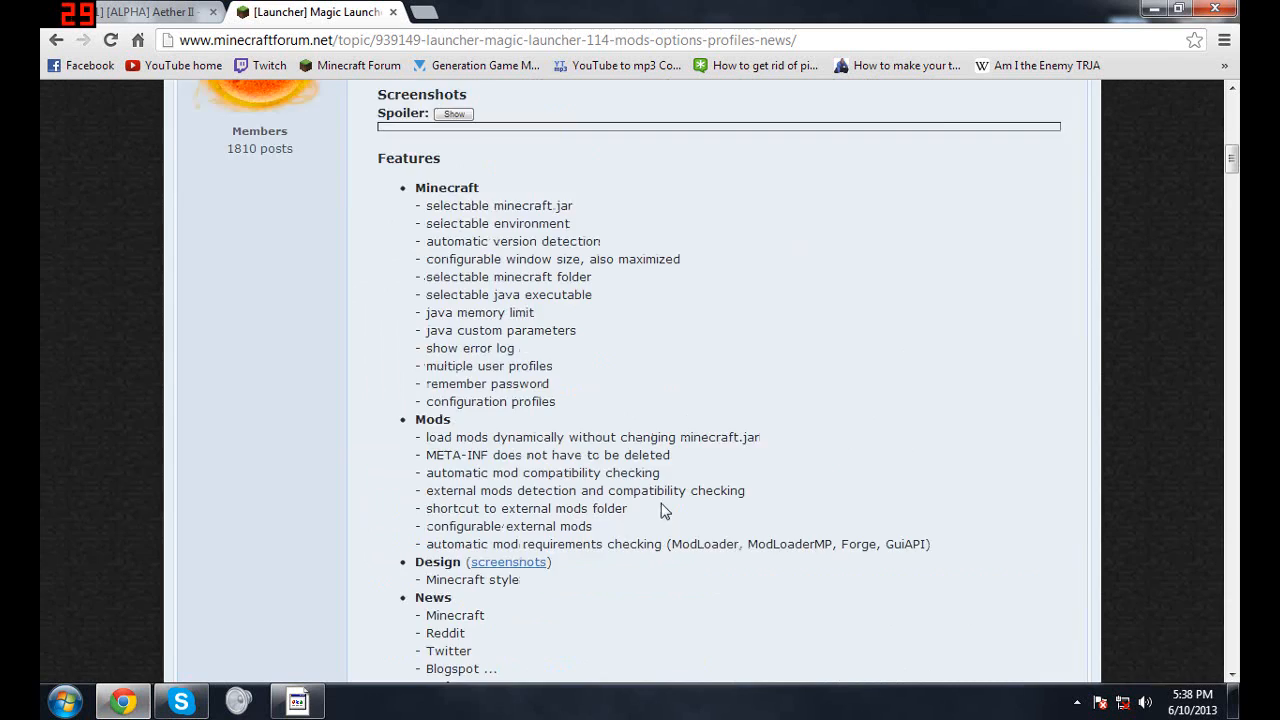
Scroll the Magic Launcher thread to its download links, then switch to the Aether II topic.
scroll(down, 3)
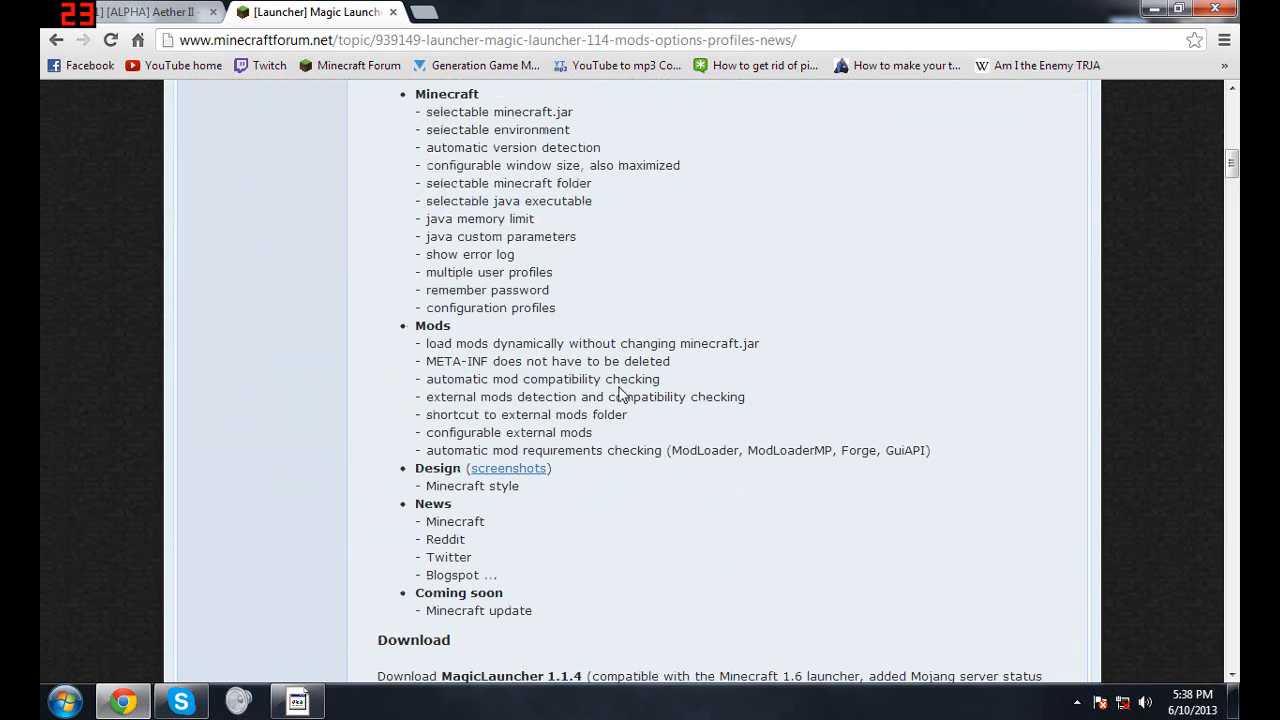
scroll(down, 3)
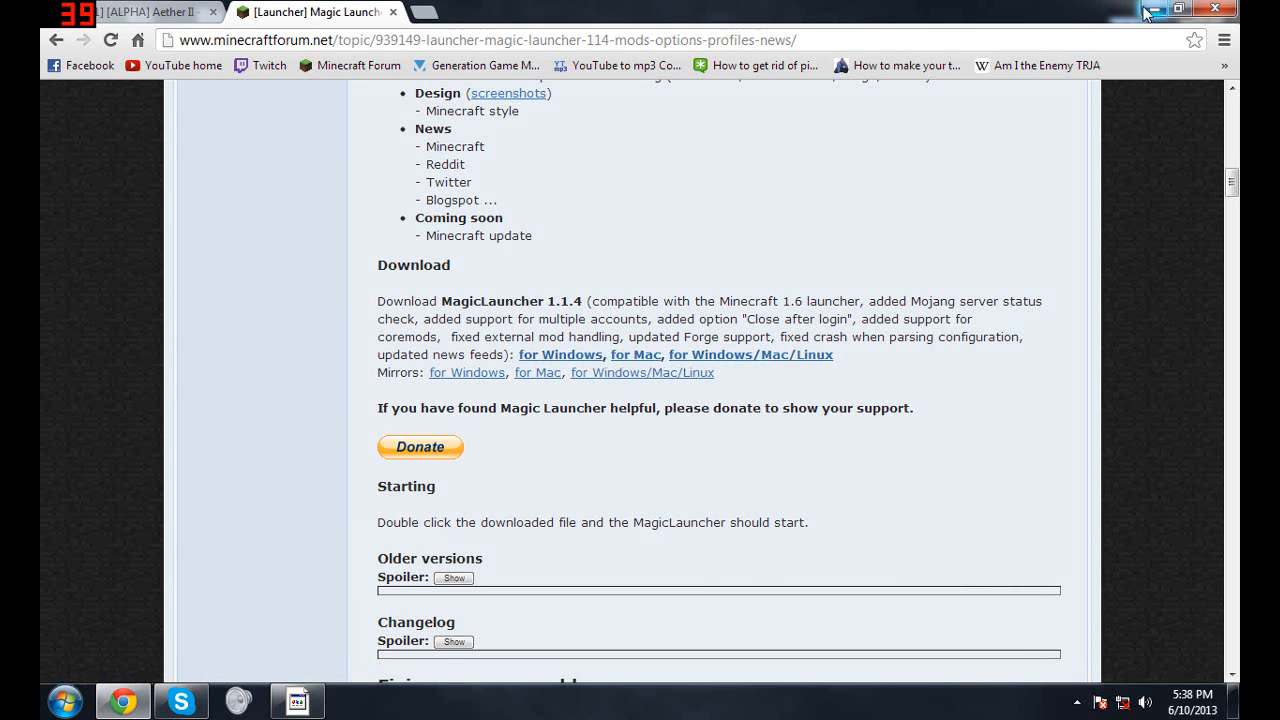
click(130, 11)
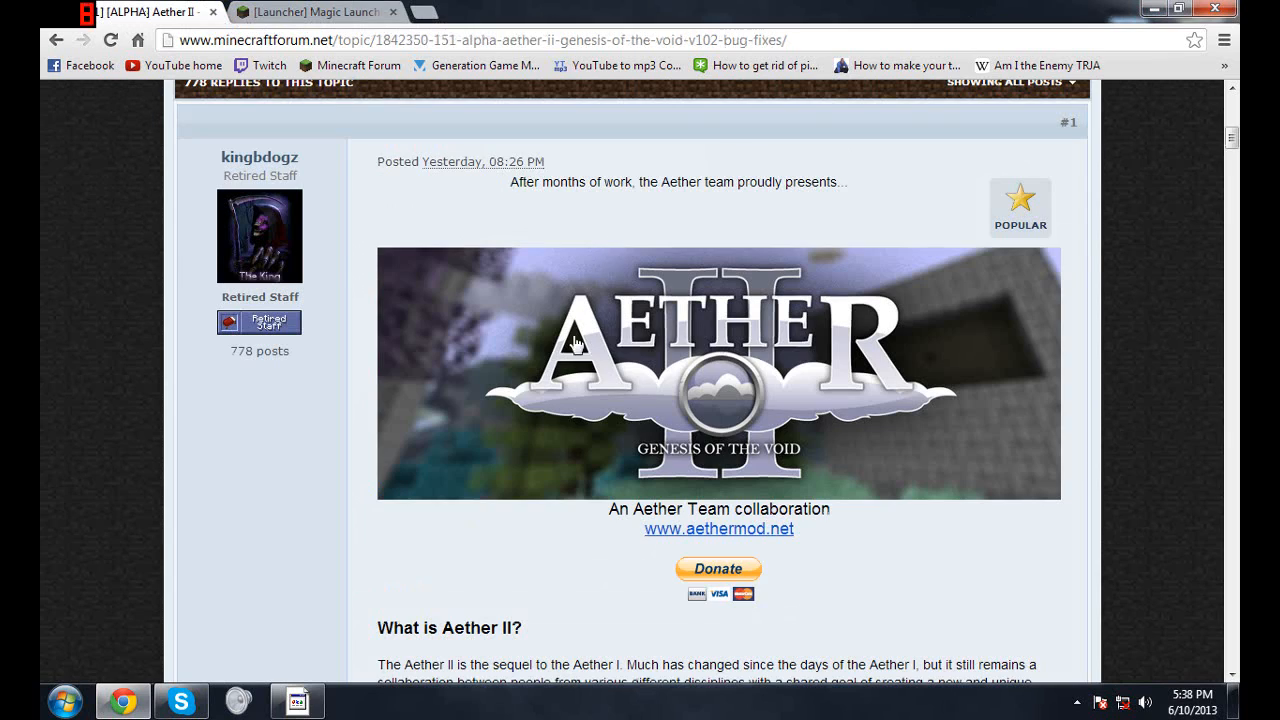
Scroll the Aether II post down to its Installation Instructions and required mods.
scroll(down, 3)
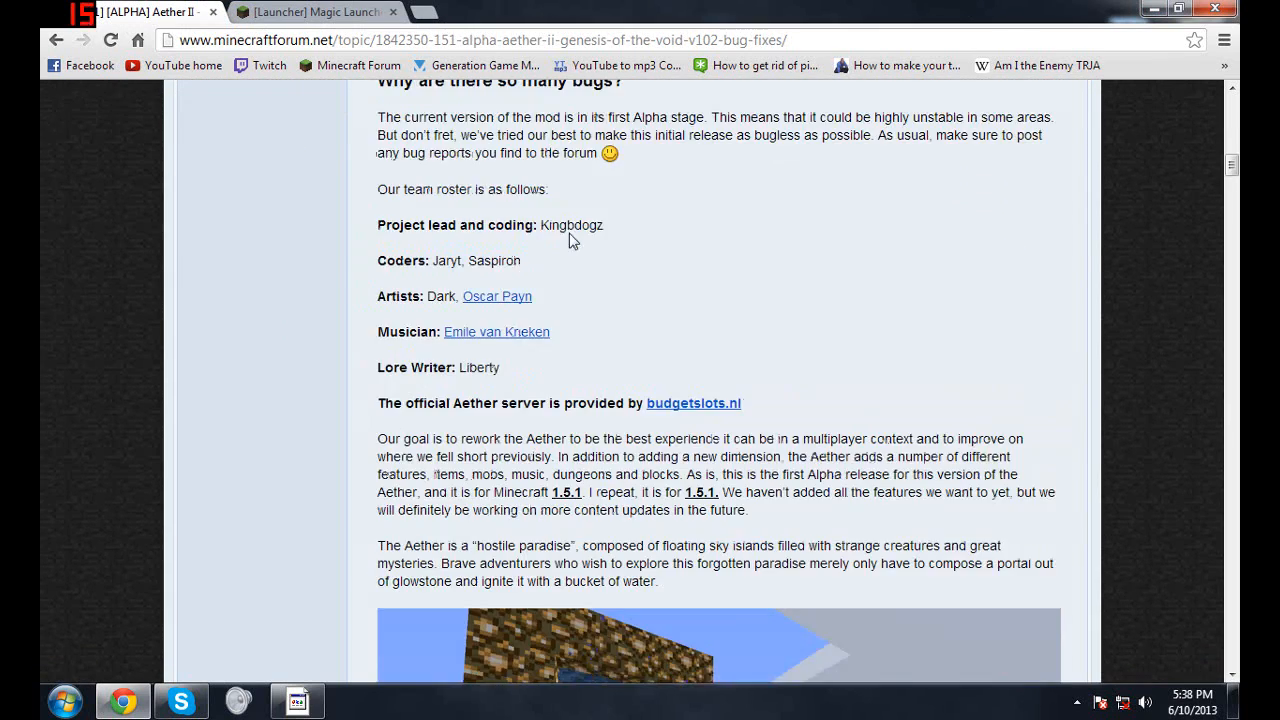
scroll(down, 3)
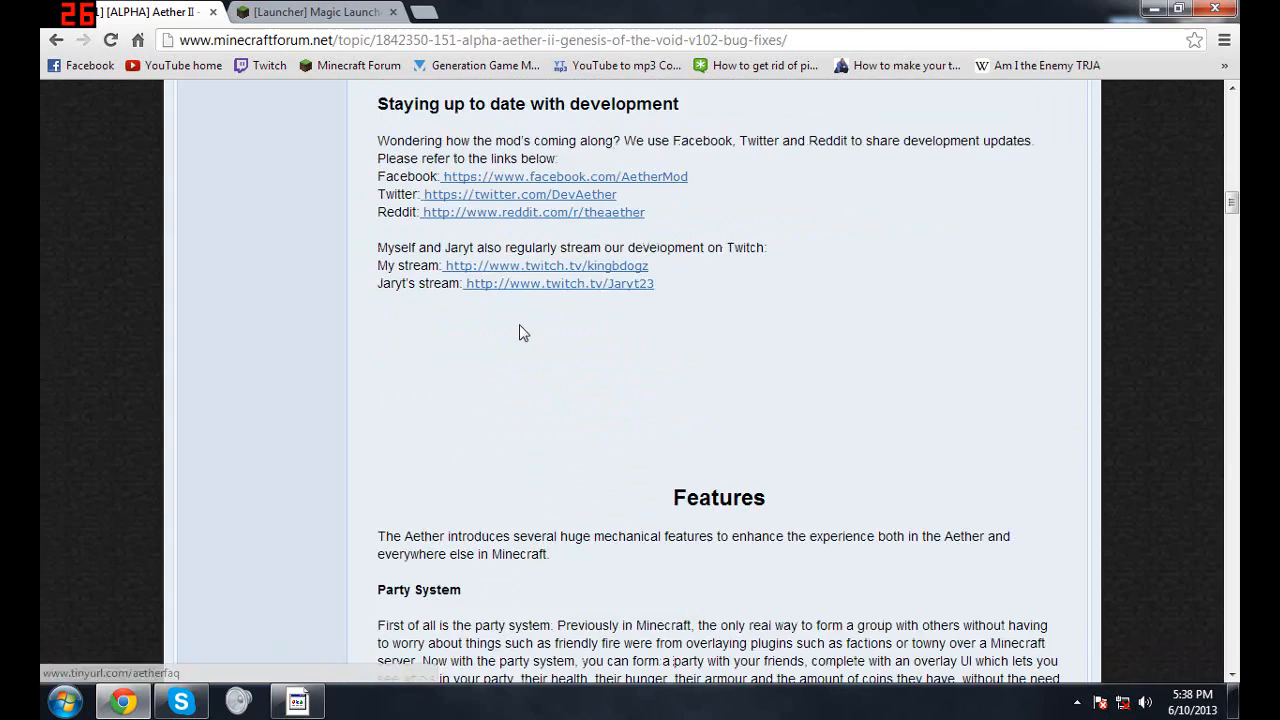
scroll(down, 3)
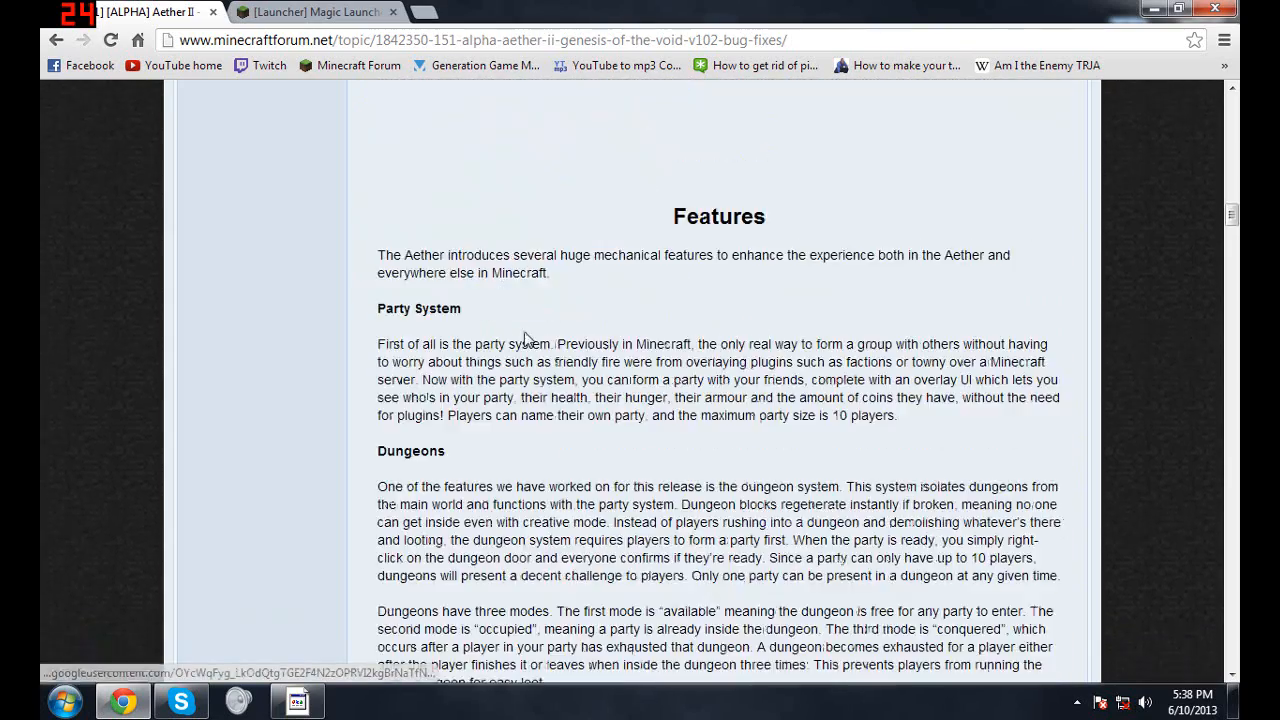
scroll(down, 3)
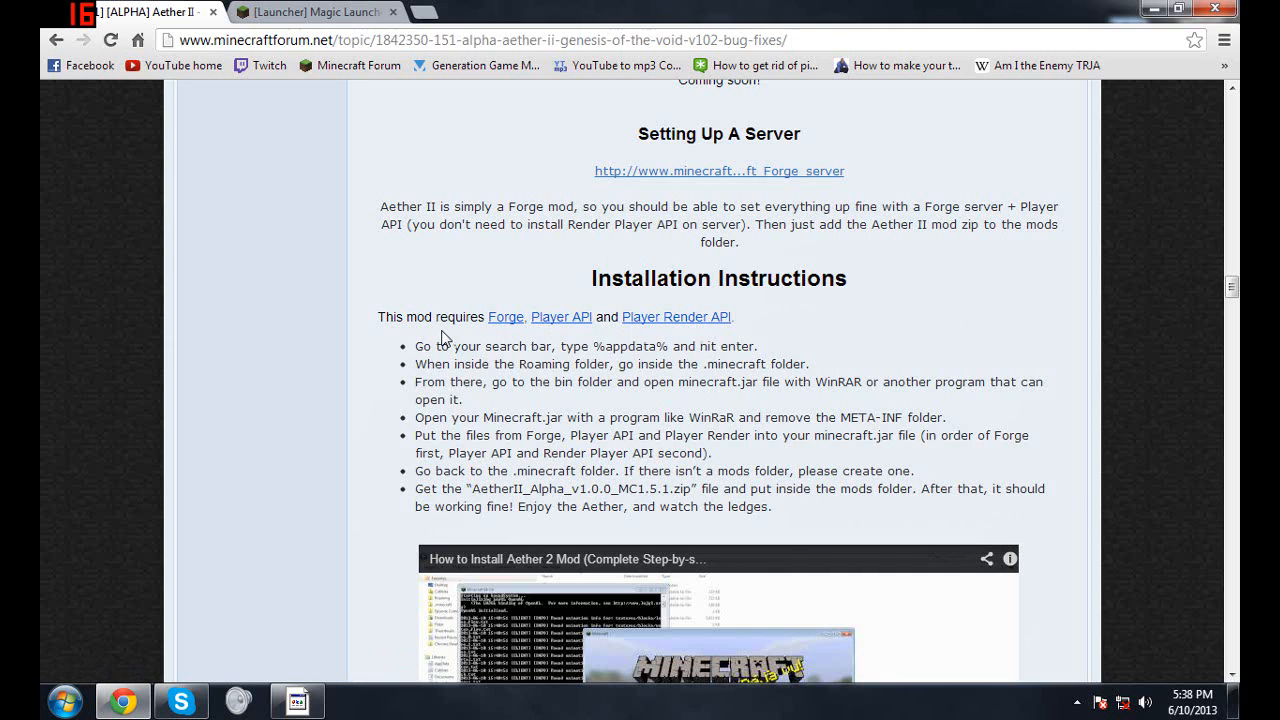
mouse_move(480, 335)
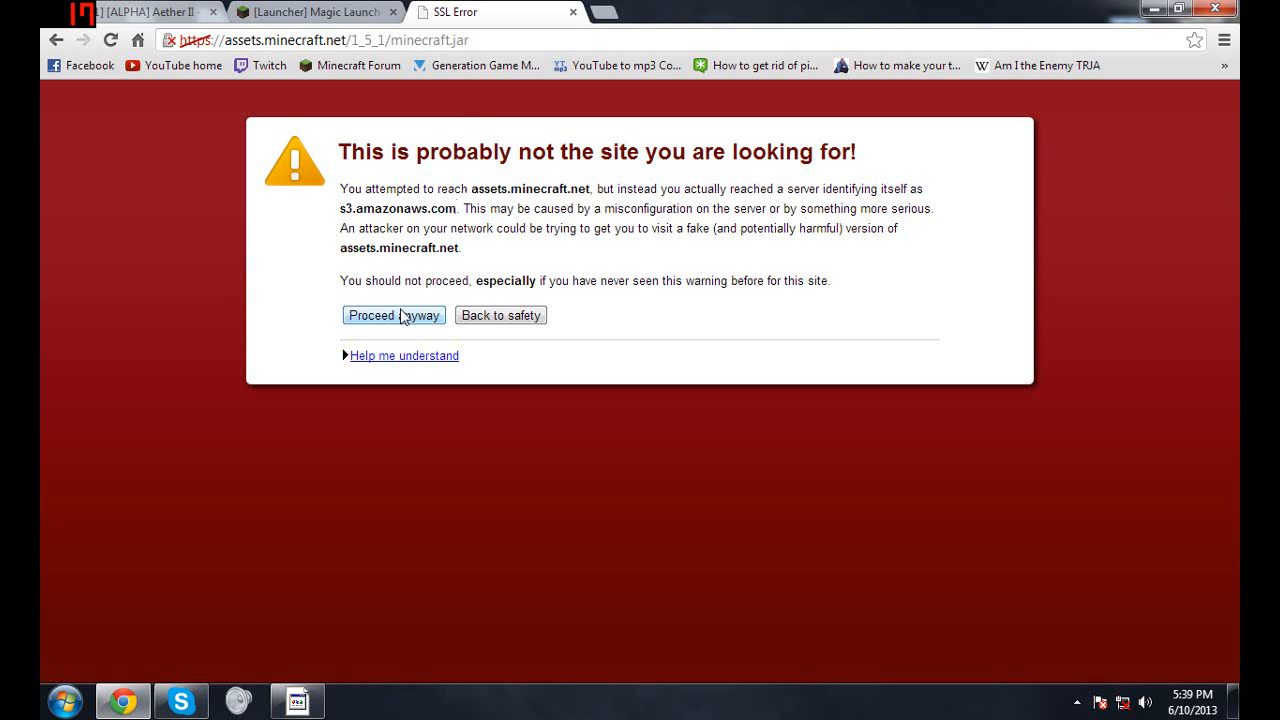
Proceed past the SSL warning to download the Minecraft 1.5.1 jar.
click(393, 315)
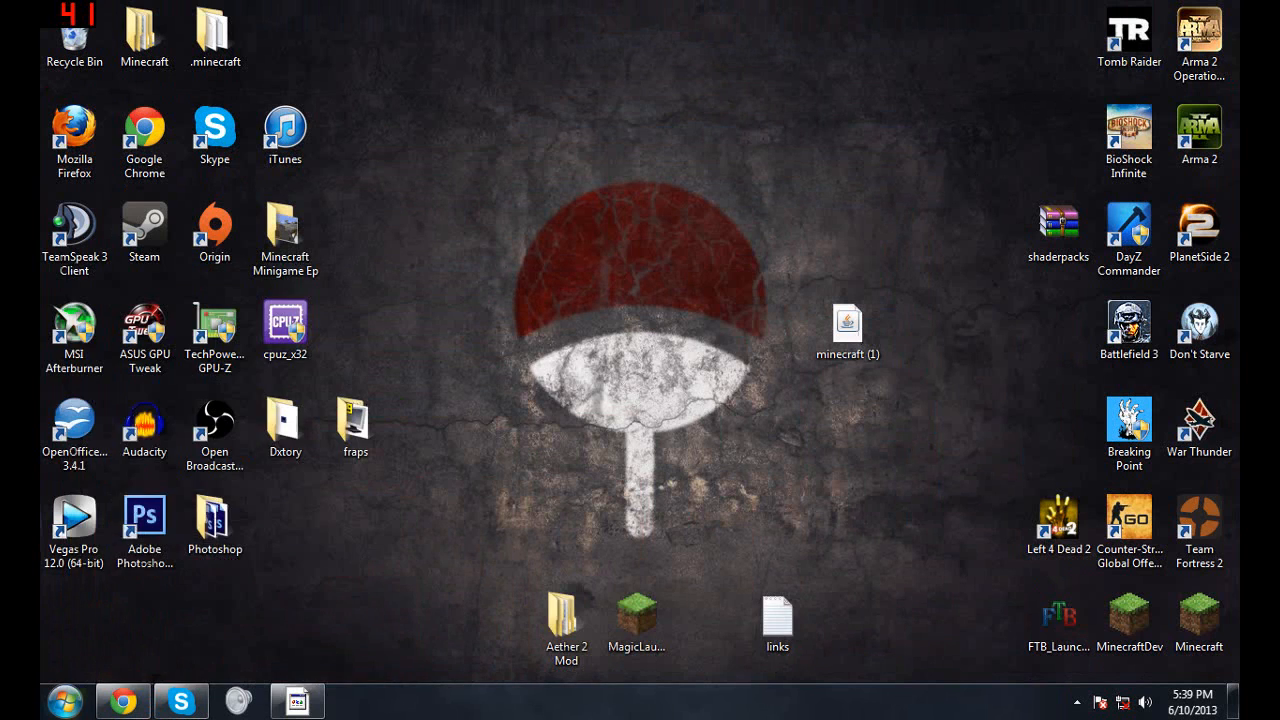
Rename the downloaded jar to minecraft 1.5.1 and move it into %appdata% .minecraft bin.
right_click(847, 330)
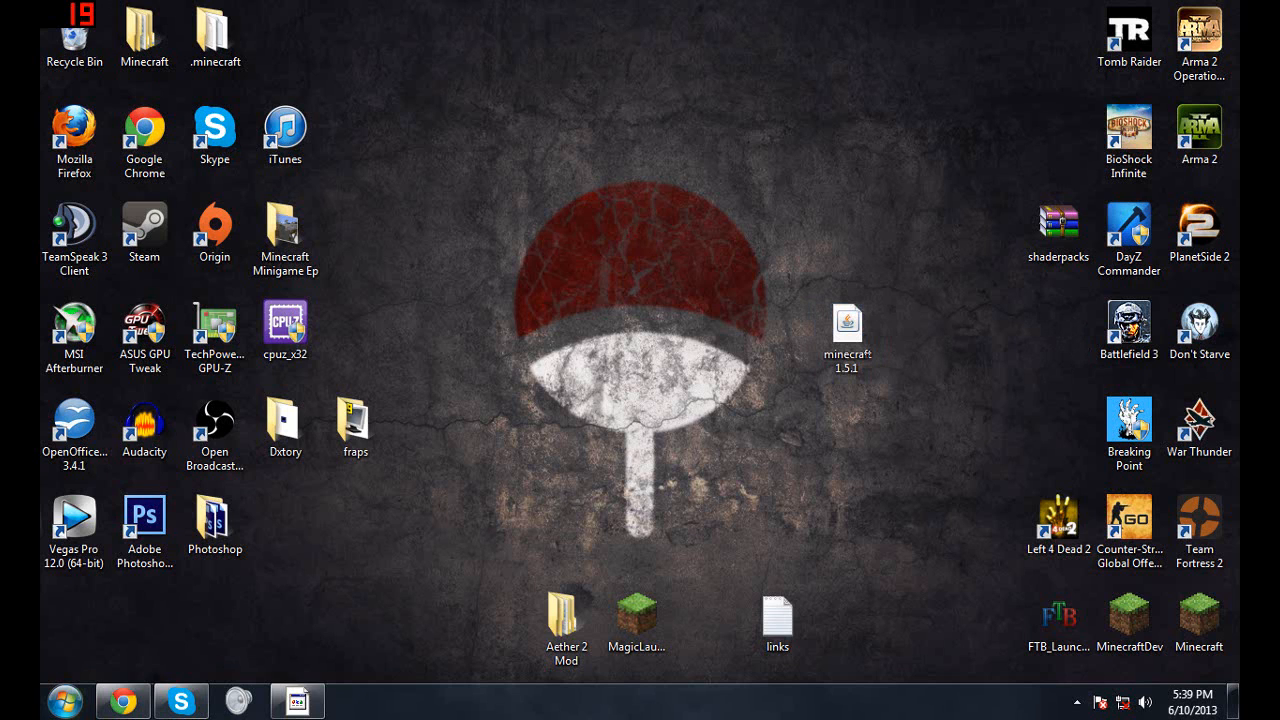
click(62, 700)
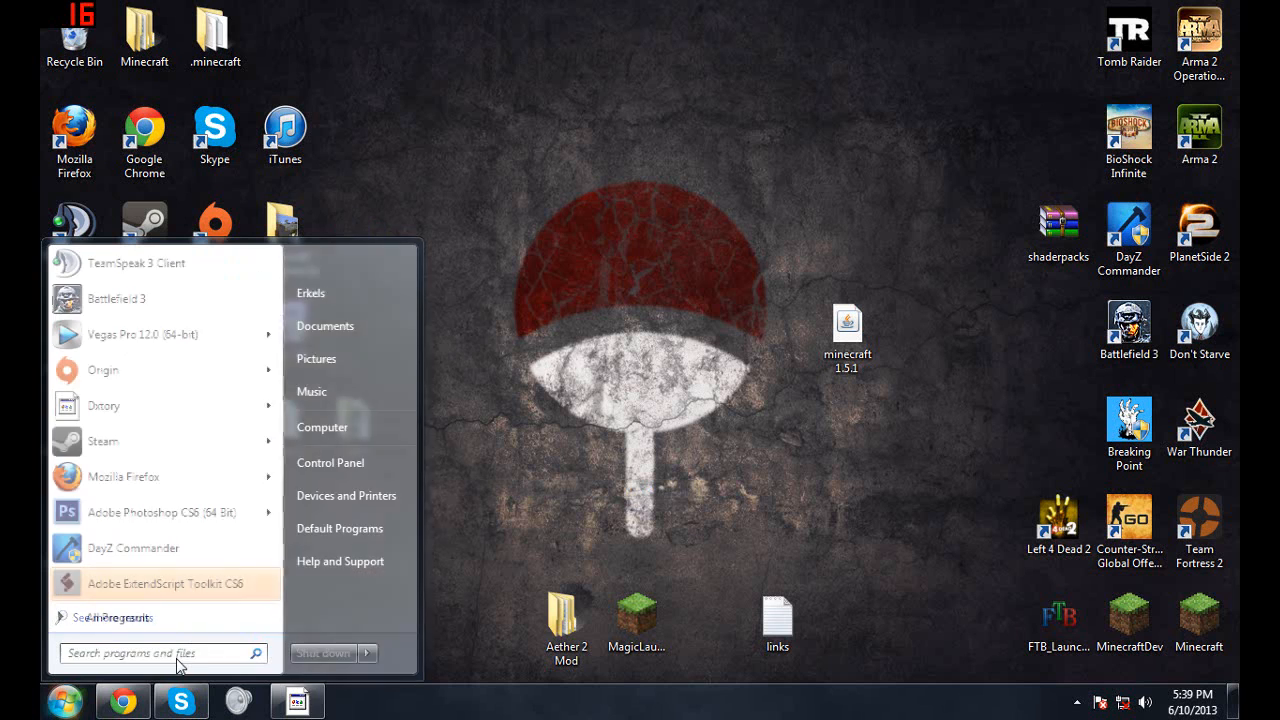
text(%appdata)
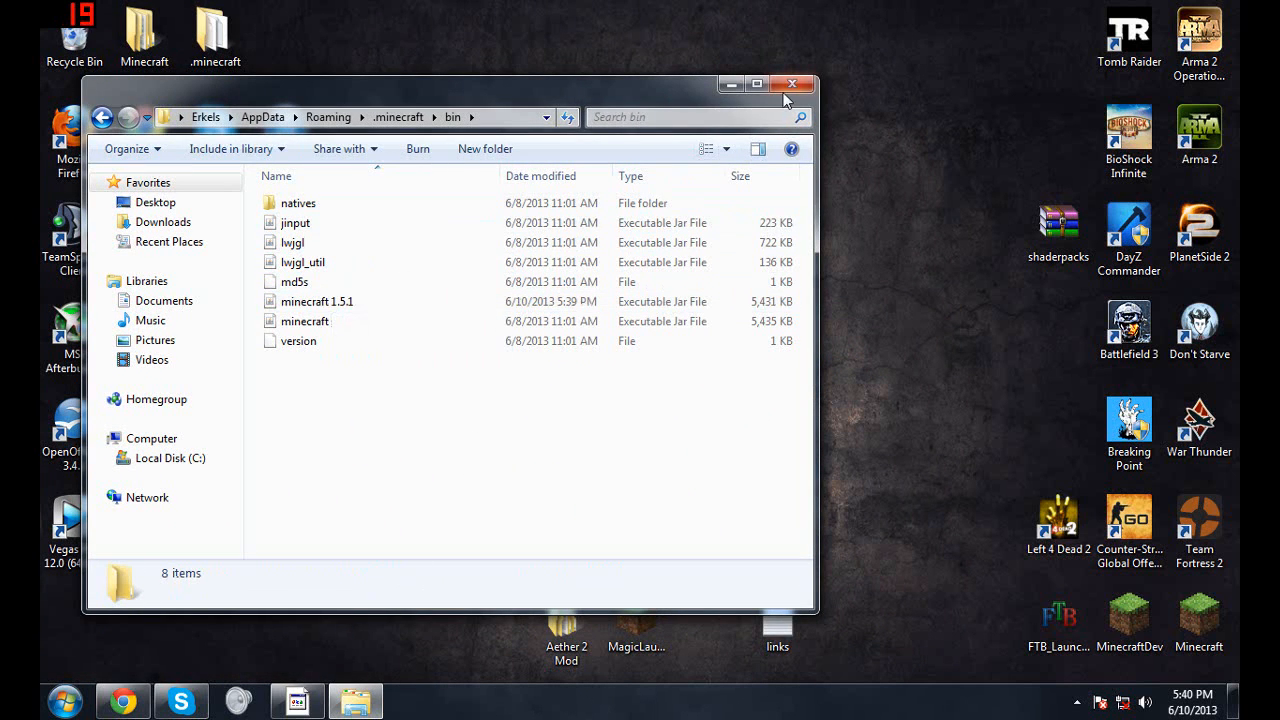
Close the bin folder and run MagicLauncher_1.1.4 past the unverified publisher warning.
click(792, 84)
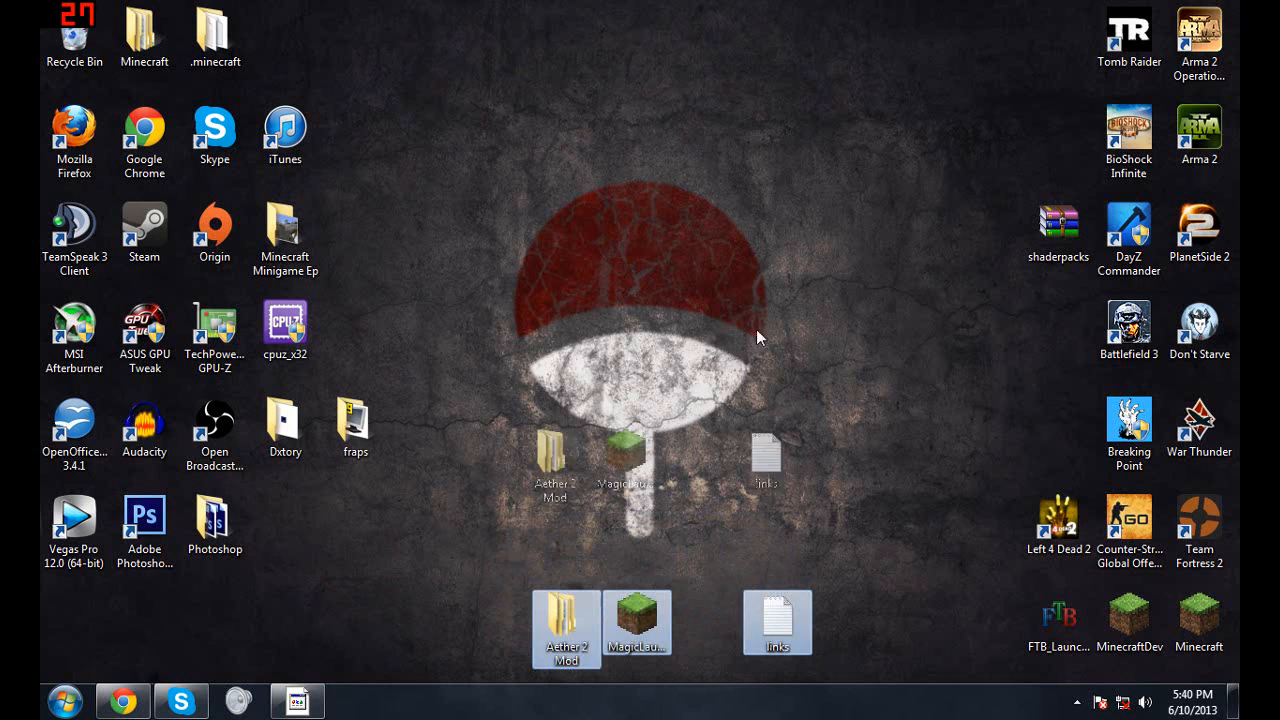
double_click(638, 622)
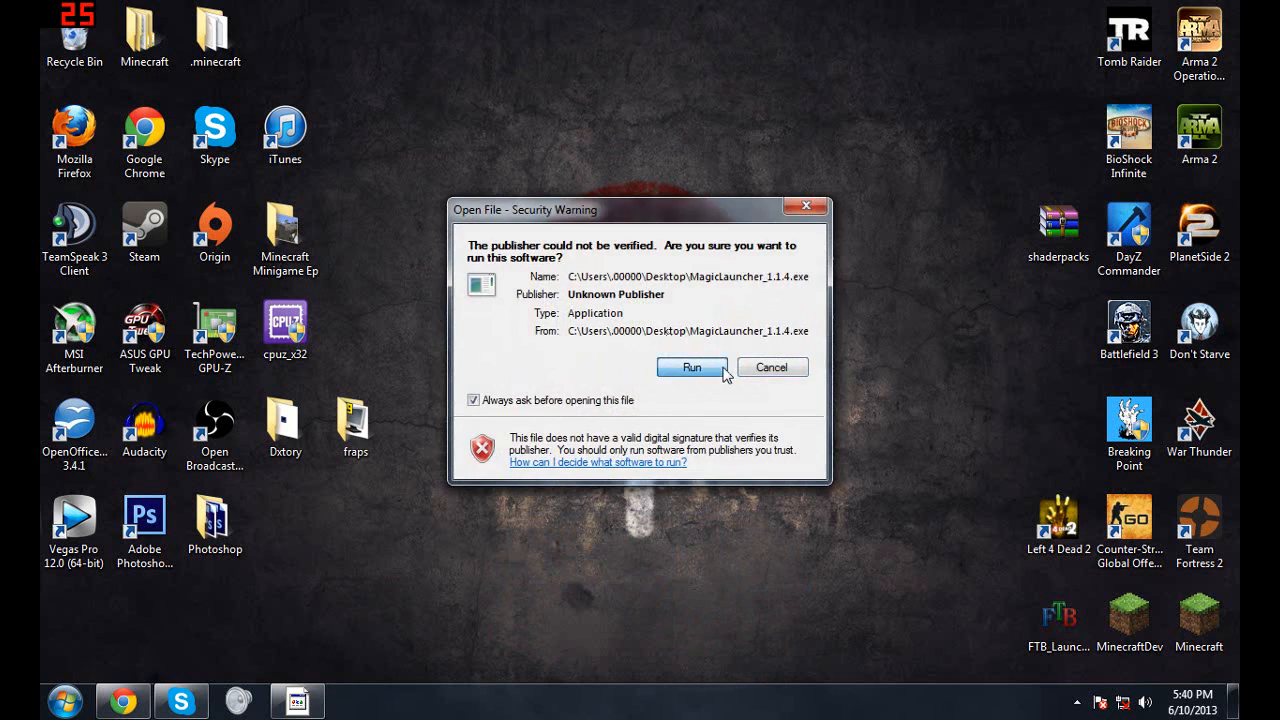
click(692, 367)
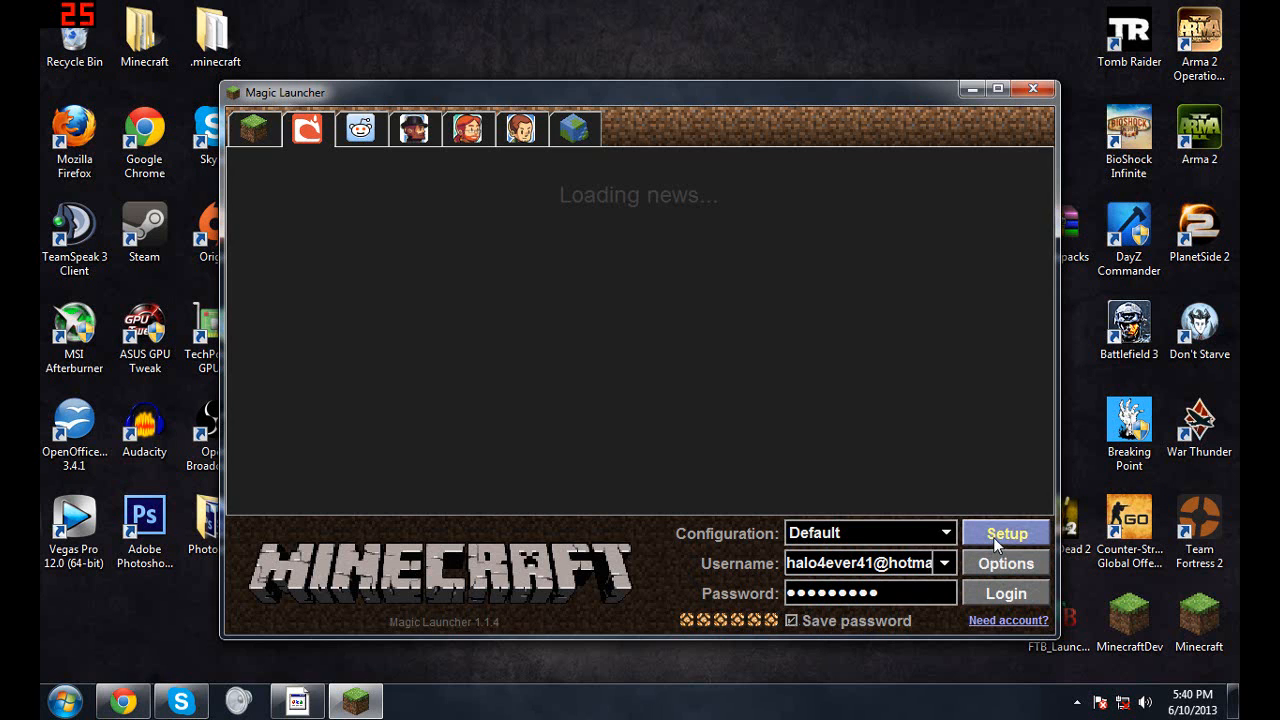
In Setup, create a new empty configuration named Aether Mod-2 copied from '-'.
click(1006, 532)
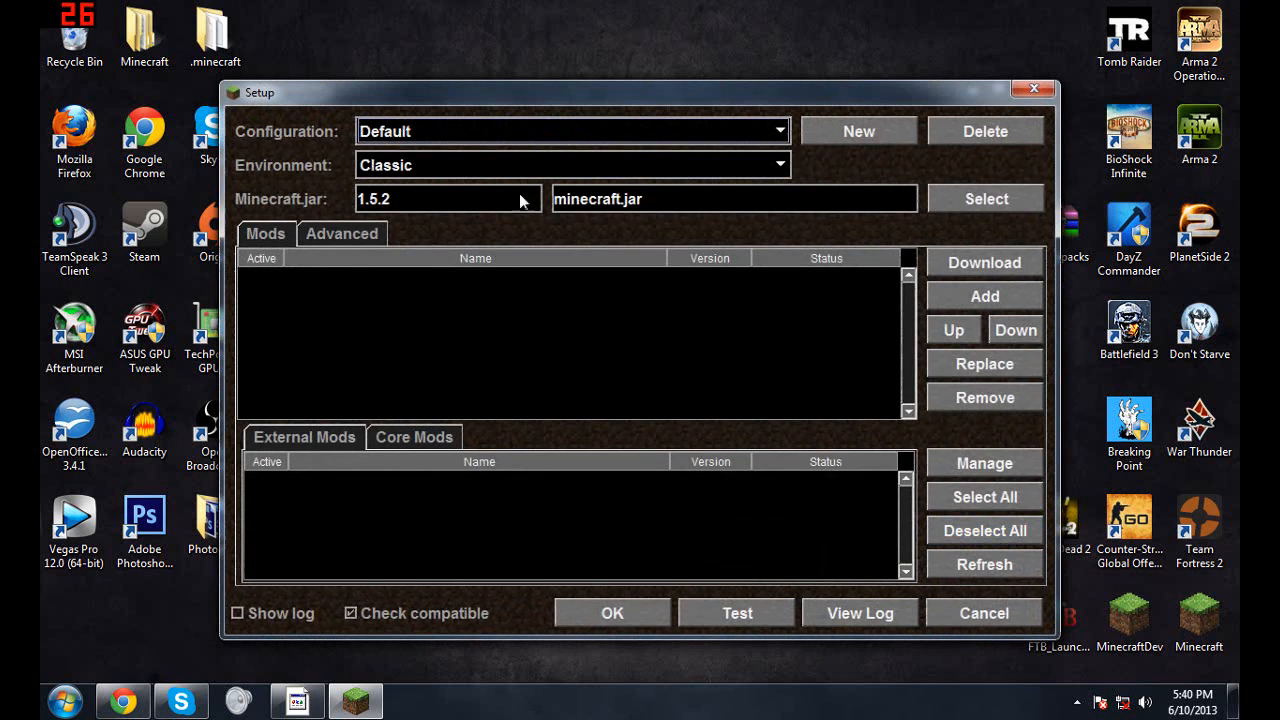
click(780, 131)
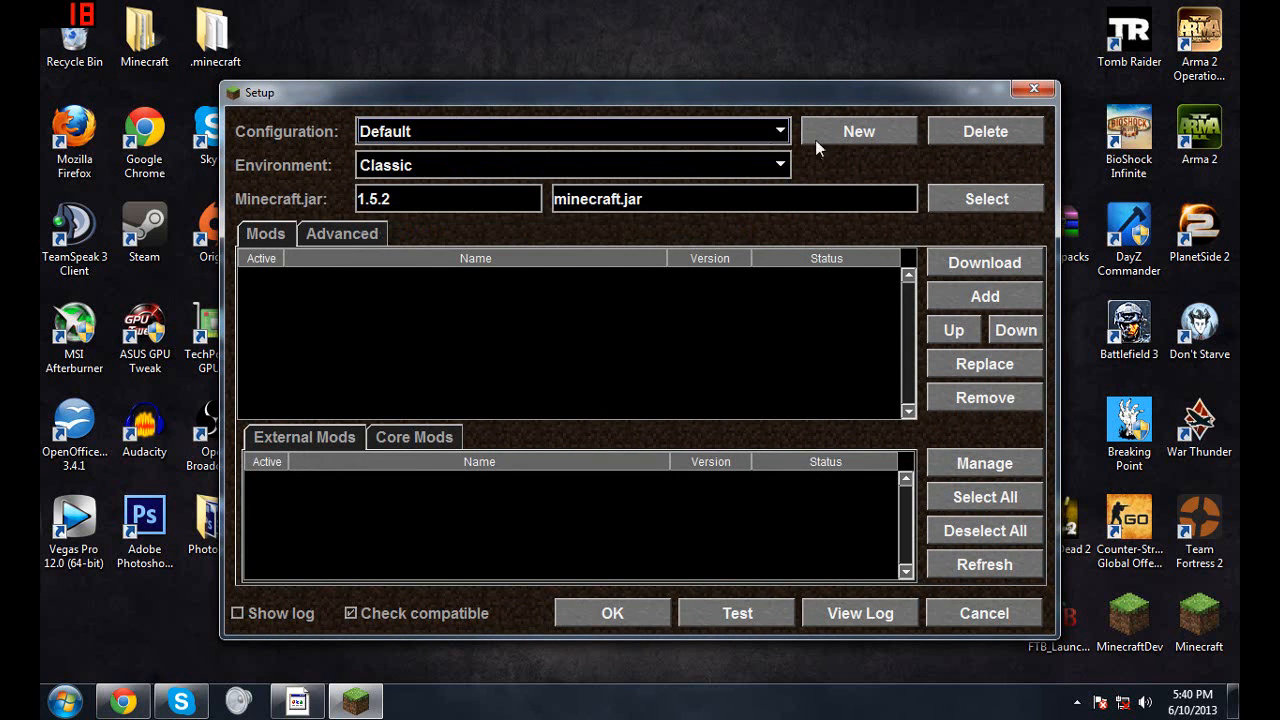
click(858, 131)
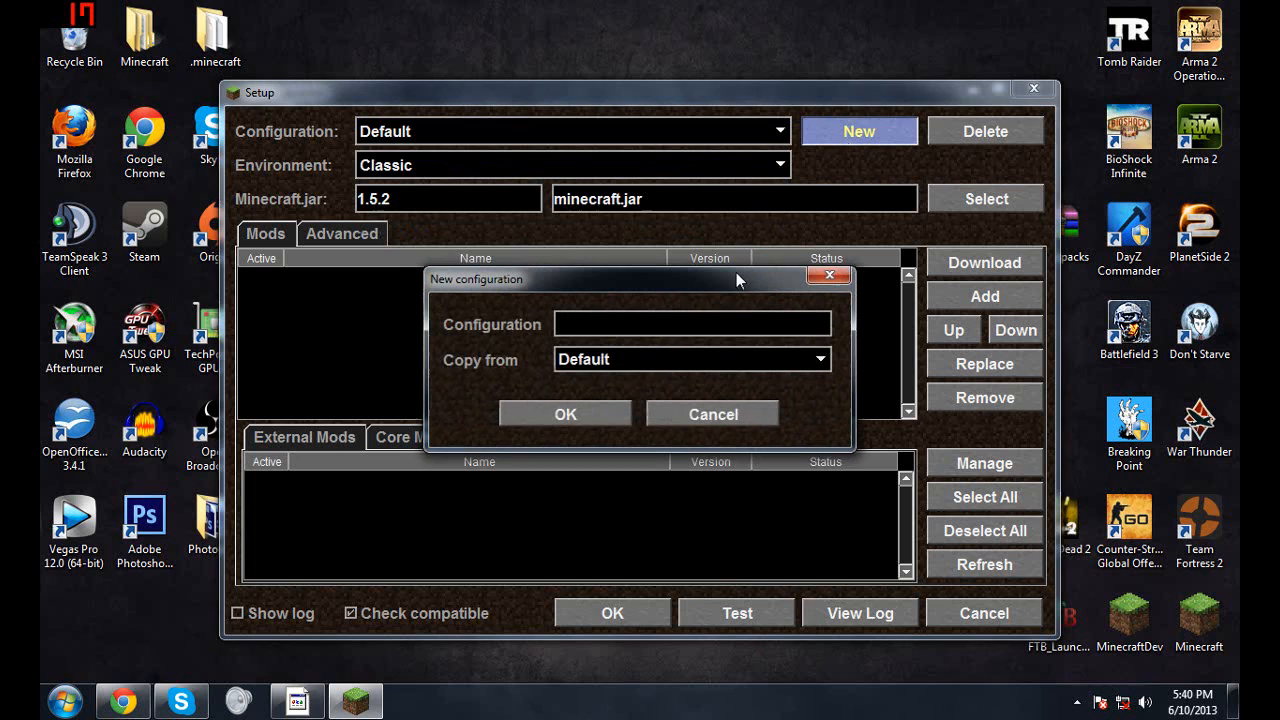
text(Aether Mod)
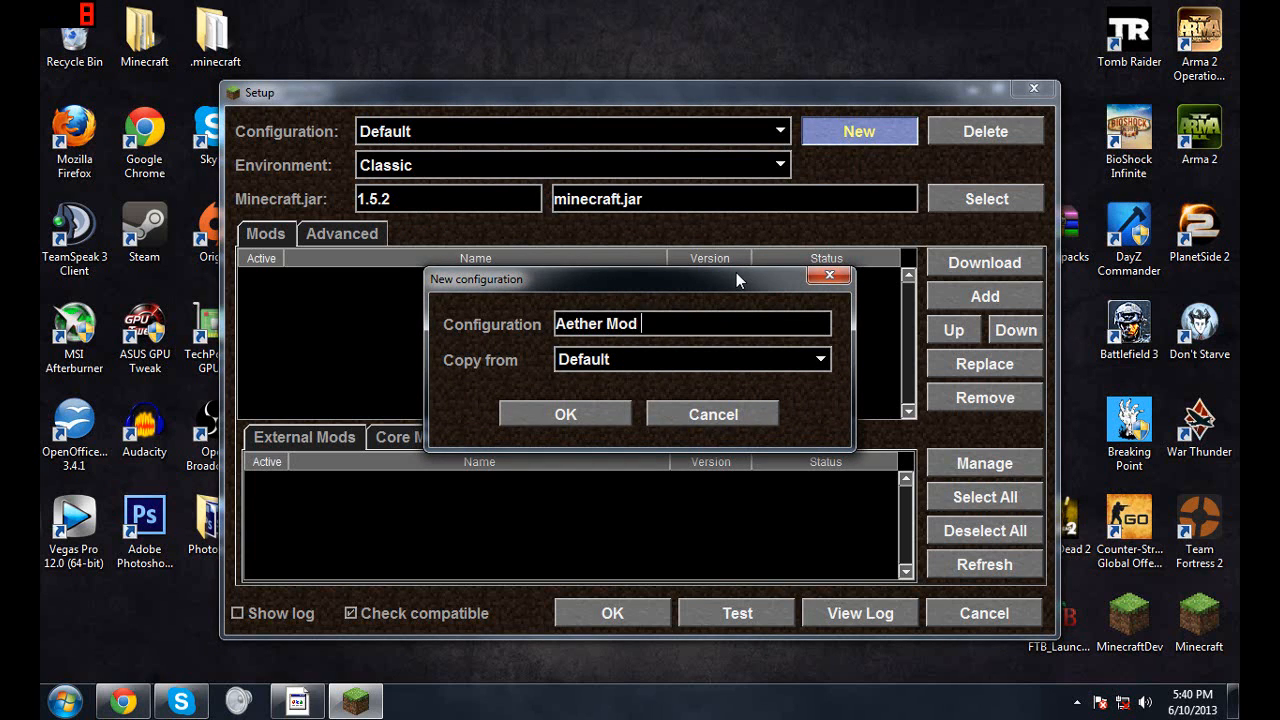
text(2)
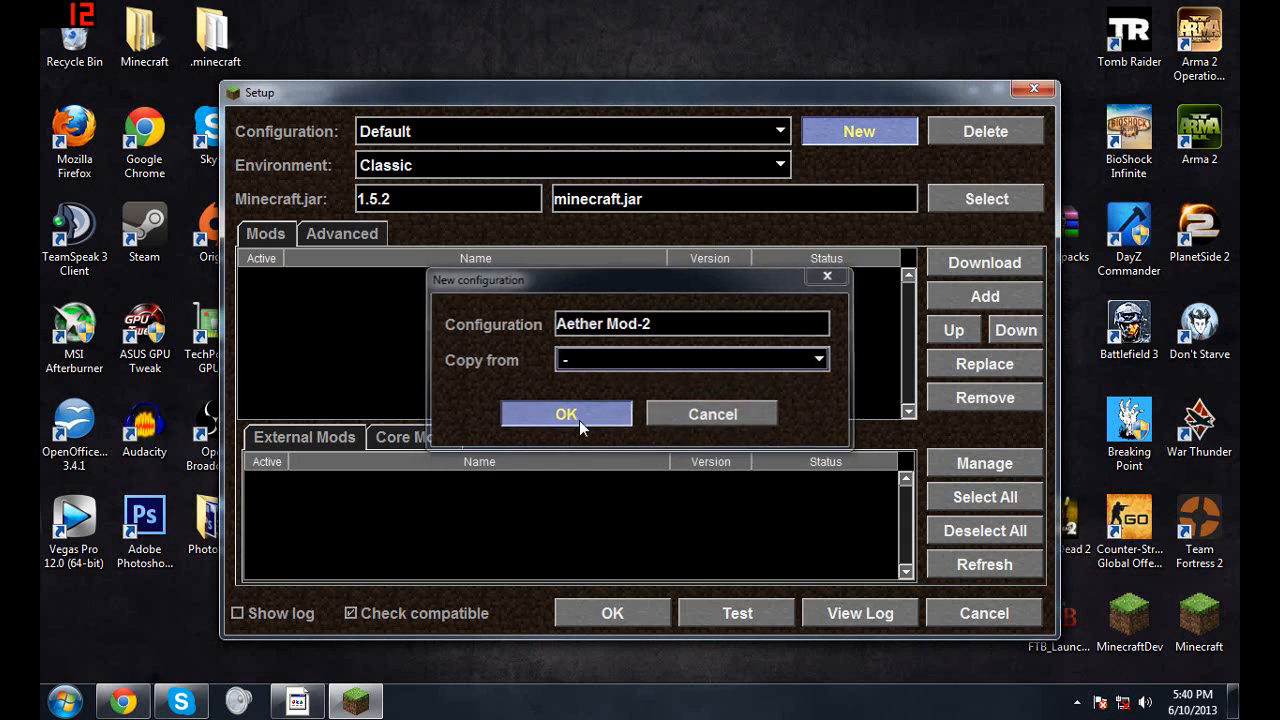
click(566, 414)
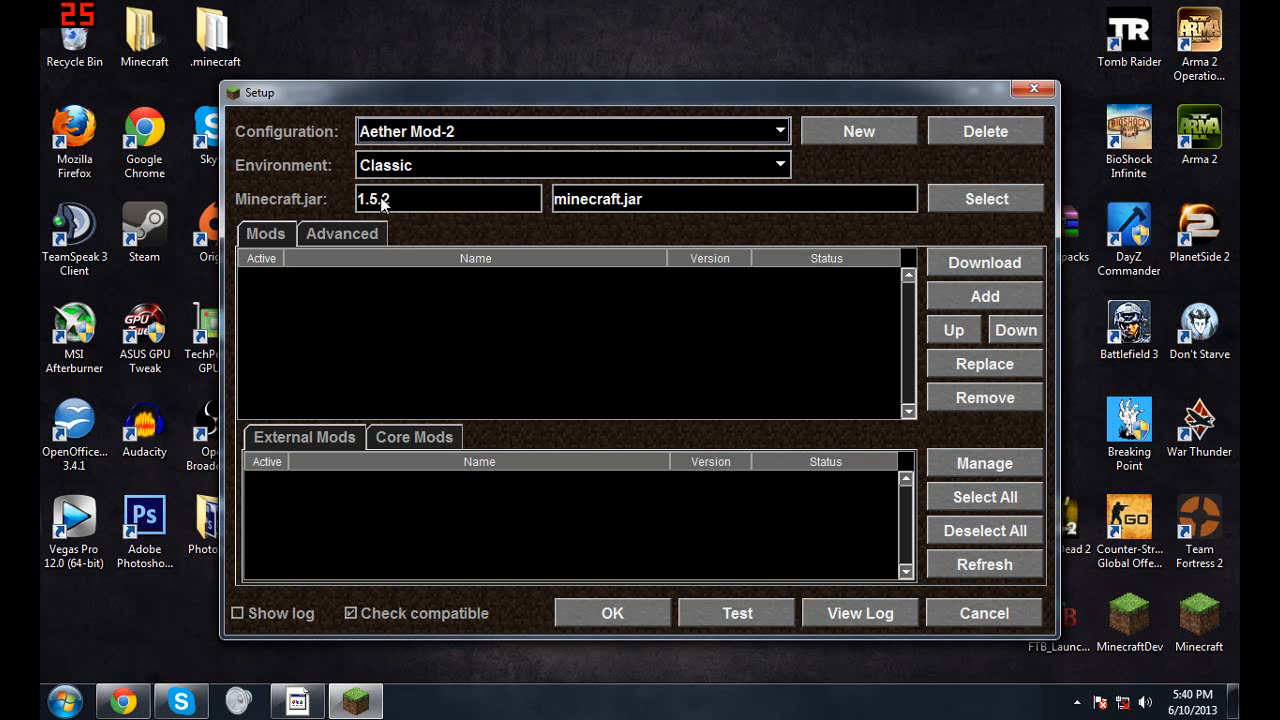
Point the configuration's Minecraft.jar at minecraft 1.5.1.jar from the bin folder.
click(984, 198)
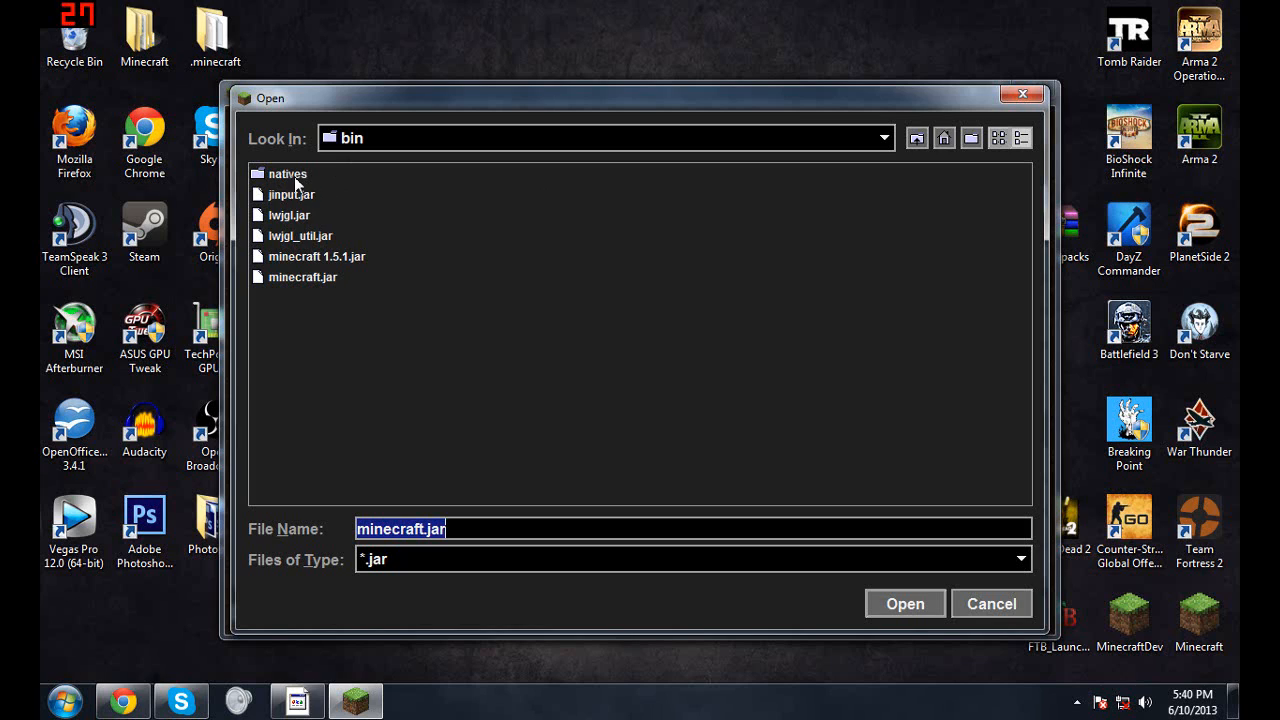
click(316, 256)
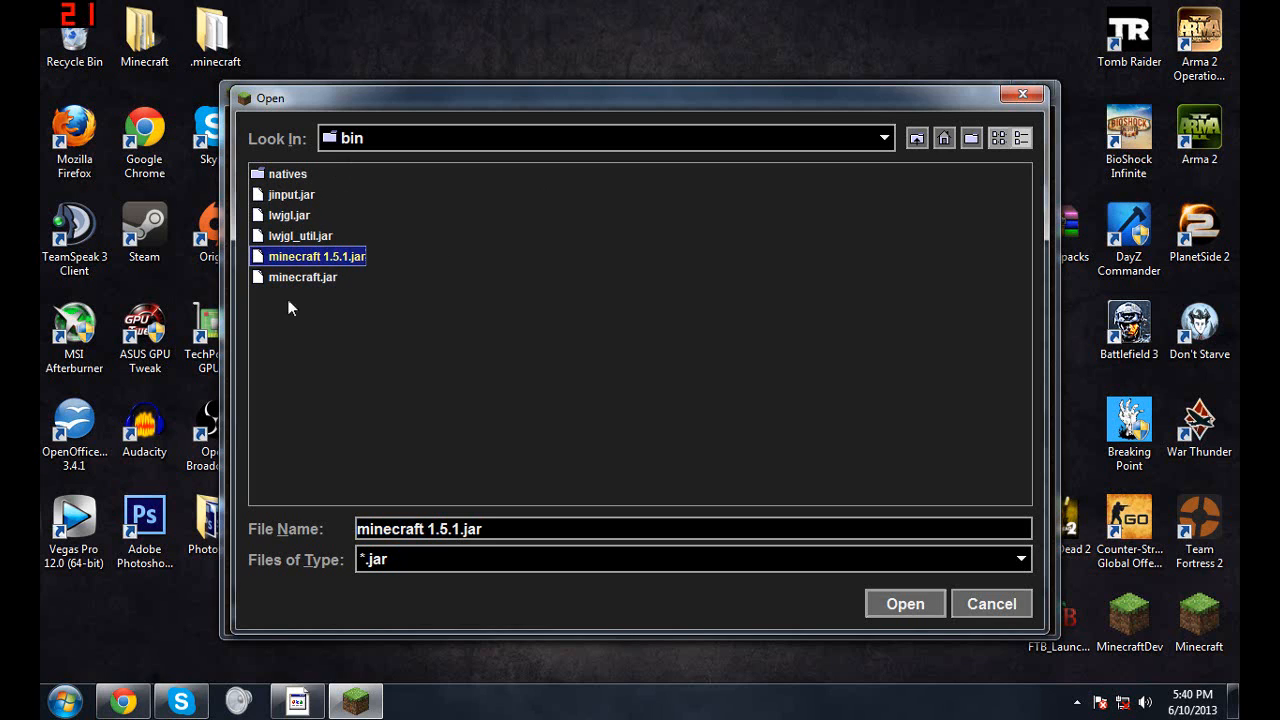
mouse_move(317, 256)
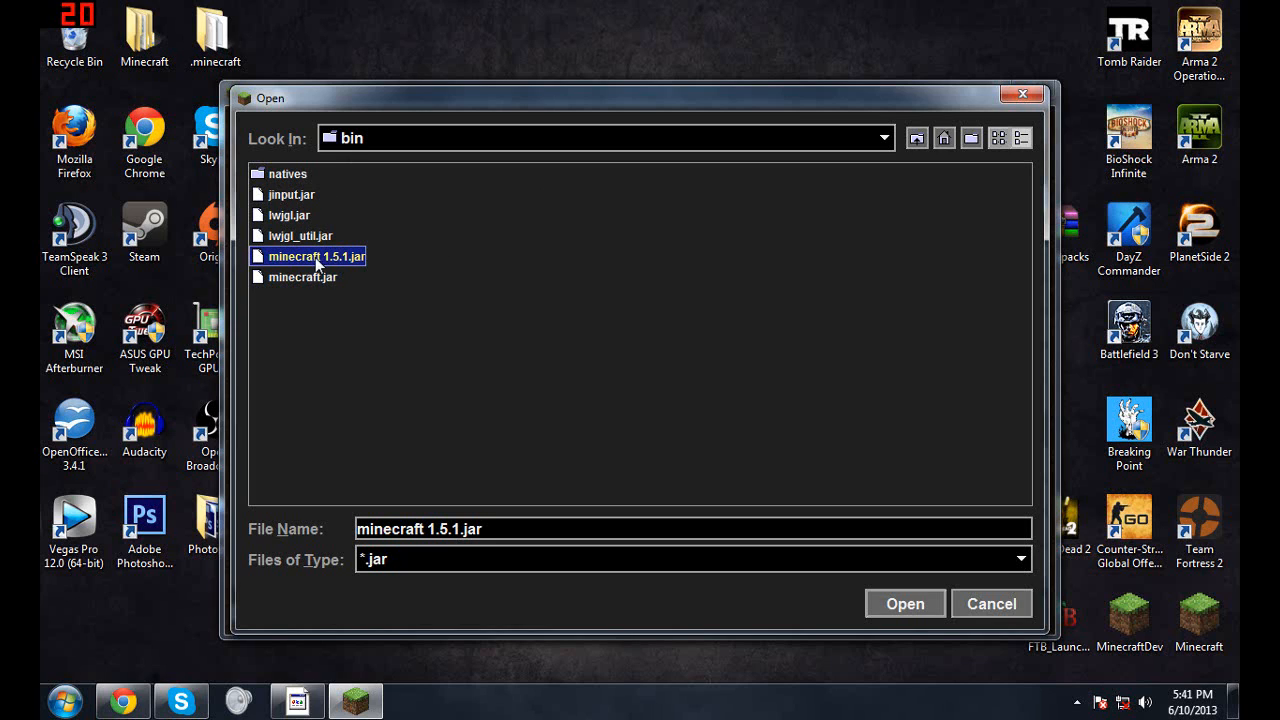
click(303, 277)
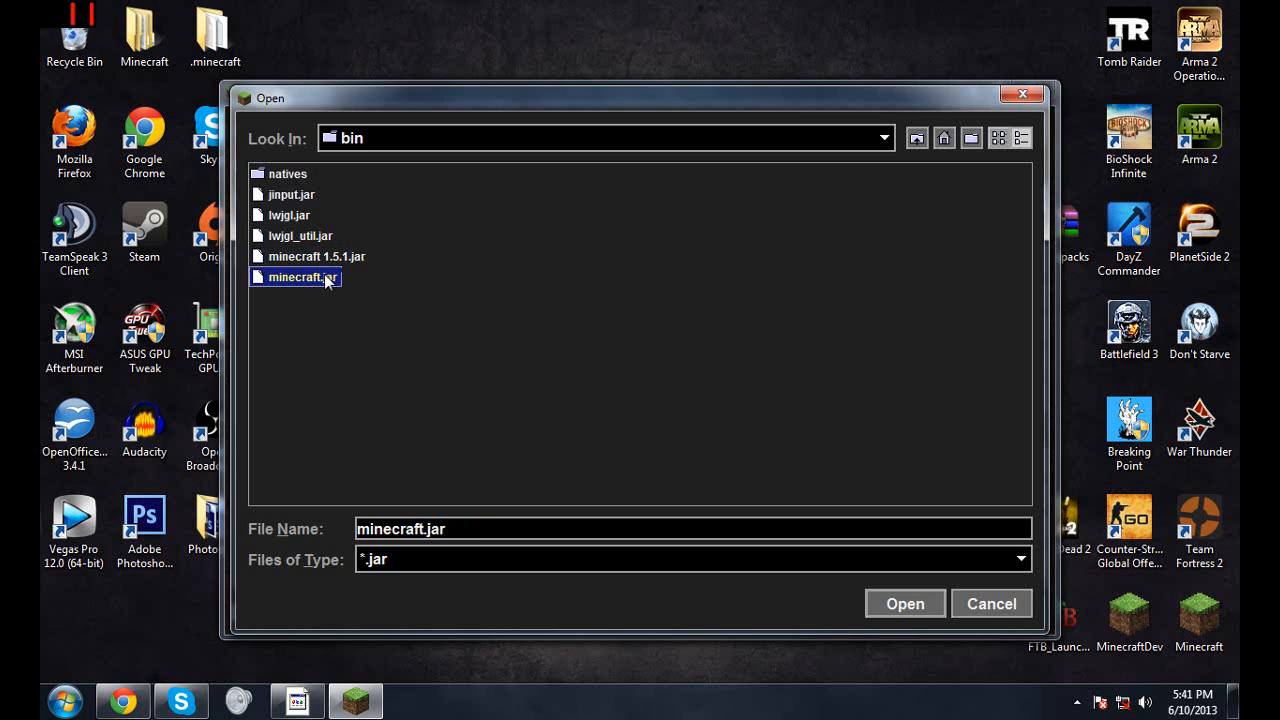
mouse_move(335, 278)
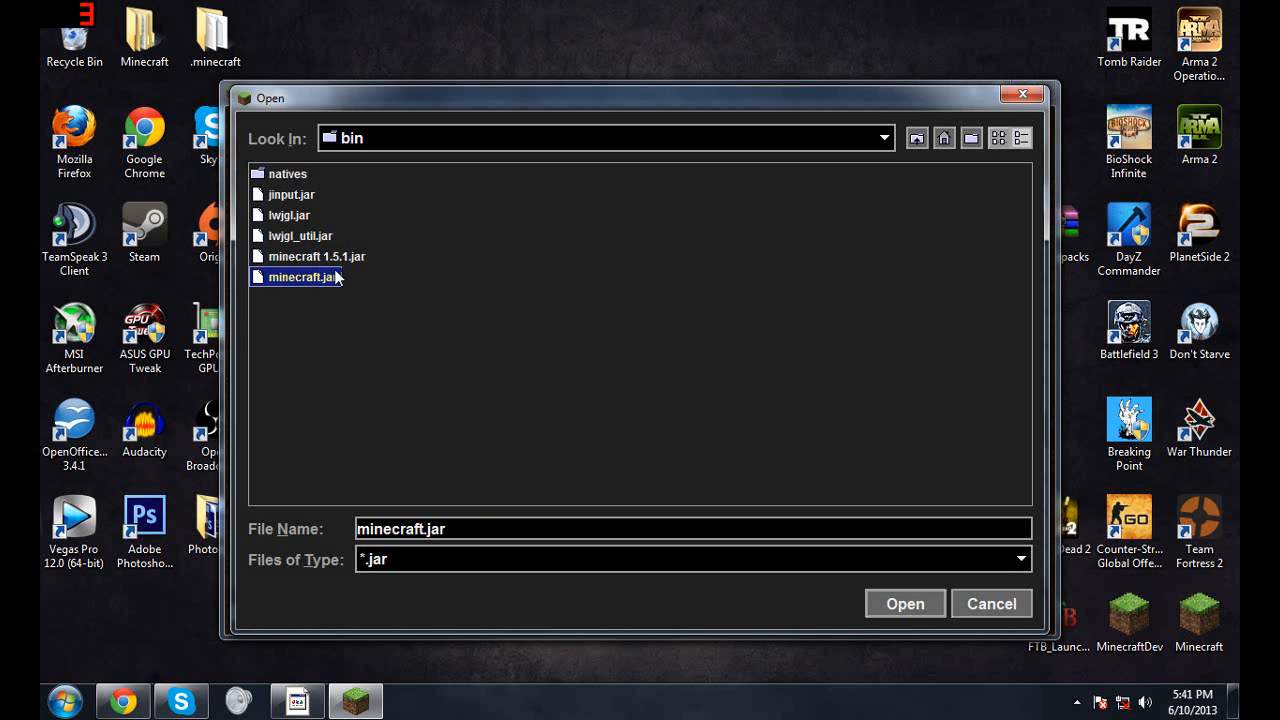
click(904, 603)
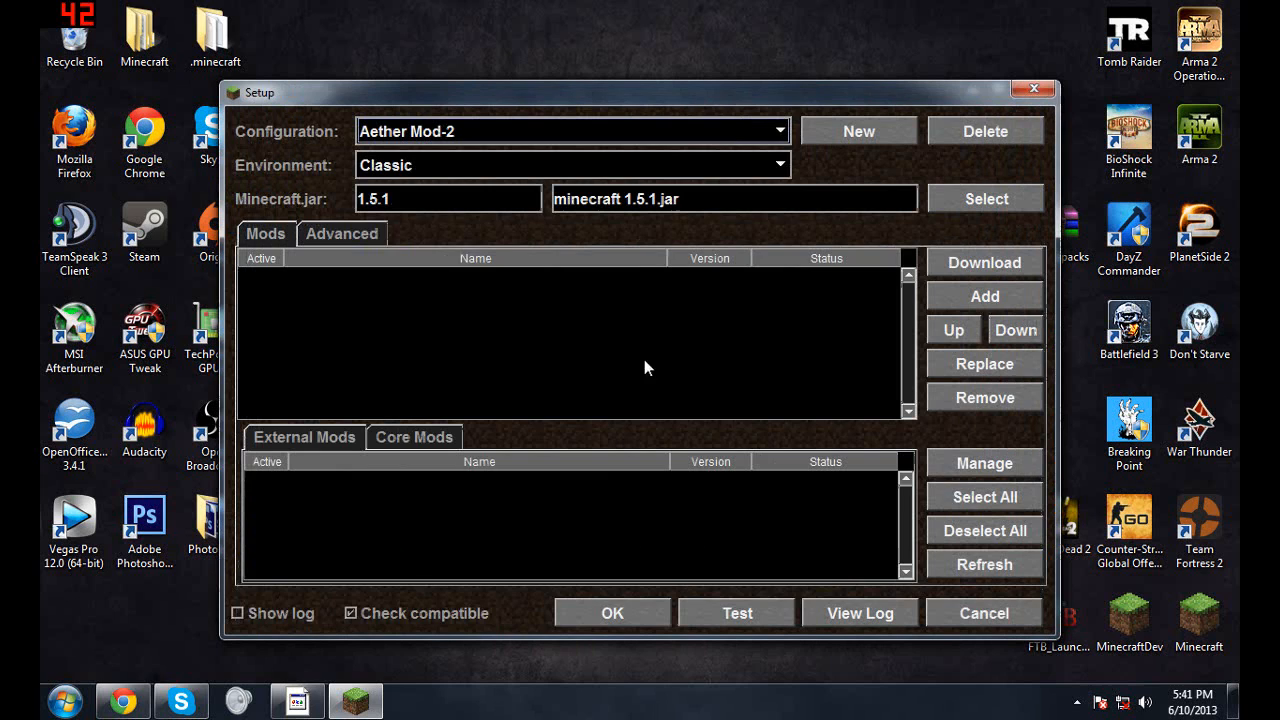
mouse_move(865, 424)
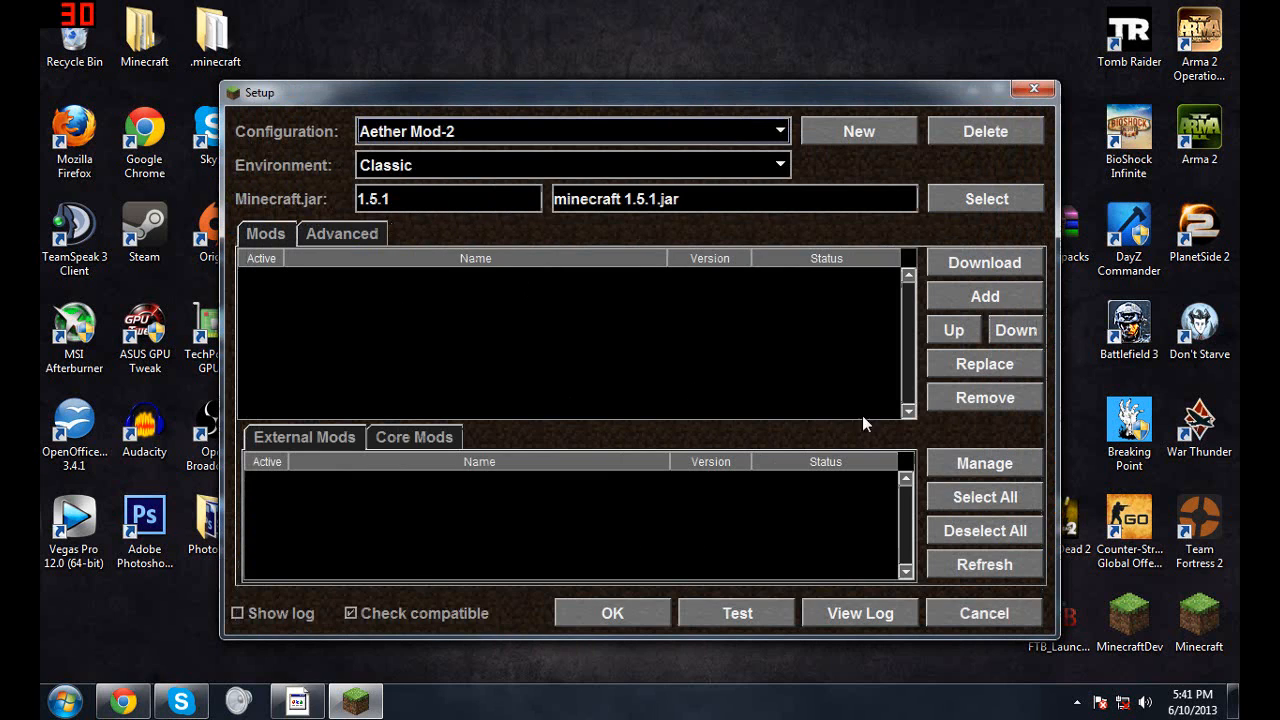
mouse_move(532, 302)
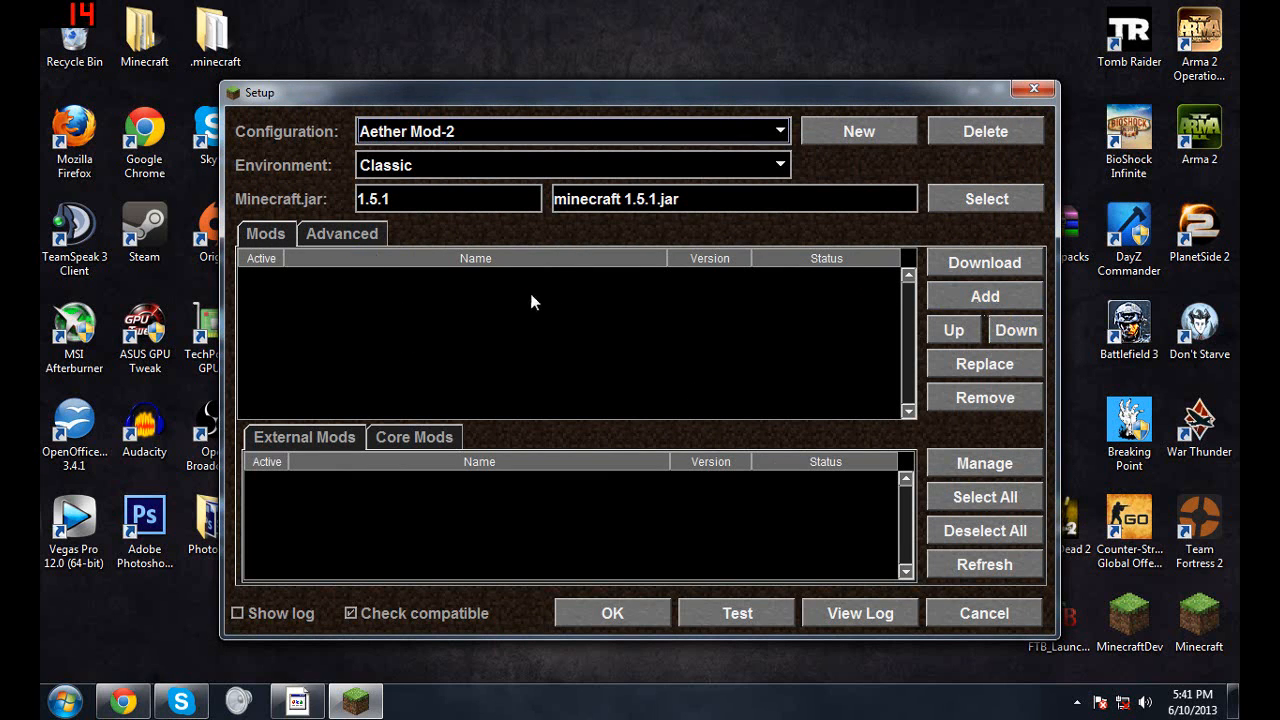
mouse_move(984, 296)
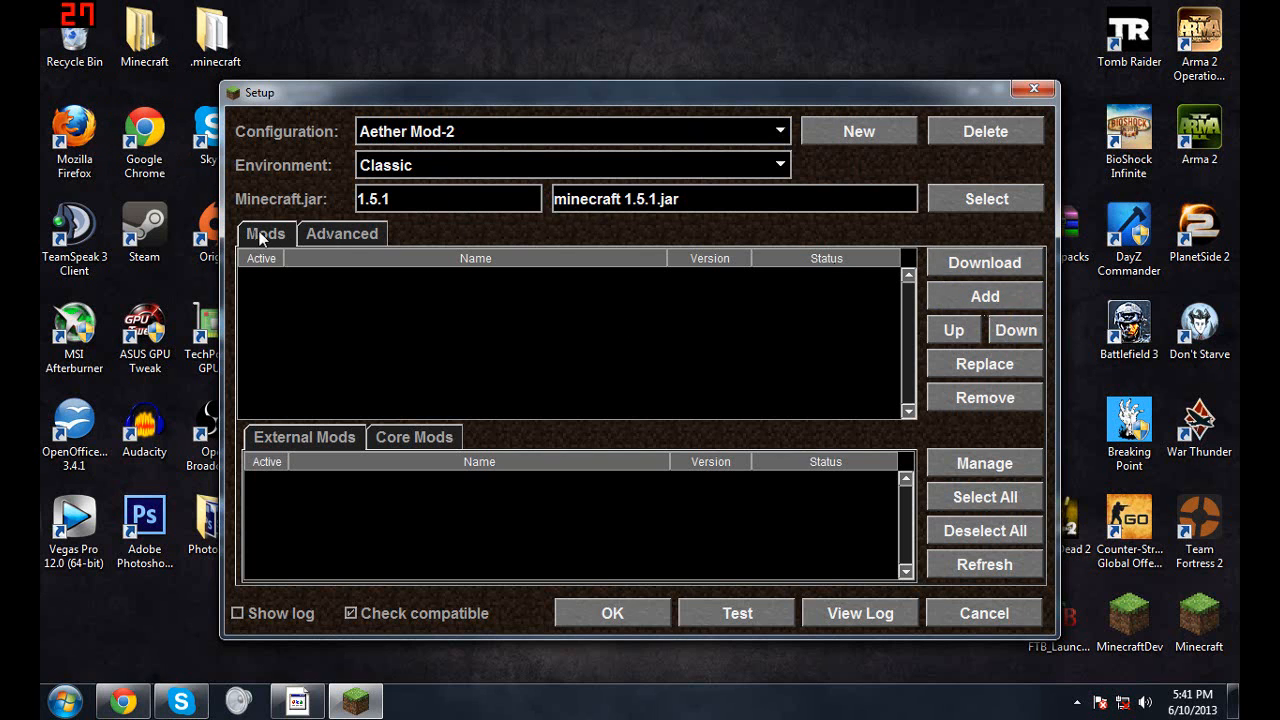
Add the minecraftforge universal 1.5.1 zip to the configuration's mods list.
click(984, 296)
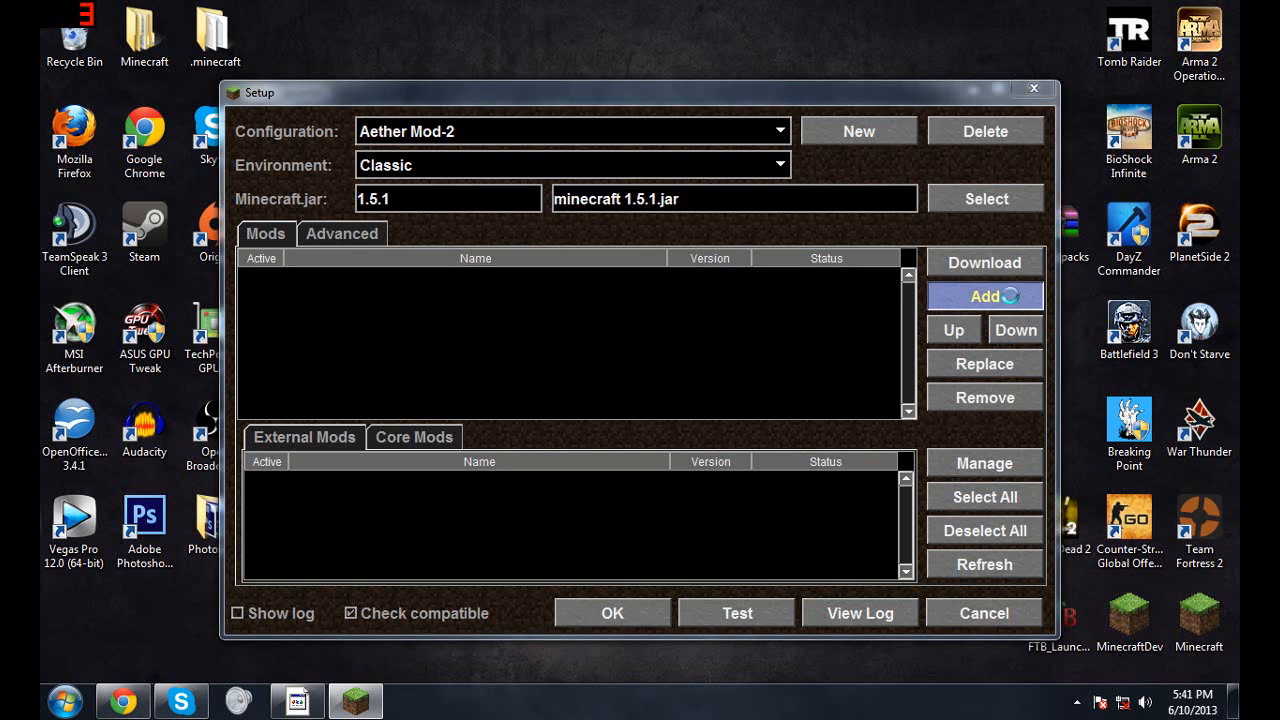
click(984, 296)
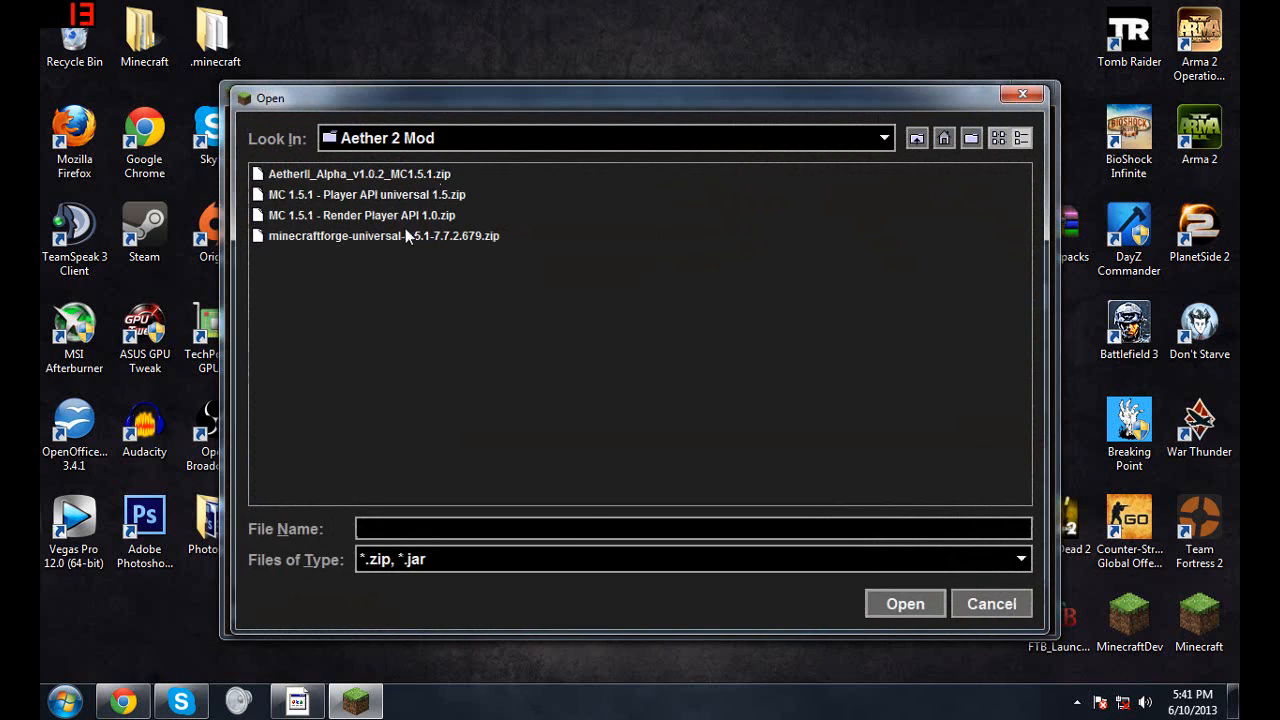
click(383, 235)
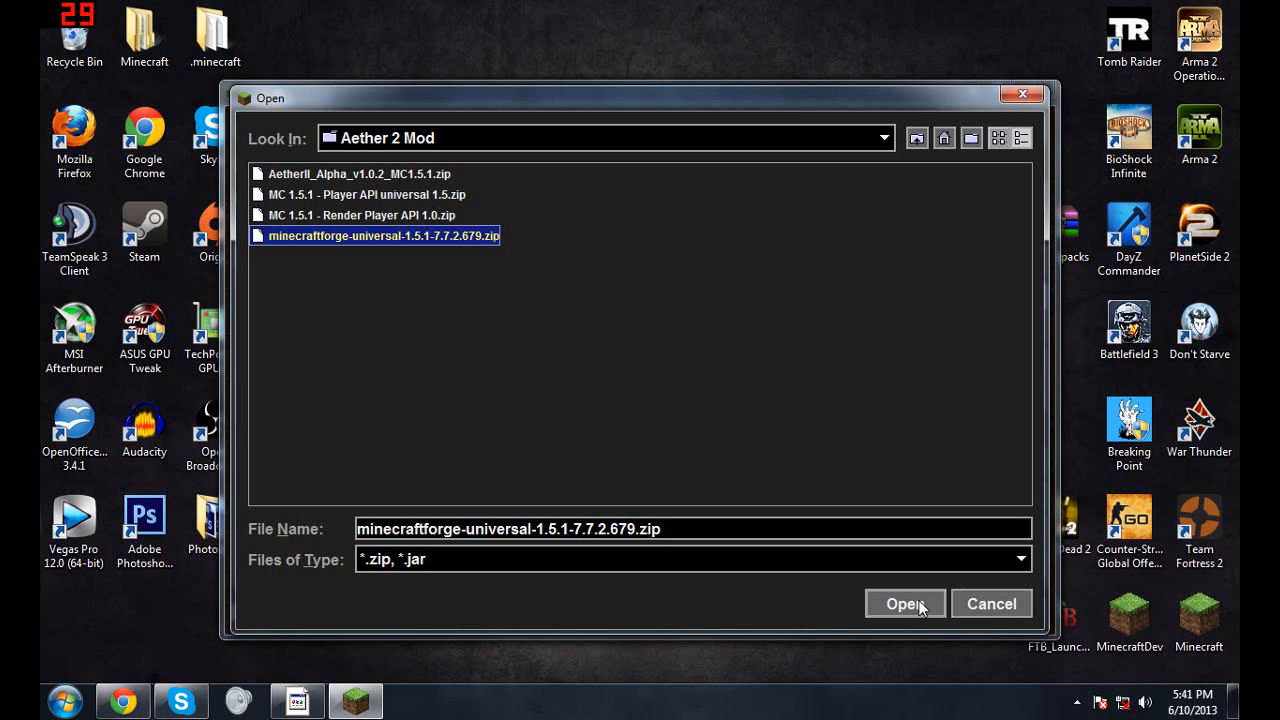
mouse_move(904, 603)
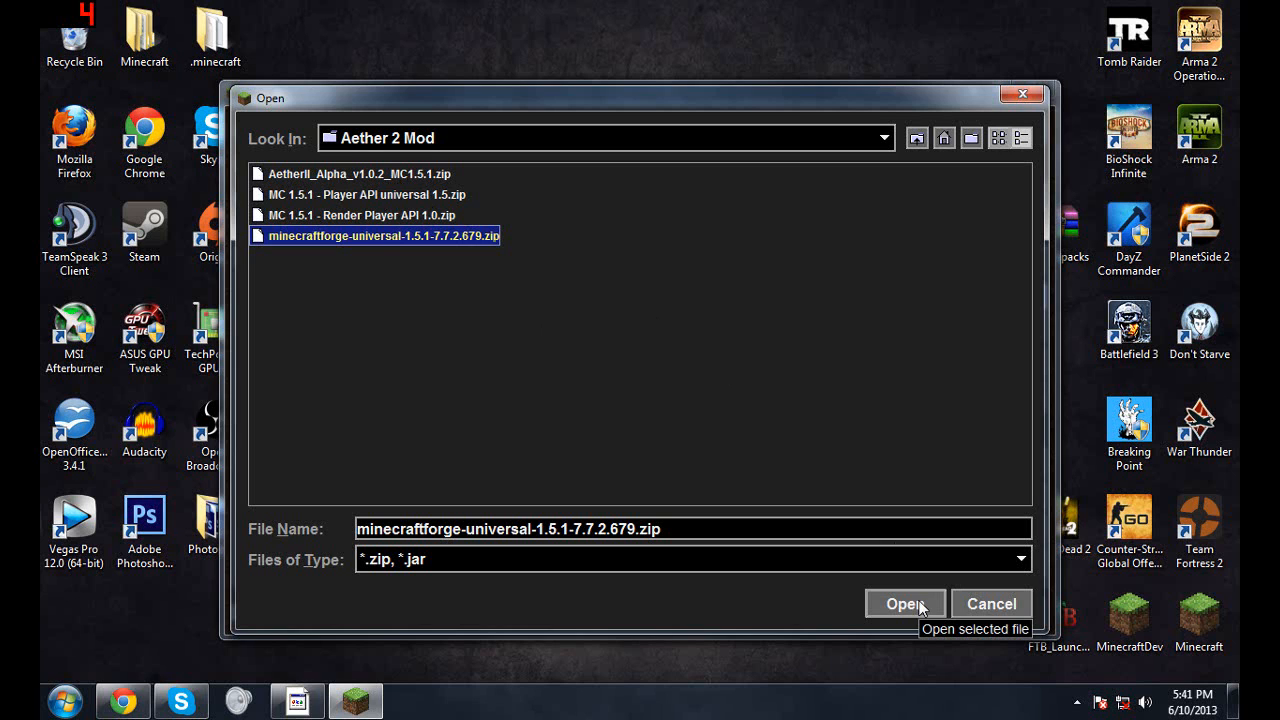
click(905, 603)
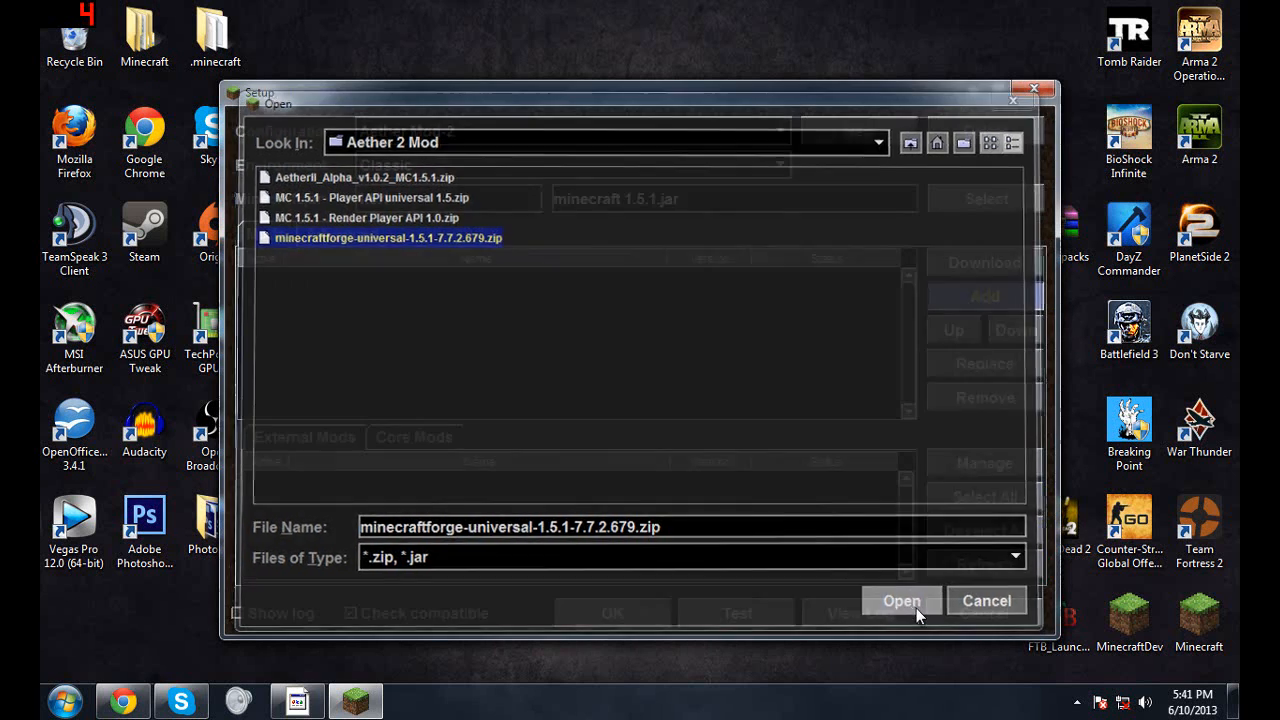
click(901, 600)
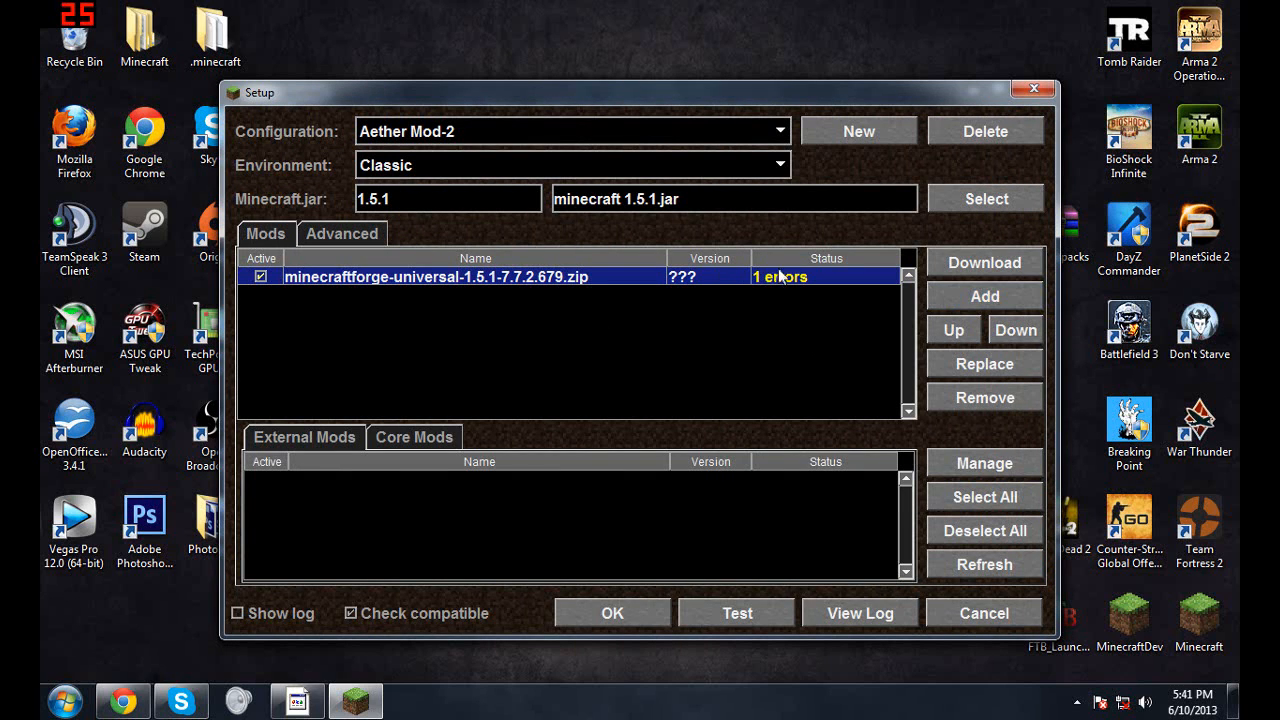
mouse_move(810, 290)
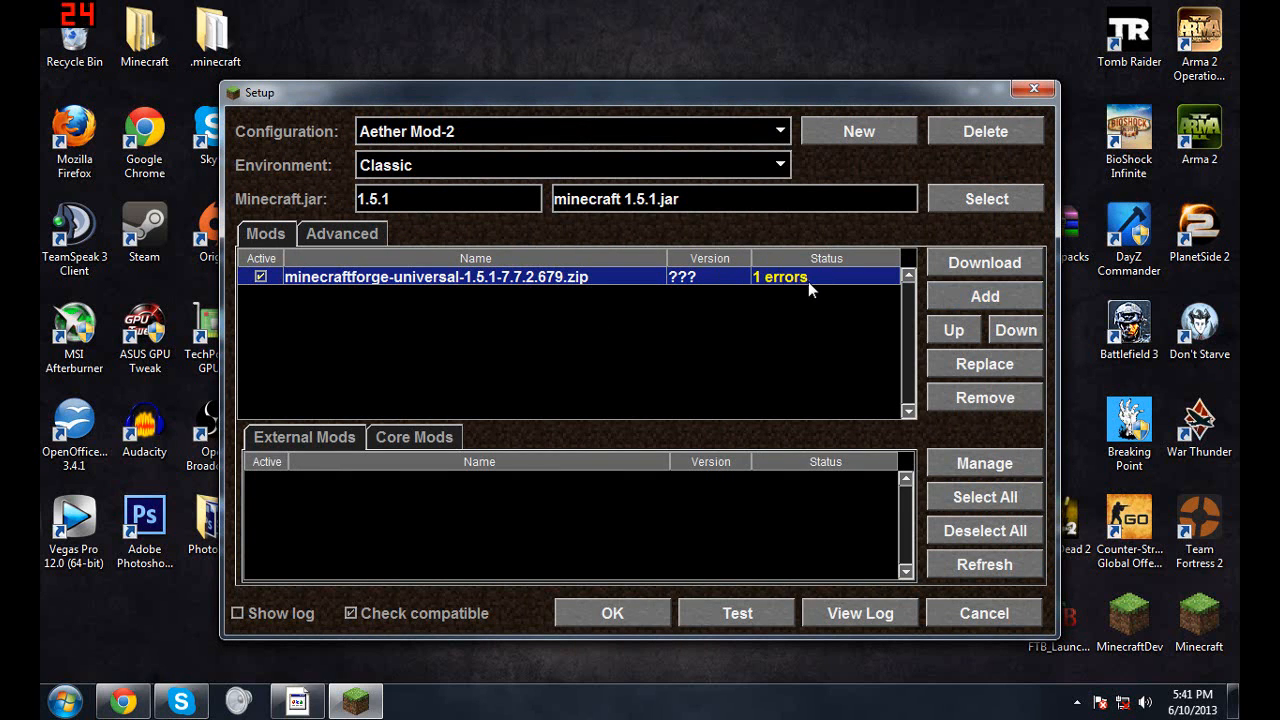
Add the Render Player API 1.0 and Player API universal zips as mods.
click(983, 296)
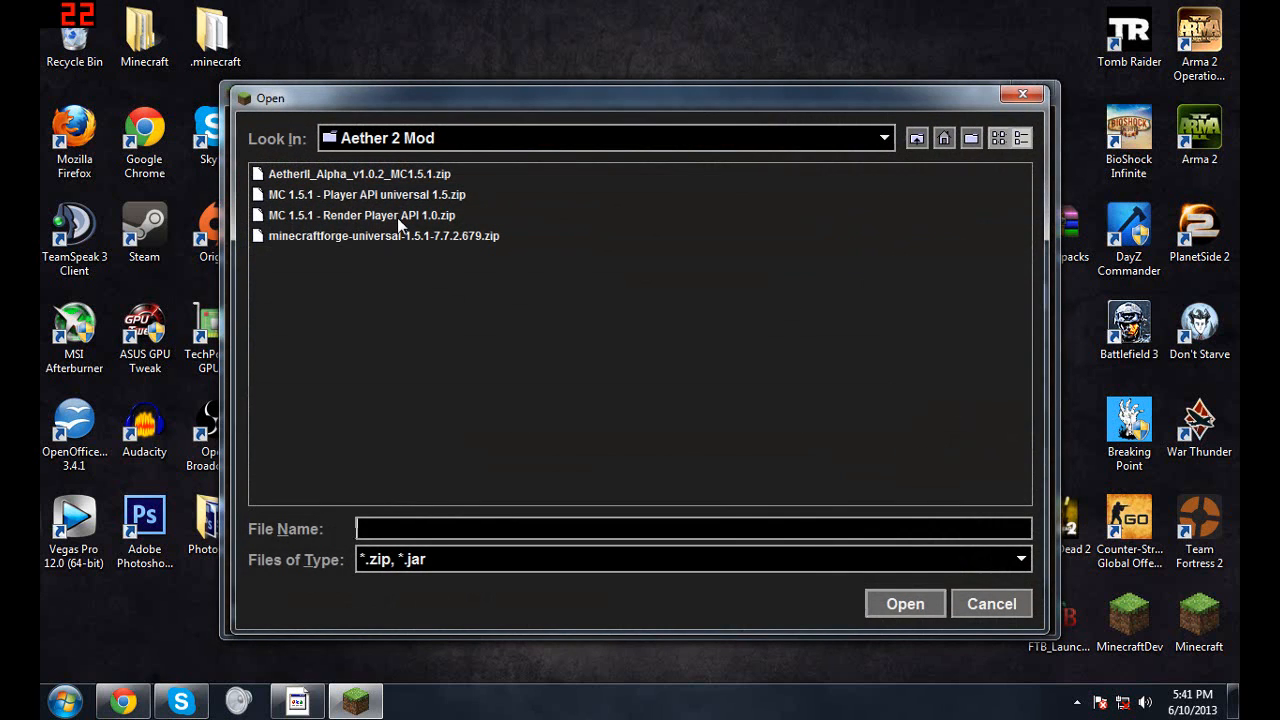
click(362, 215)
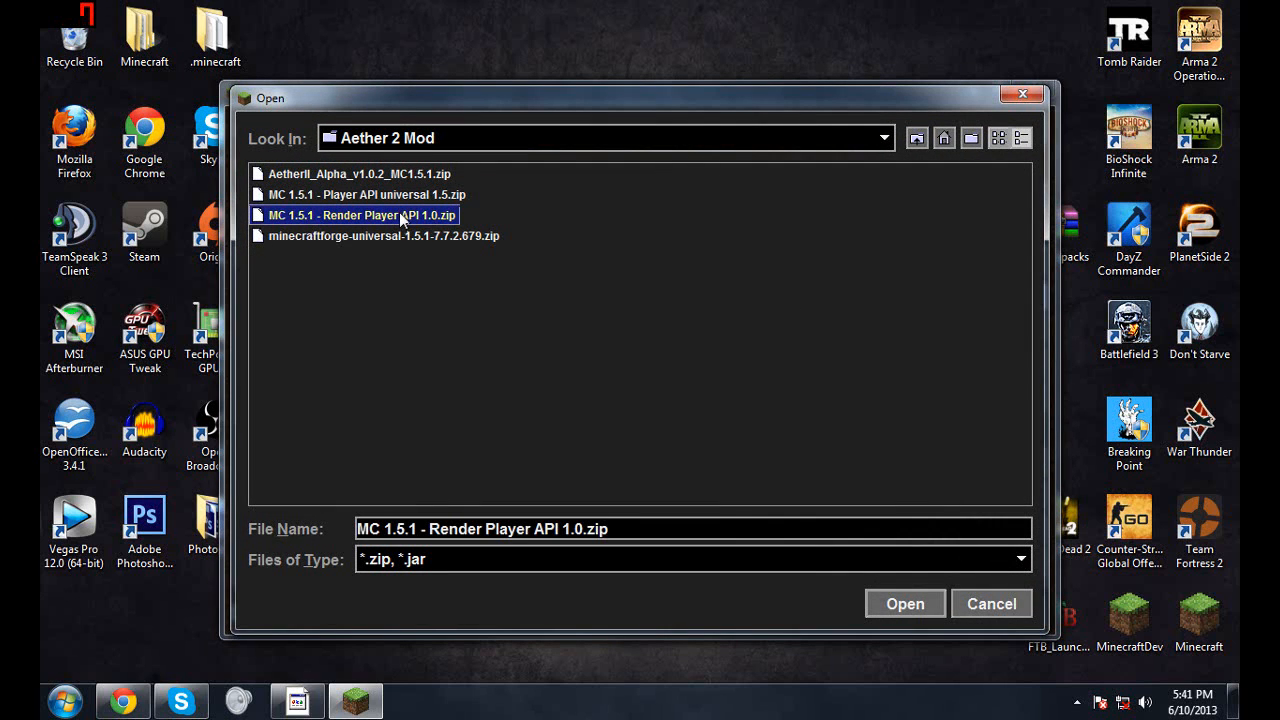
mouse_move(358, 228)
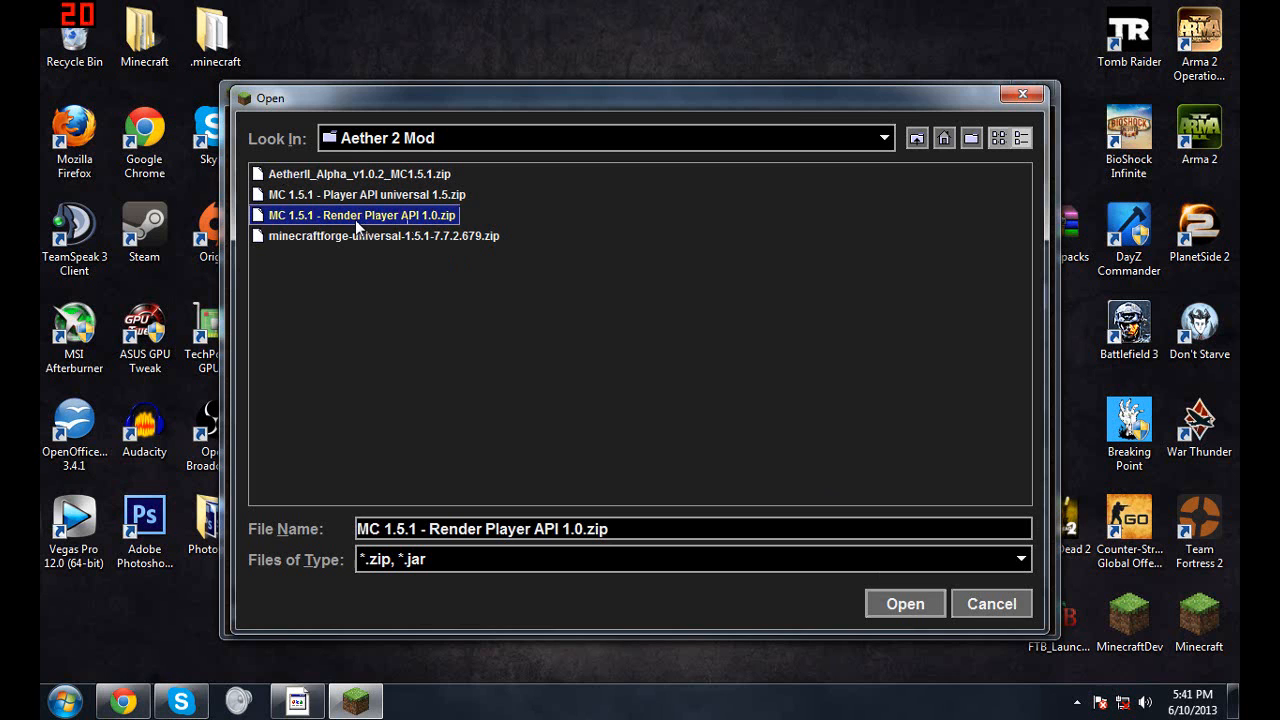
click(904, 603)
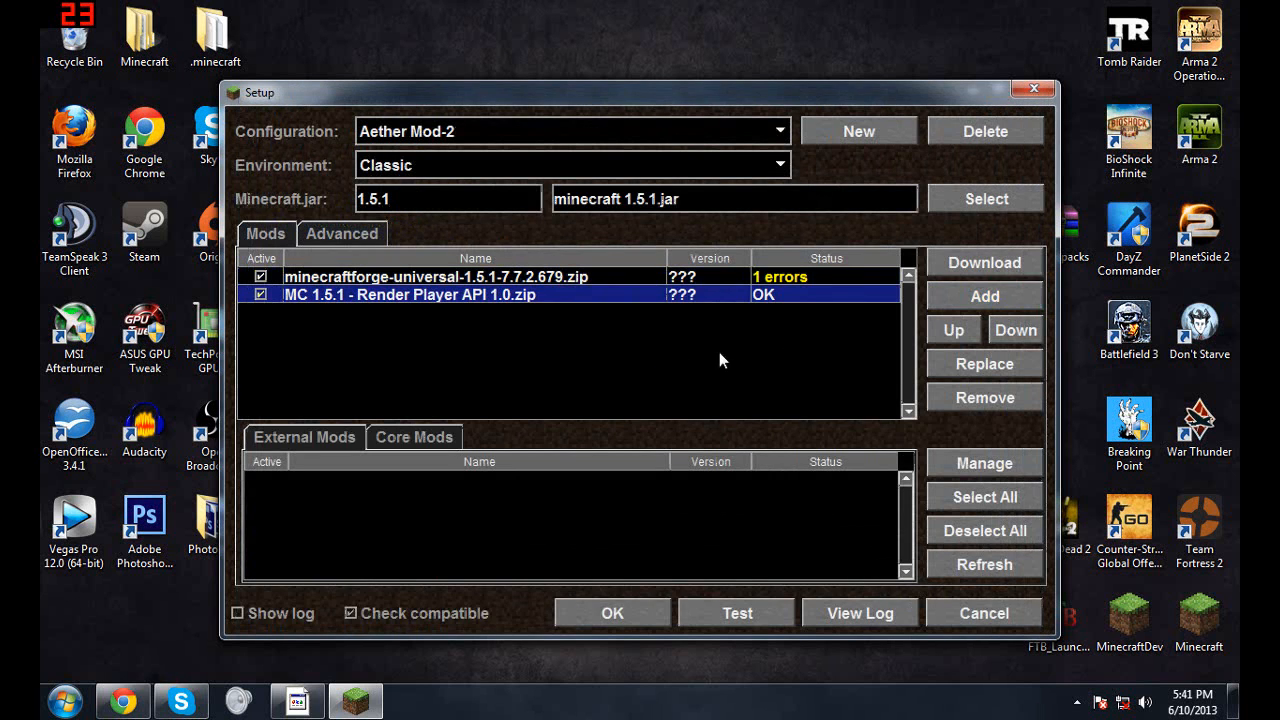
click(983, 296)
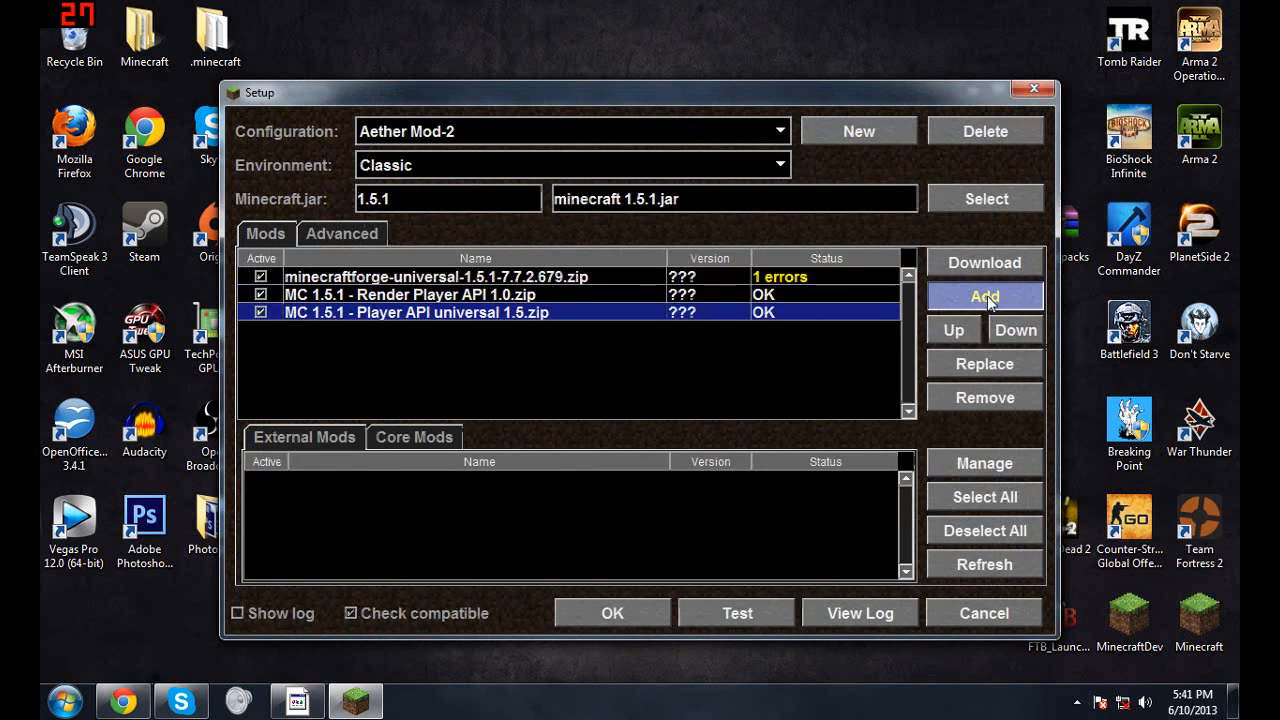
Add the AetherII_Alpha_v1.0.2_MC1.5.1.zip mod and test-launch the game.
click(984, 296)
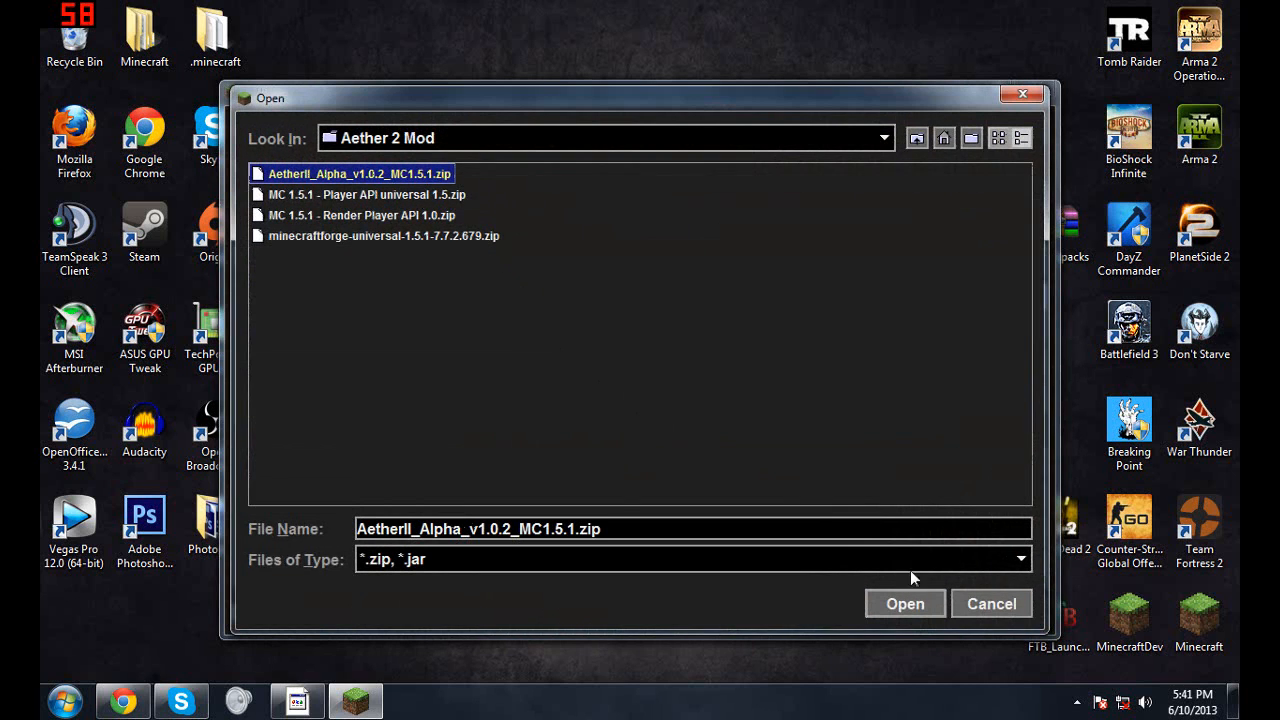
click(904, 603)
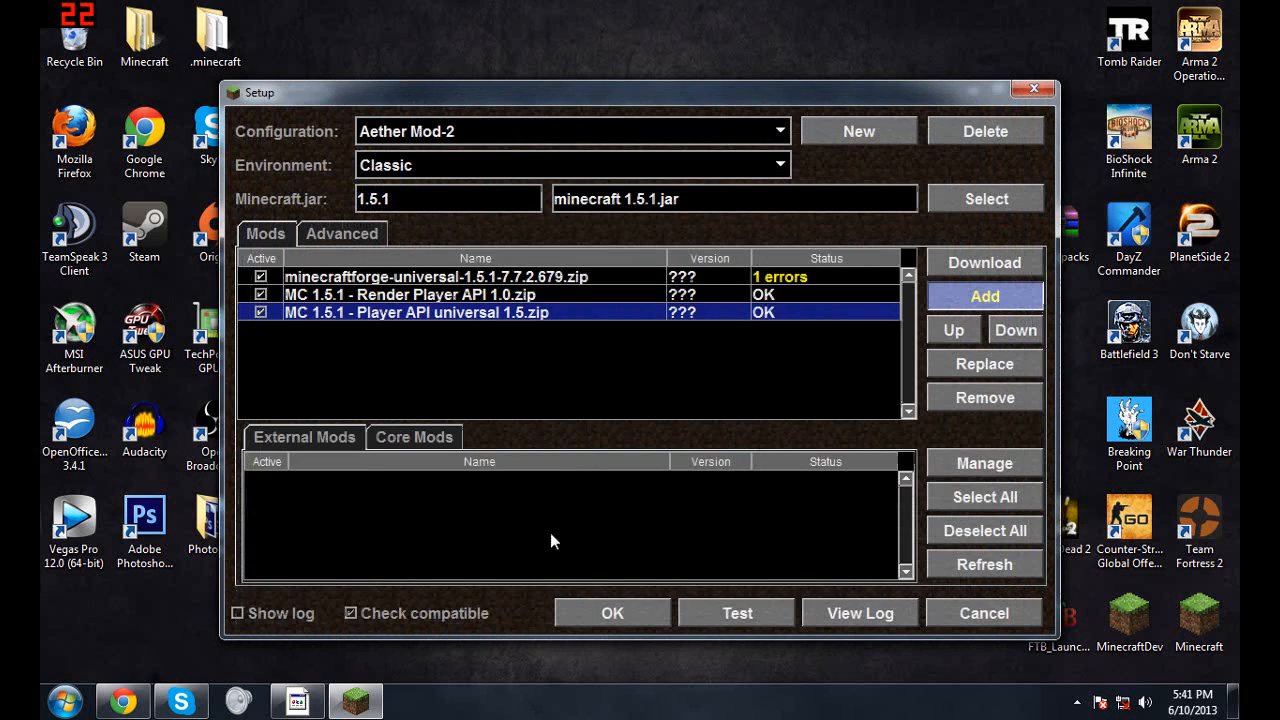
click(984, 296)
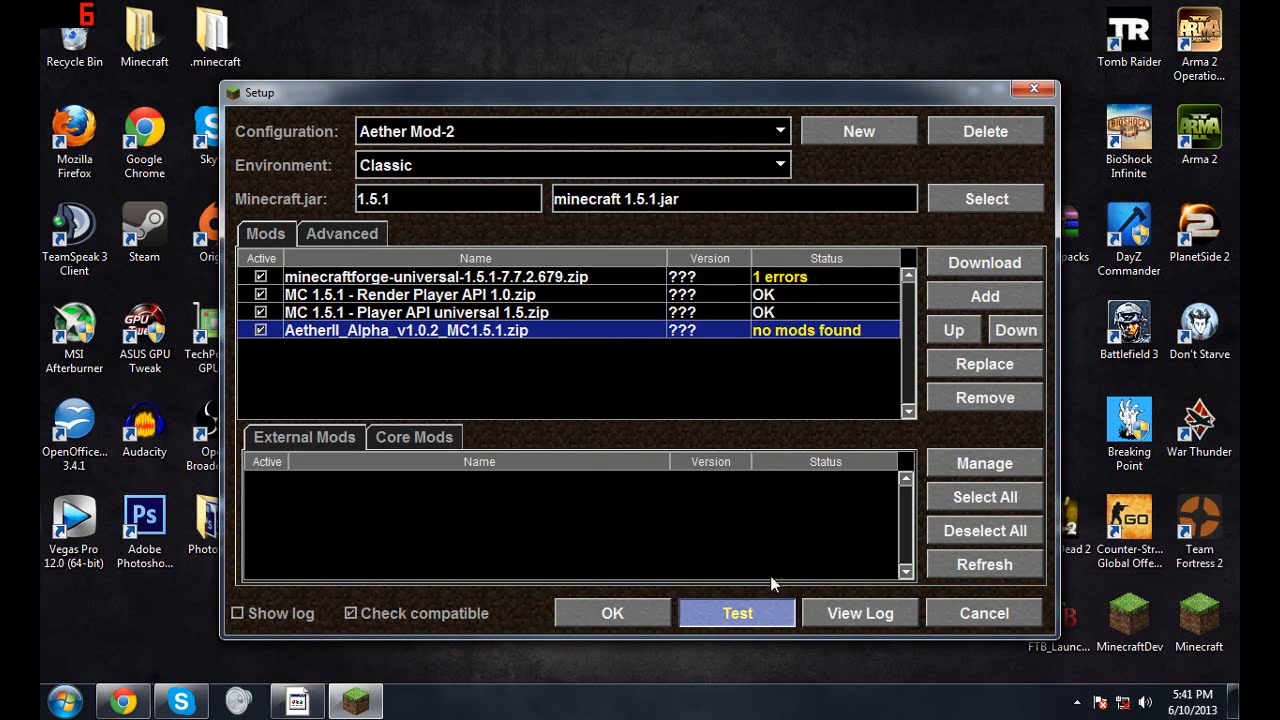
click(737, 613)
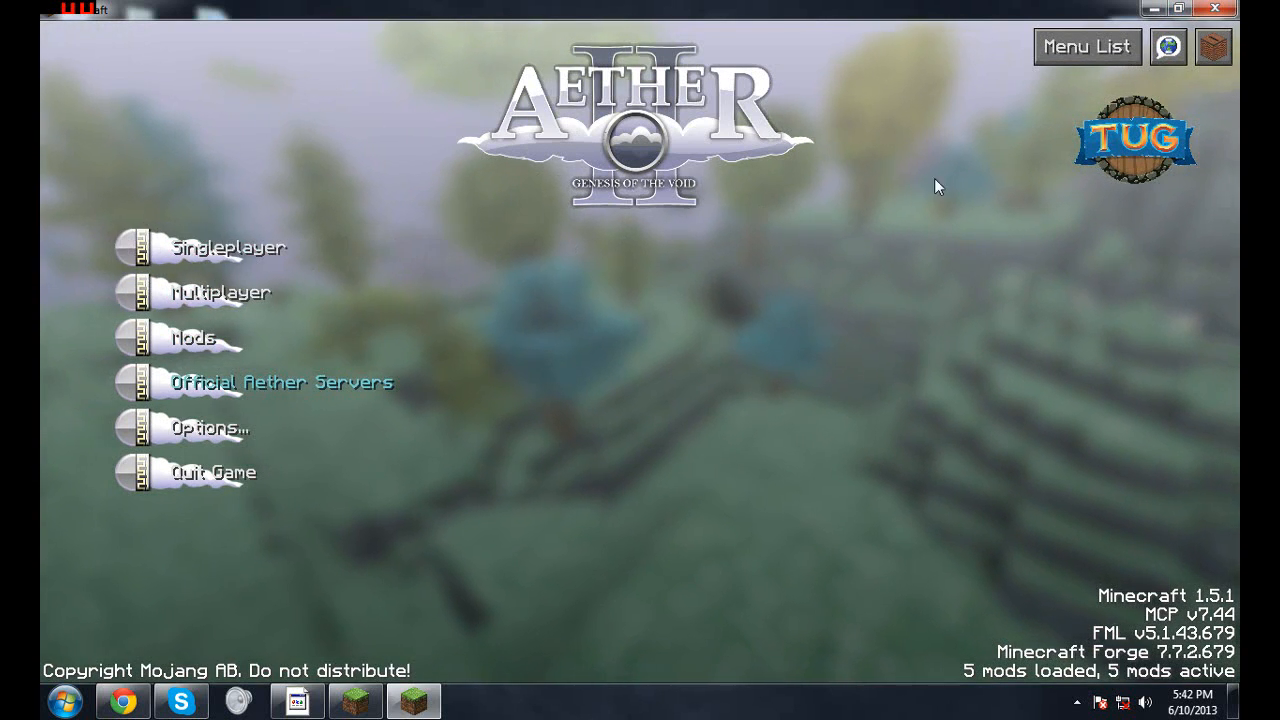
mouse_move(450, 293)
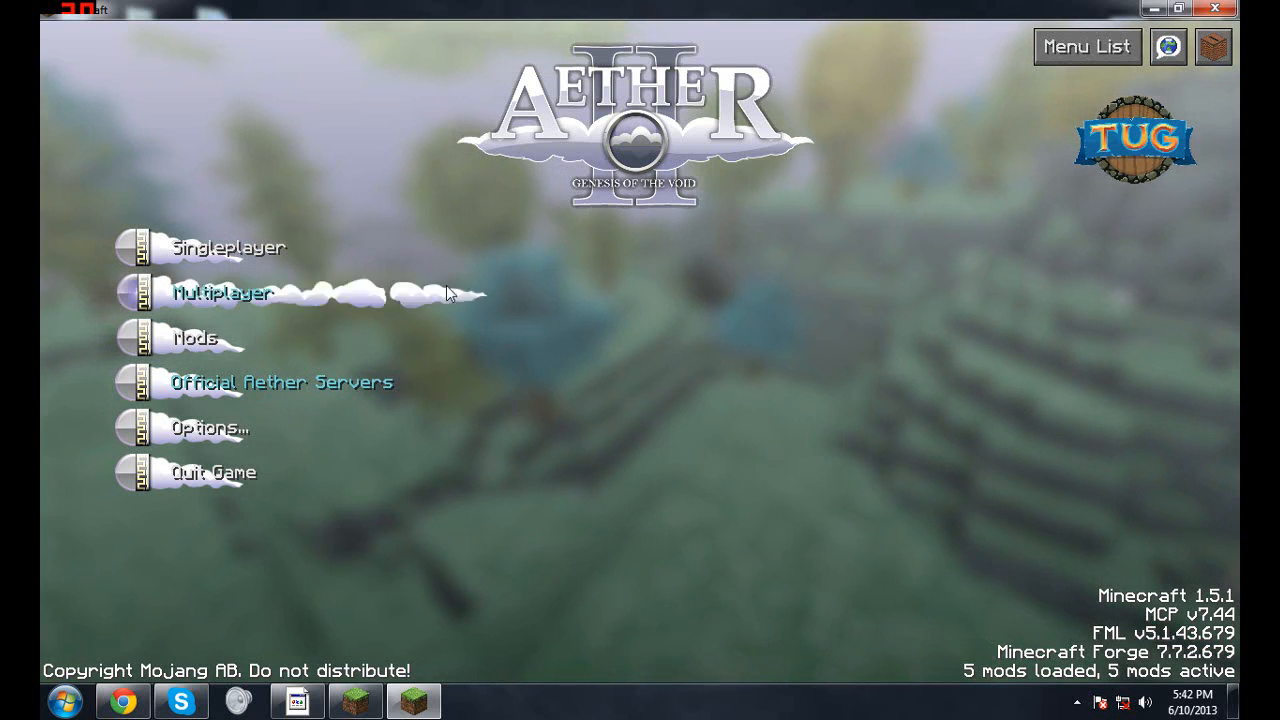
mouse_move(530, 483)
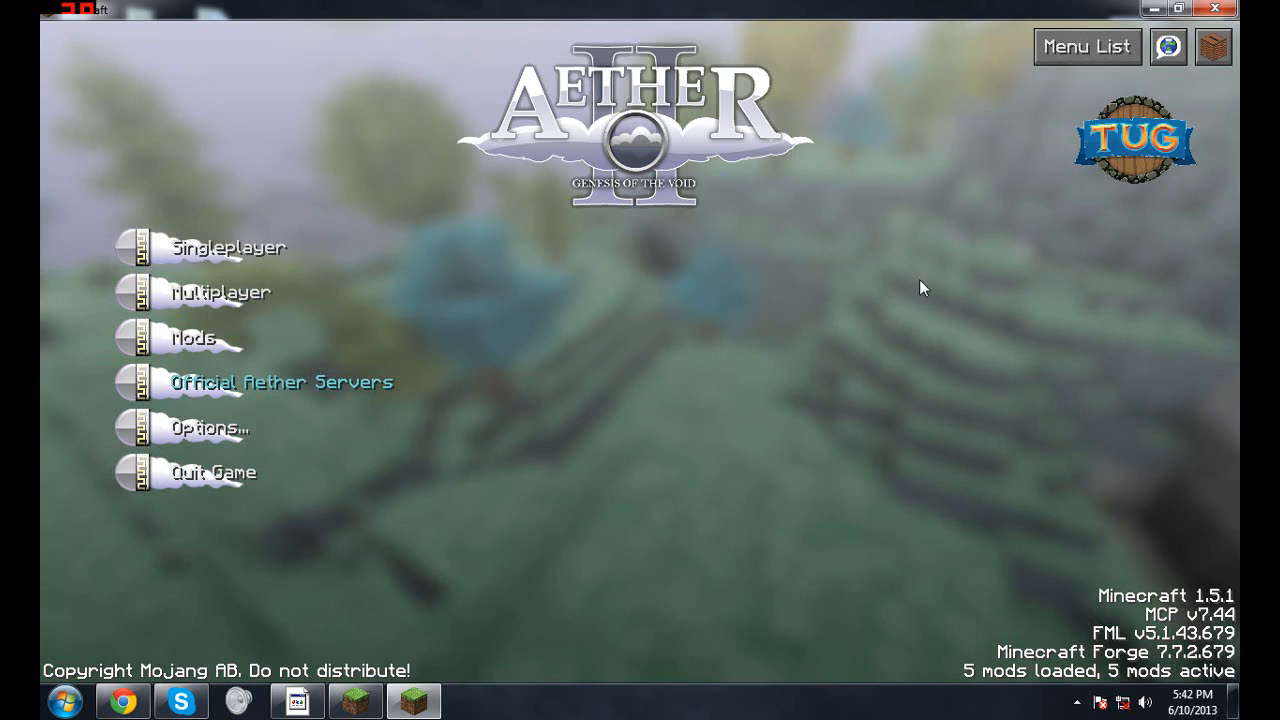
Pick Aether II from the main-menu list and launch that menu.
click(1086, 47)
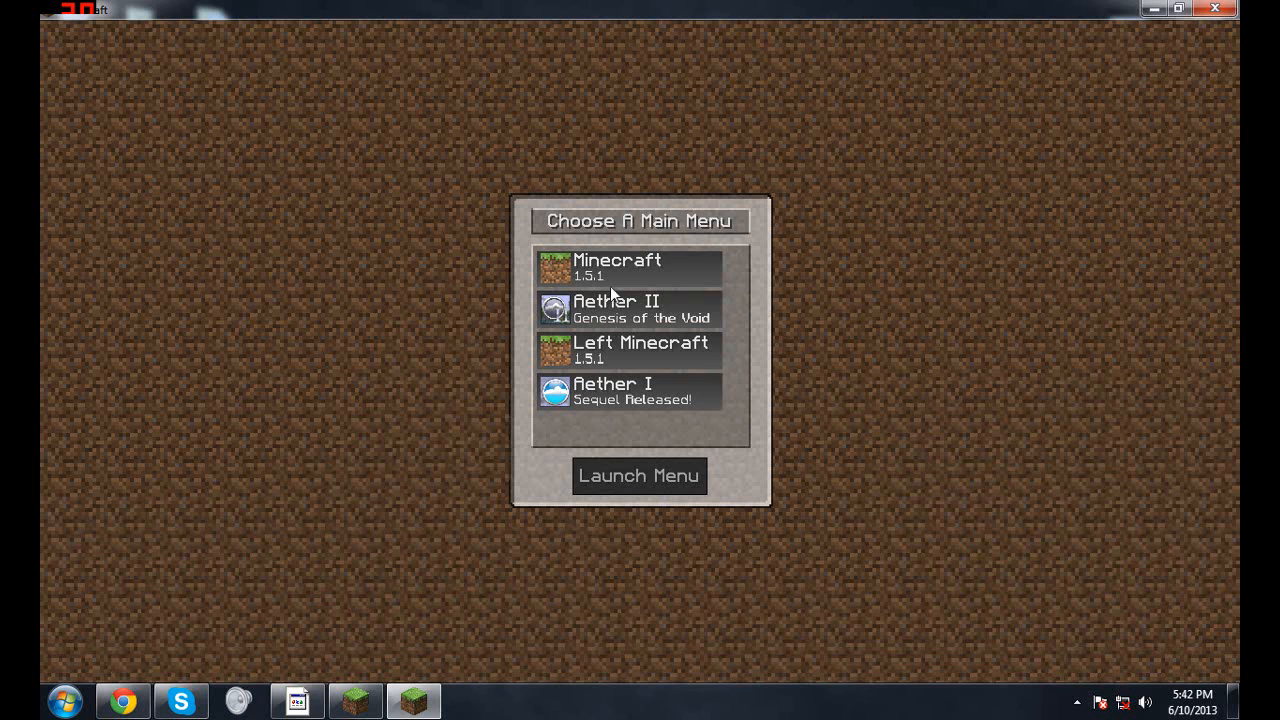
mouse_move(602, 288)
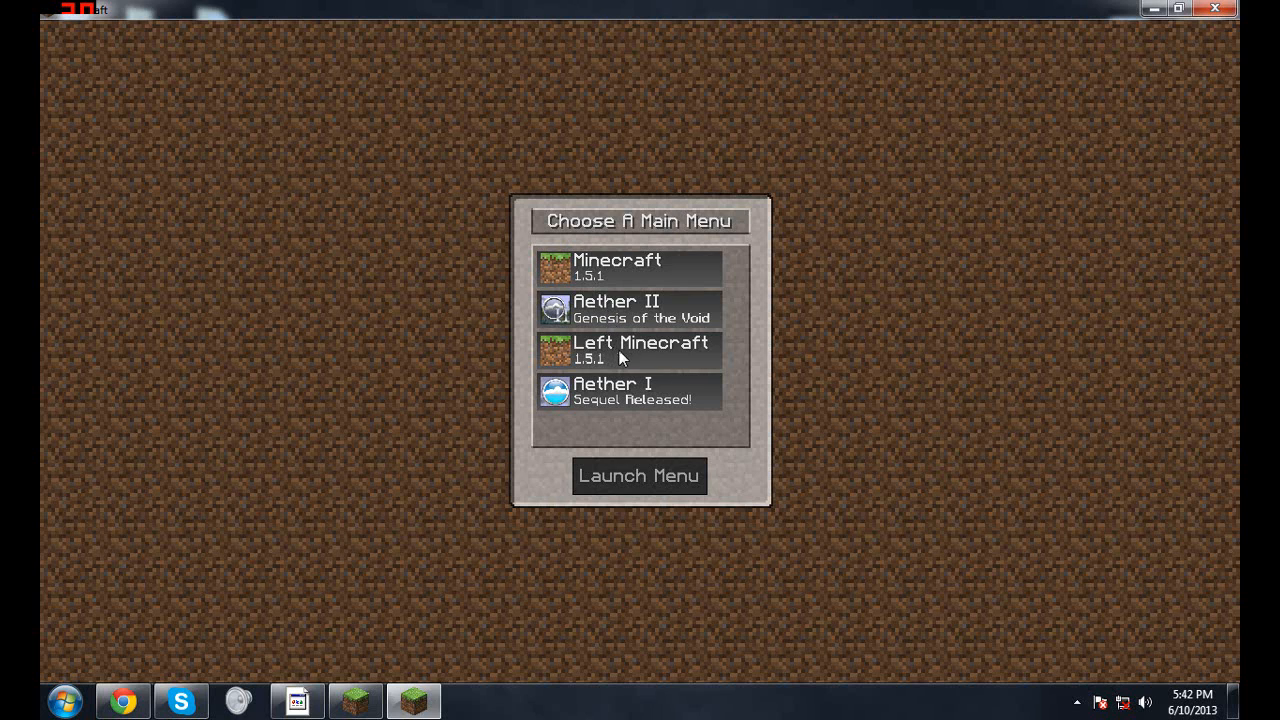
mouse_move(630, 423)
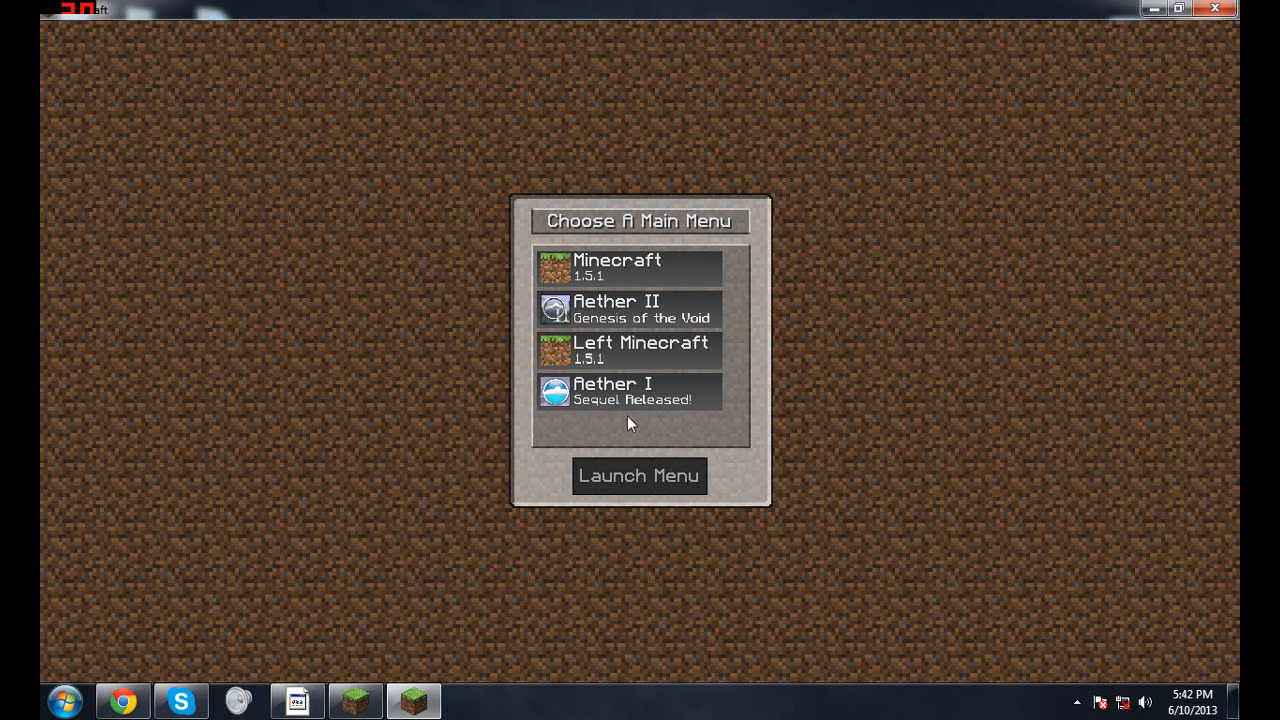
click(630, 309)
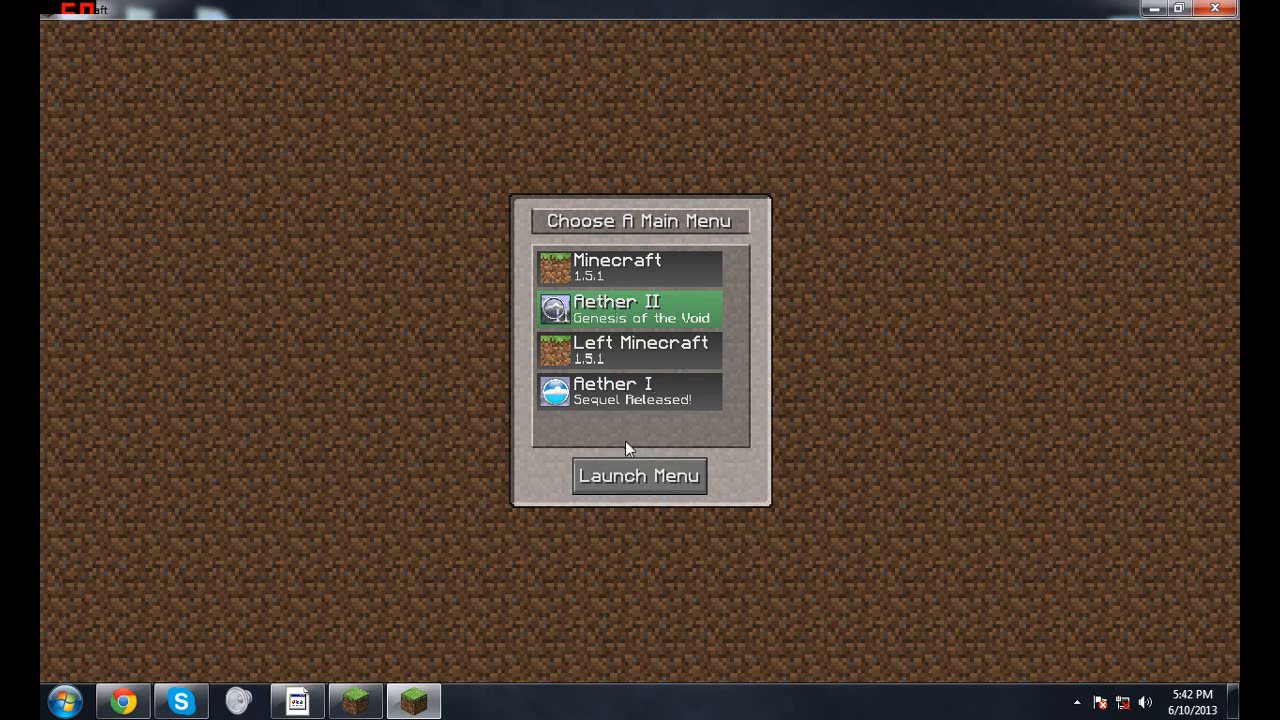
click(638, 475)
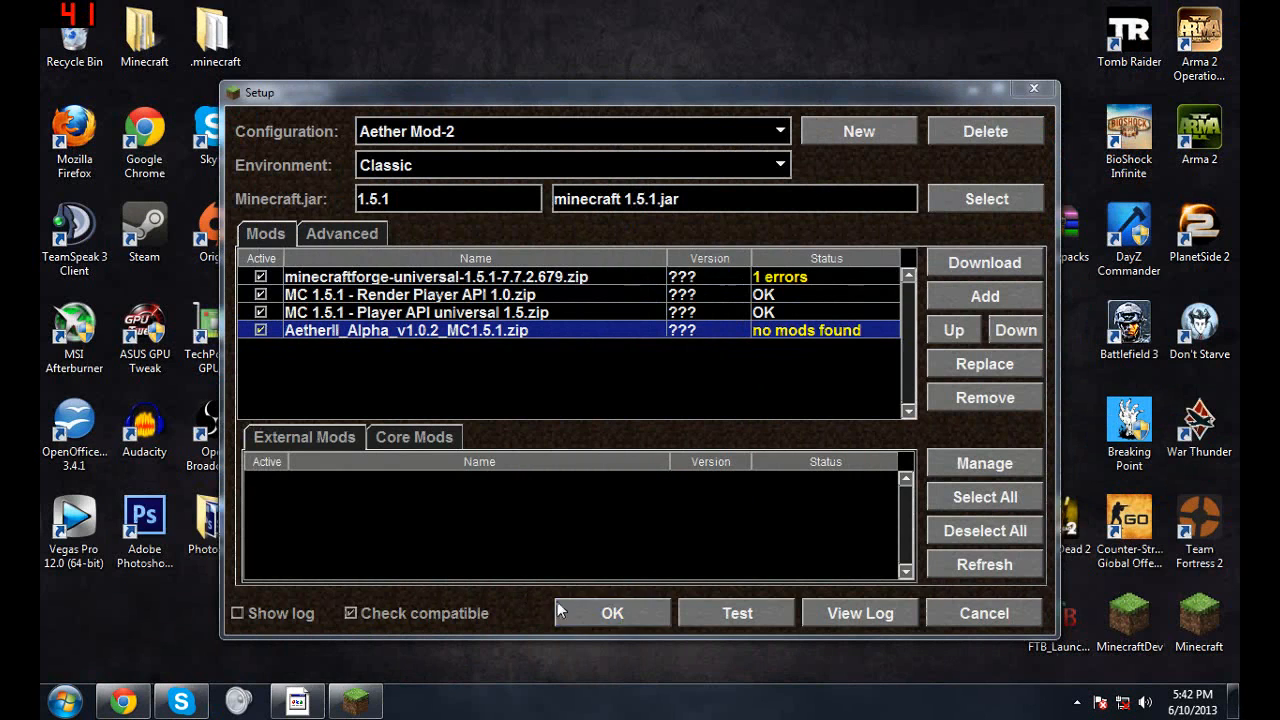
Save the Aether Mod-2 setup with OK and log in to start the modded game.
click(611, 613)
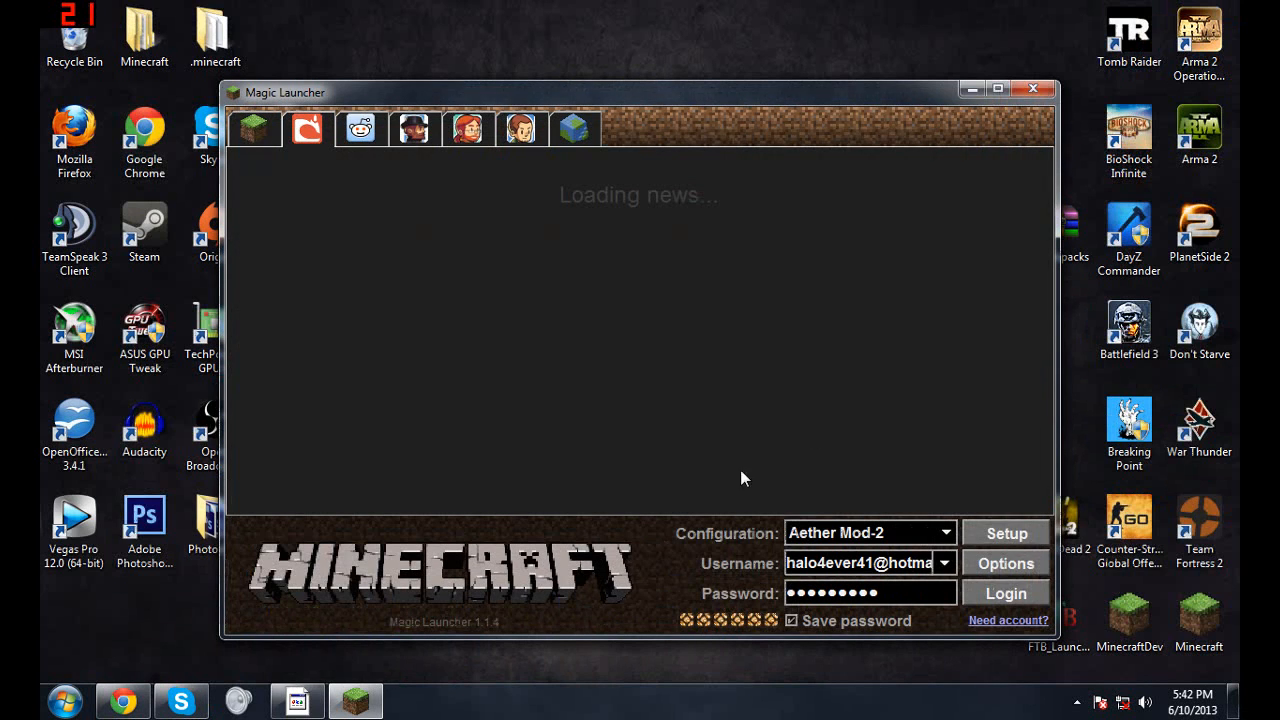
click(1005, 593)
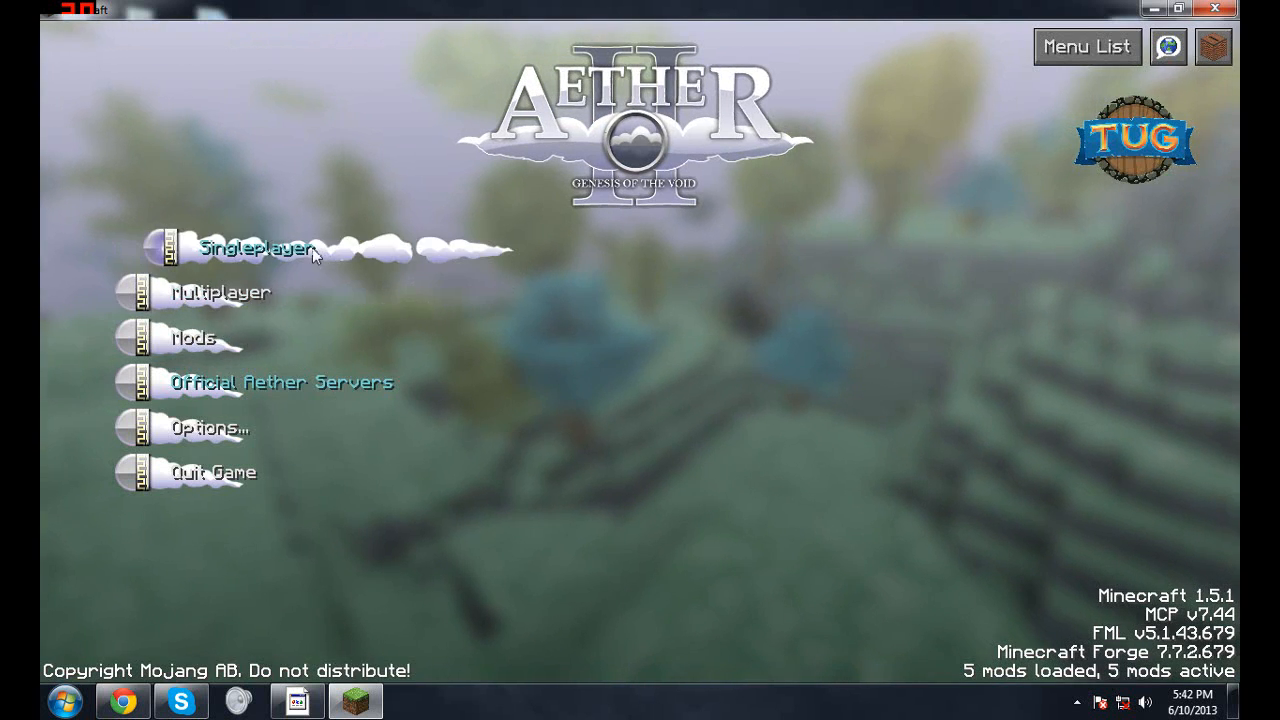
Create a new singleplayer survival world named 'Aether 2 mod'.
click(258, 248)
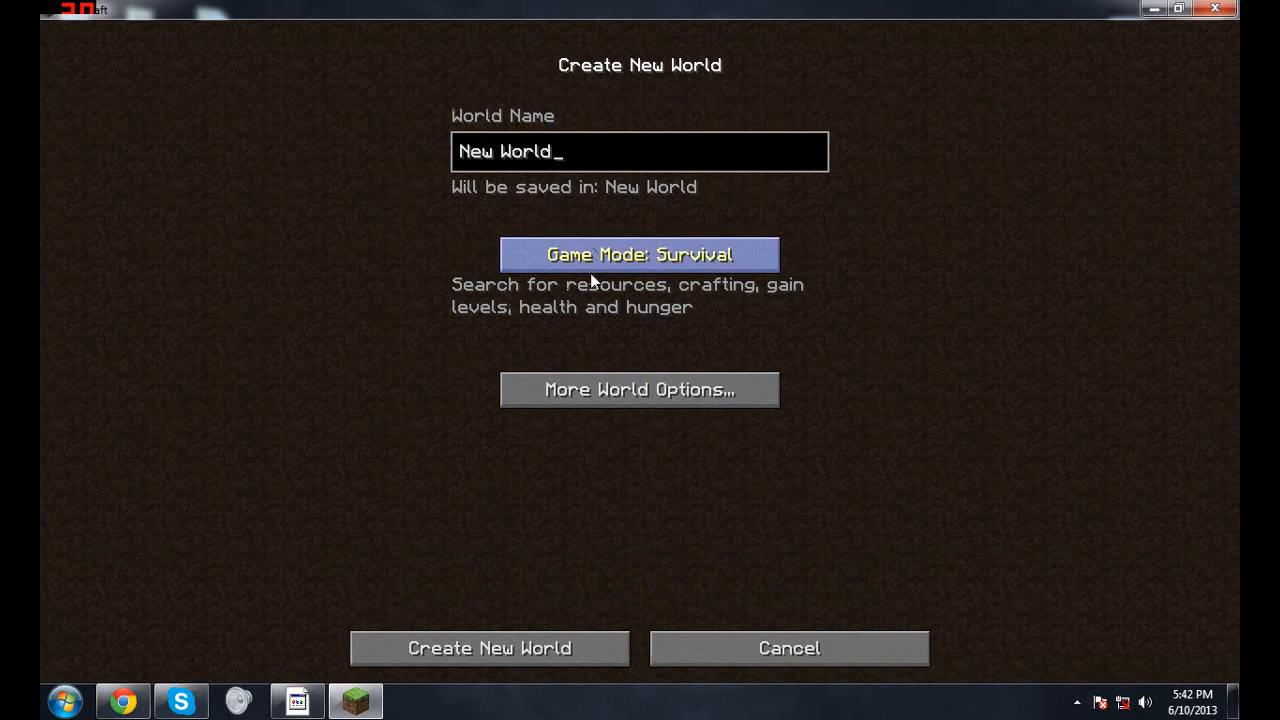
key(backspace)
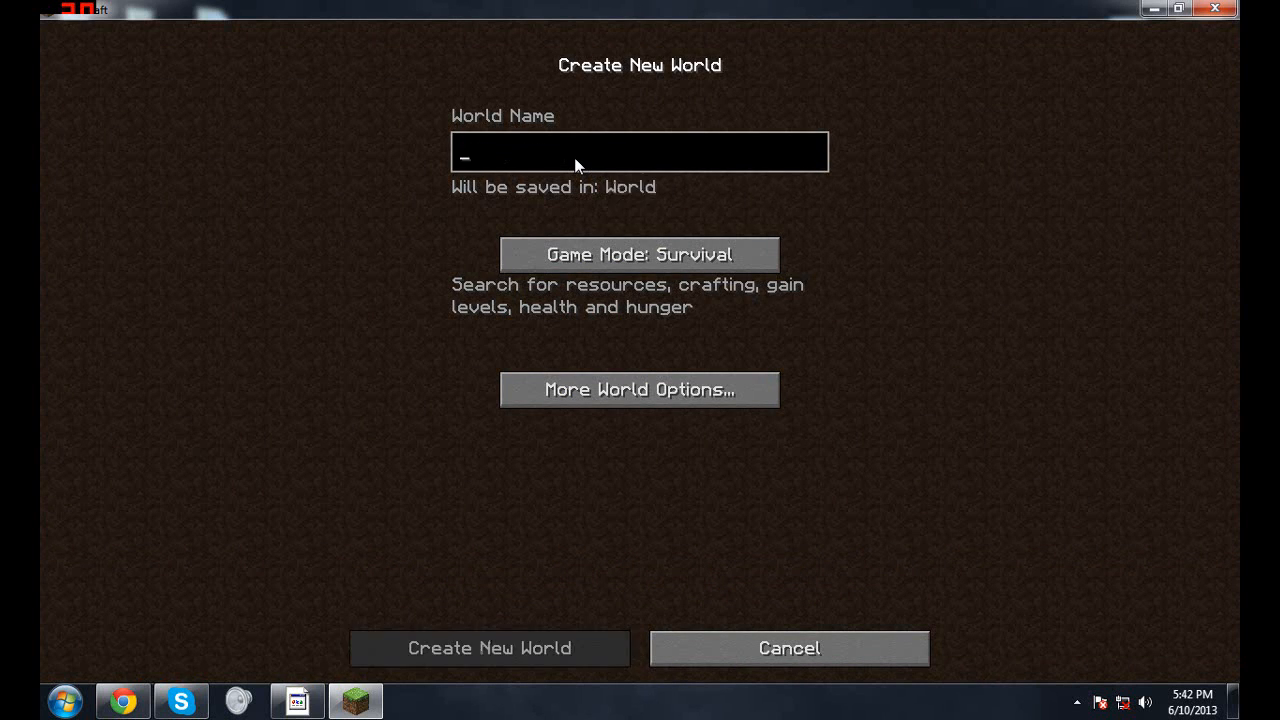
text(Aether 2)
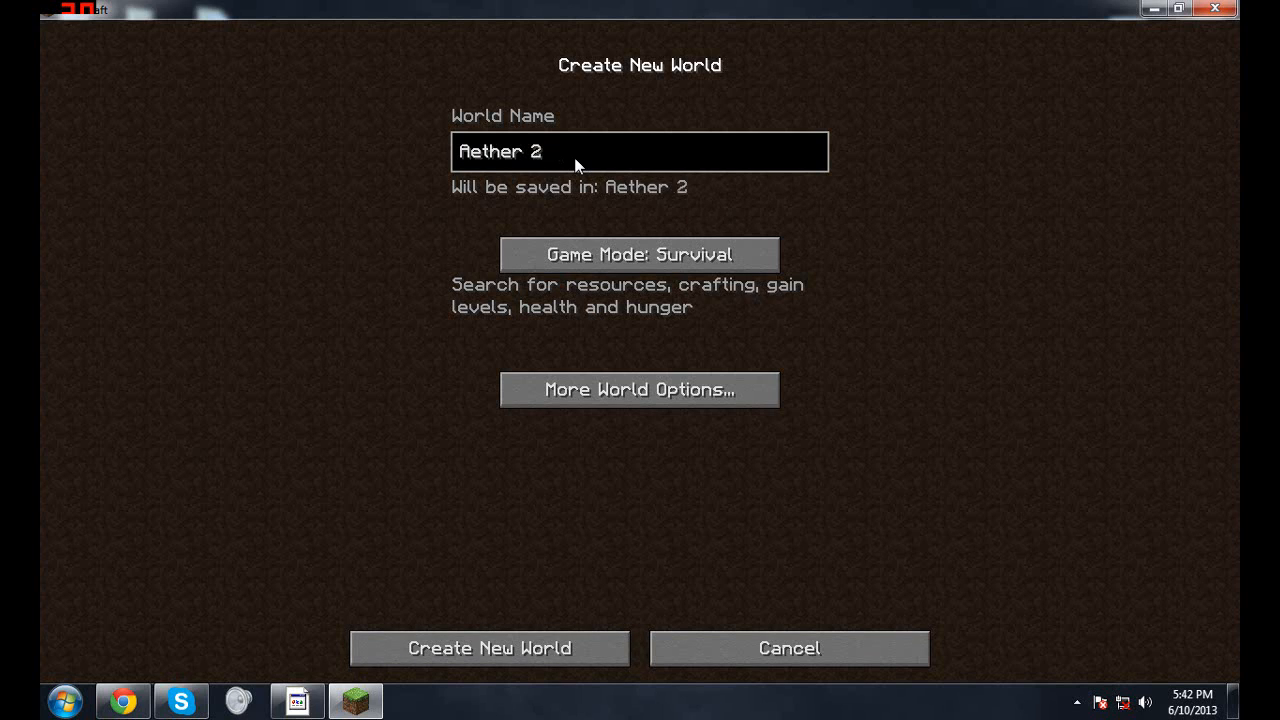
text(mod)
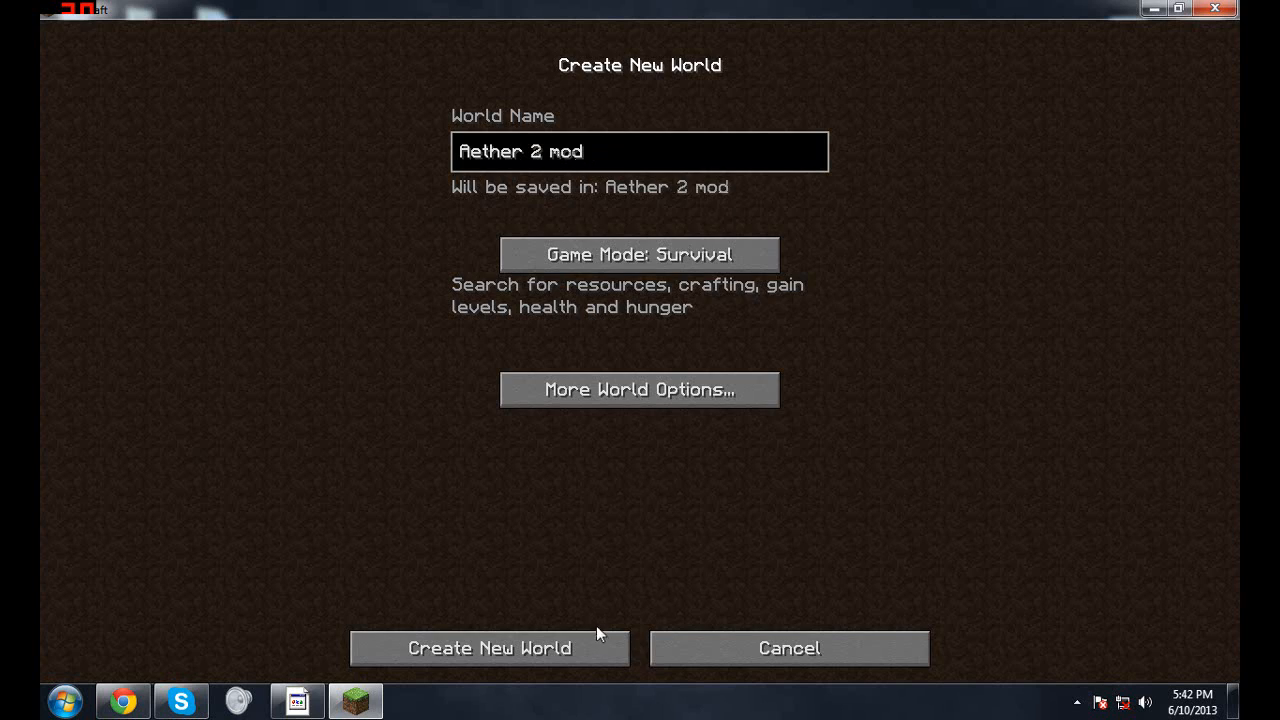
click(489, 648)
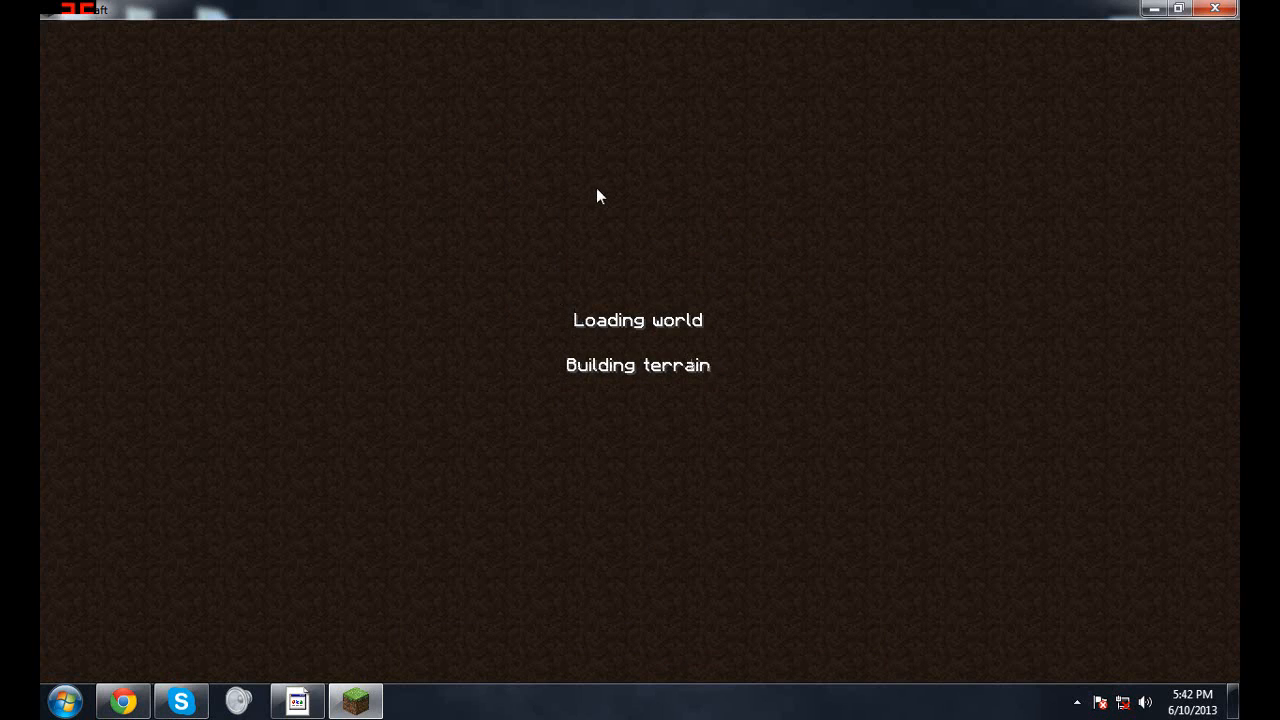
mouse_move(810, 189)
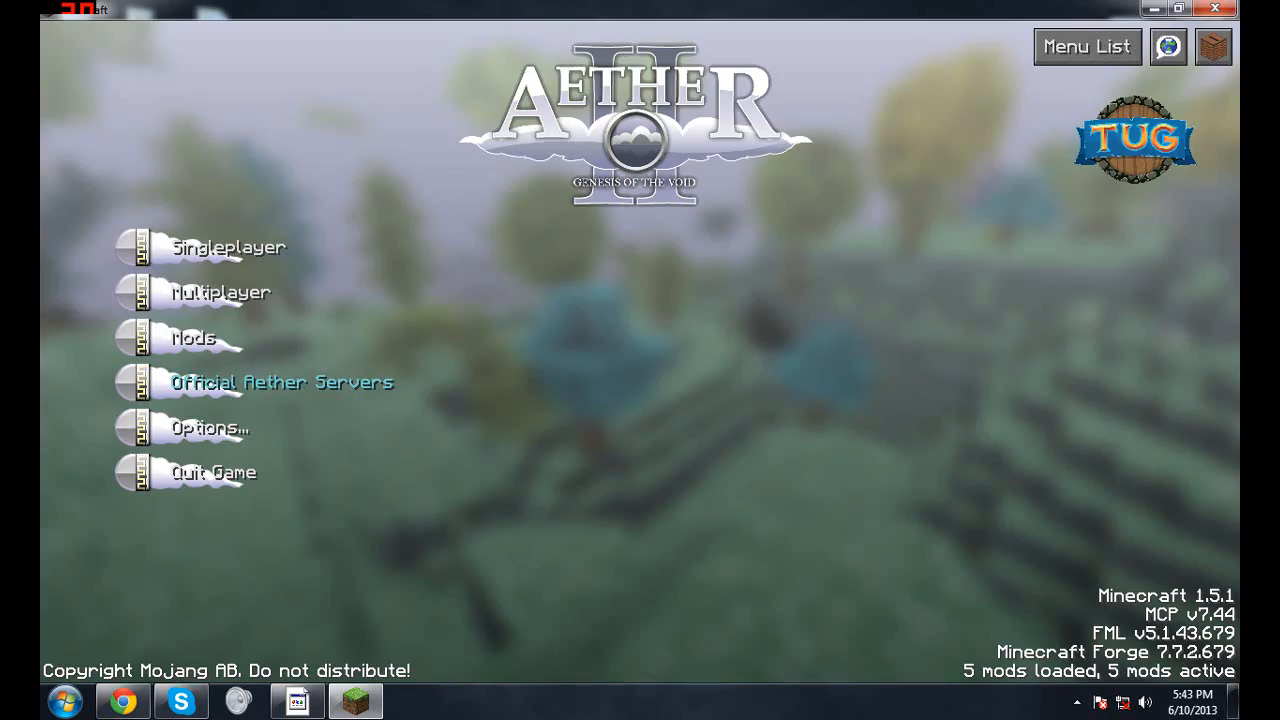
Open the world to LAN with cheats allowed and run /gamemode creative.
click(229, 247)
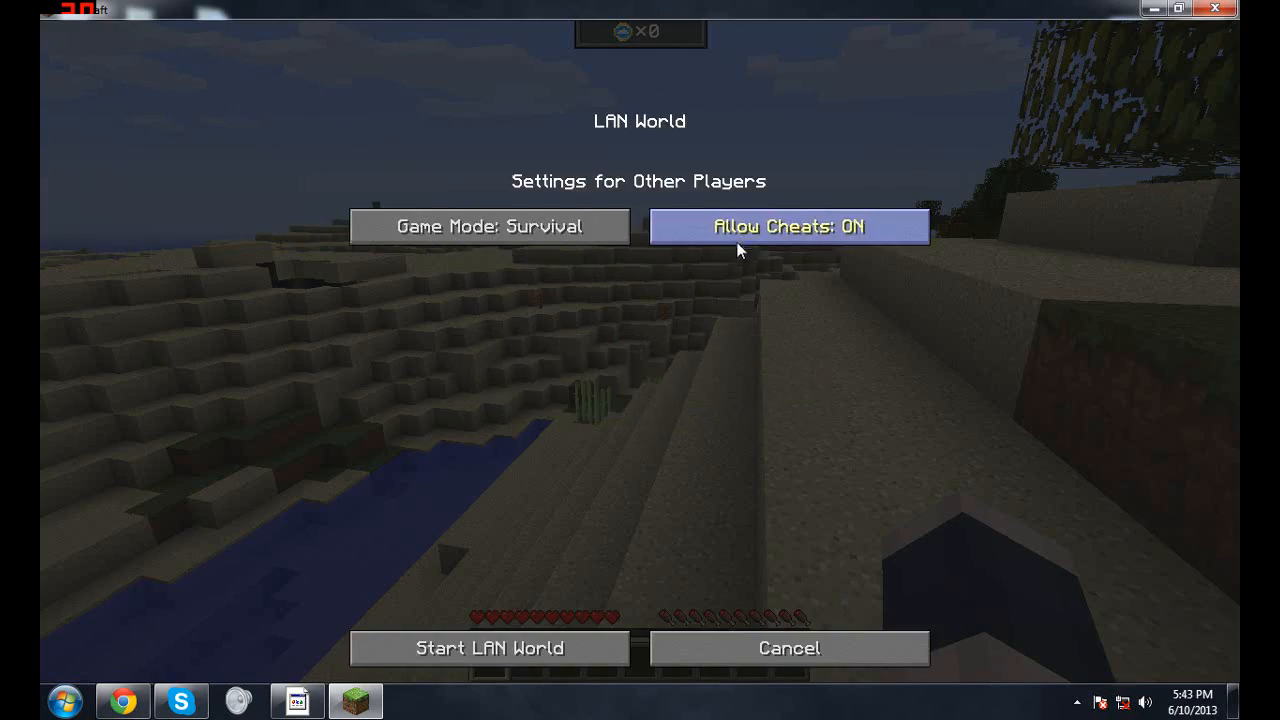
click(489, 648)
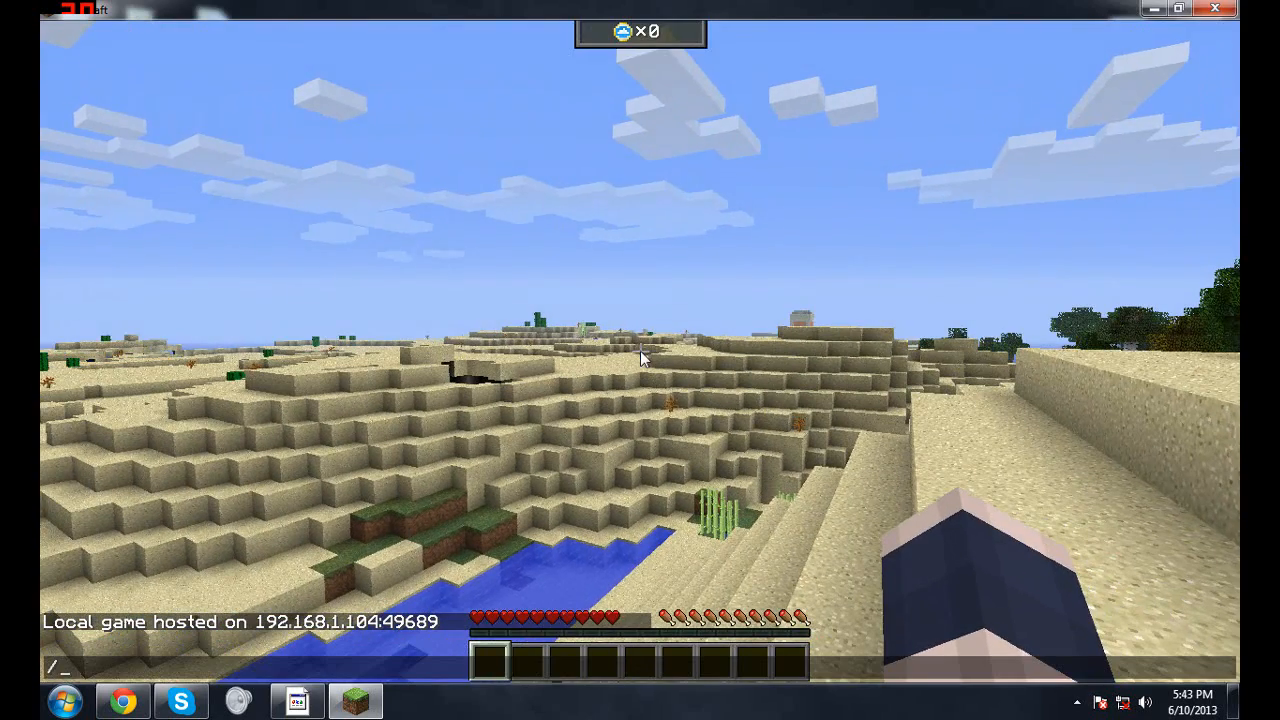
text(gamemo)
text(glow)
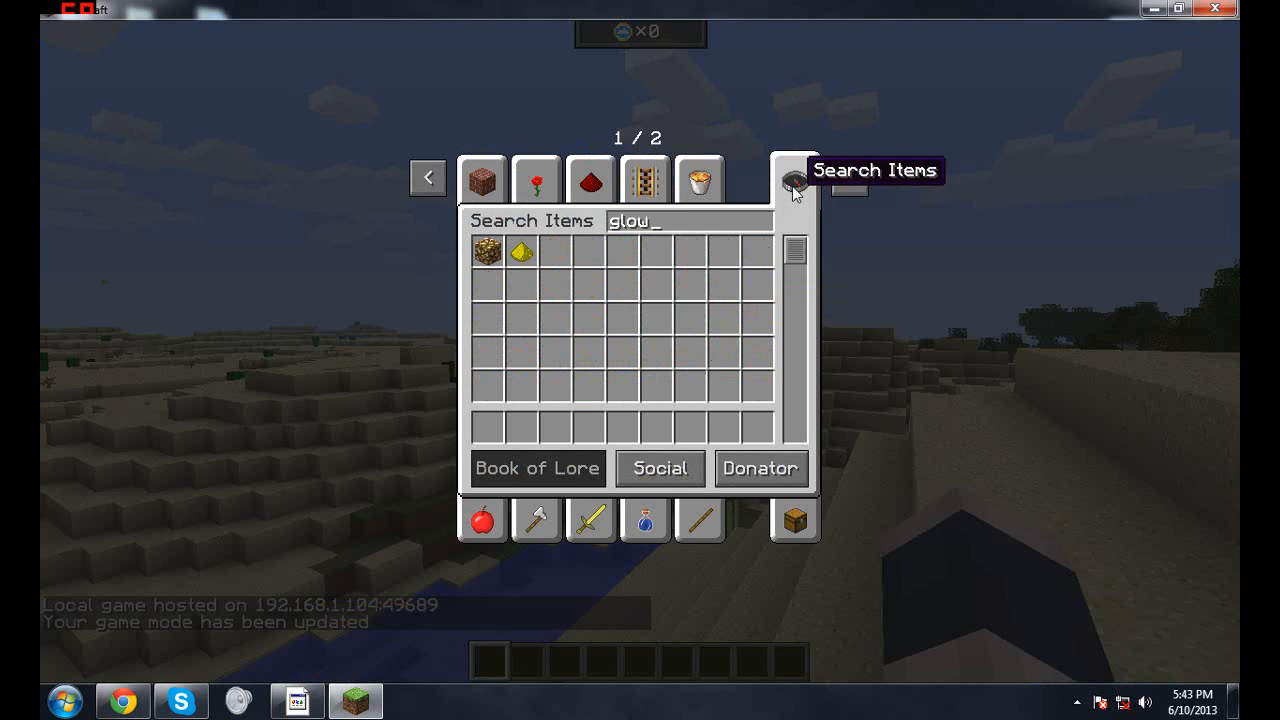
text(st)
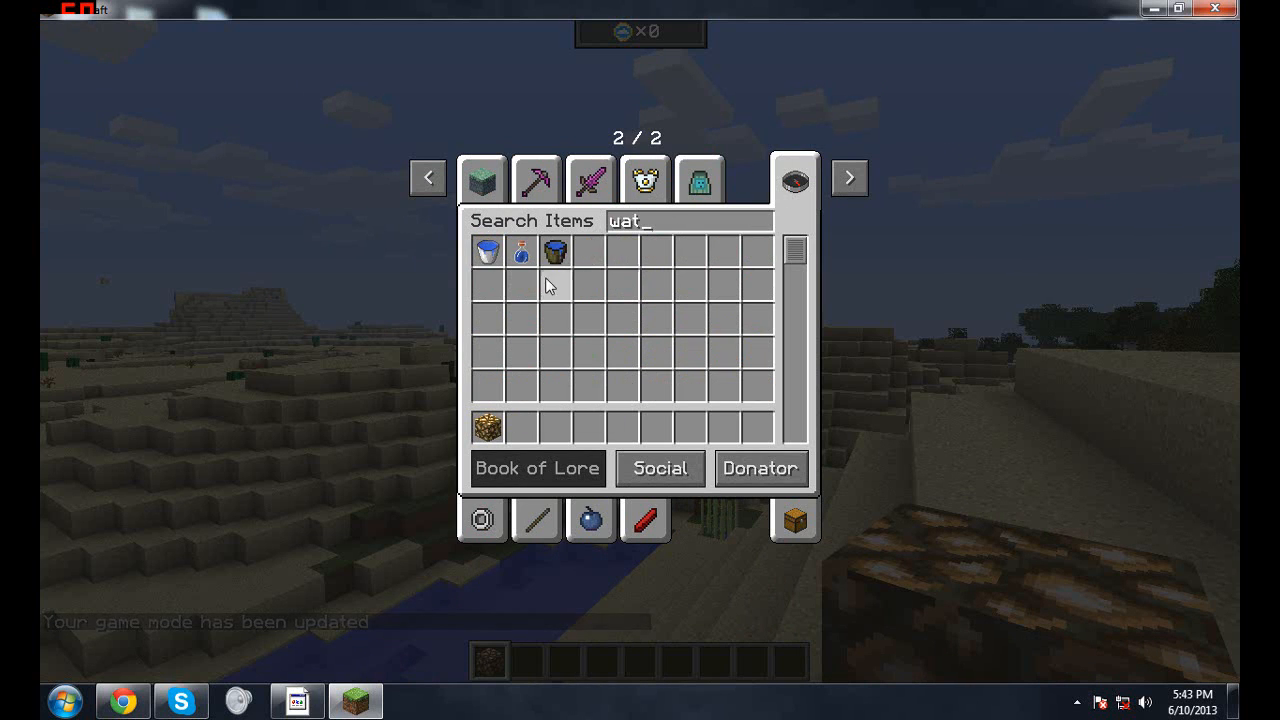
Take glowstone and a water bucket from the creative inventory into the hotbar.
click(487, 251)
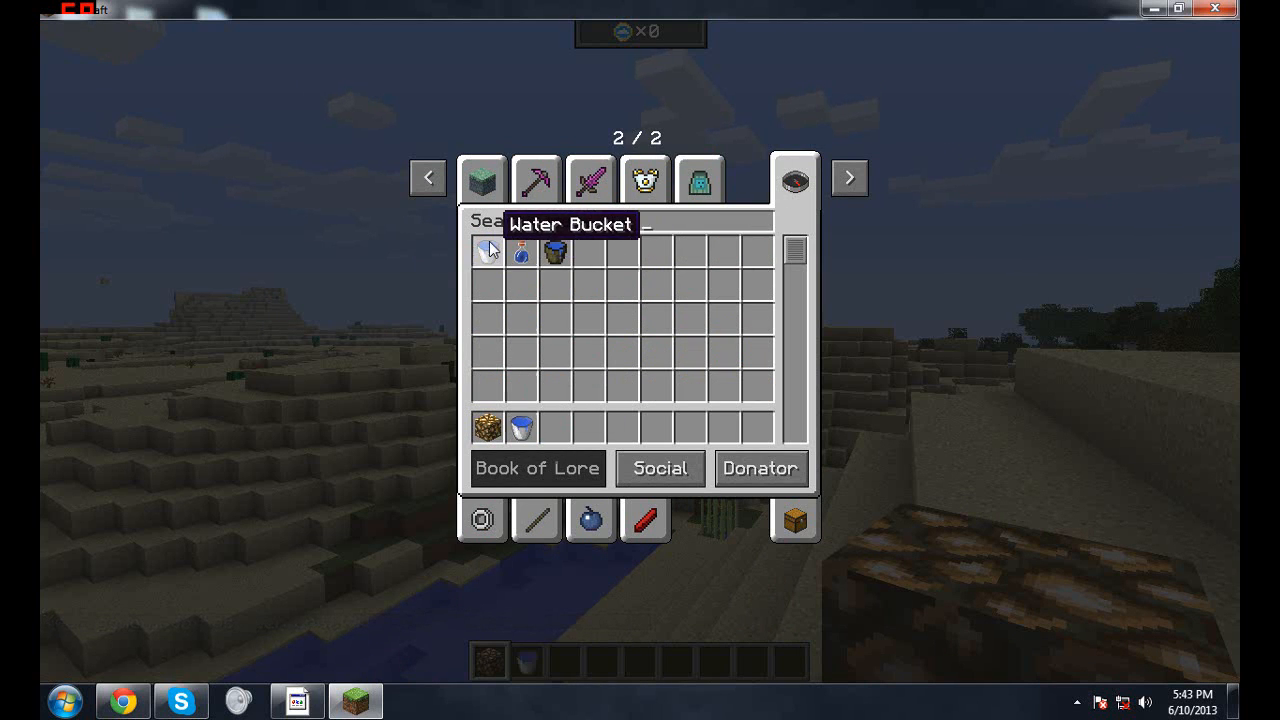
key(Escape)
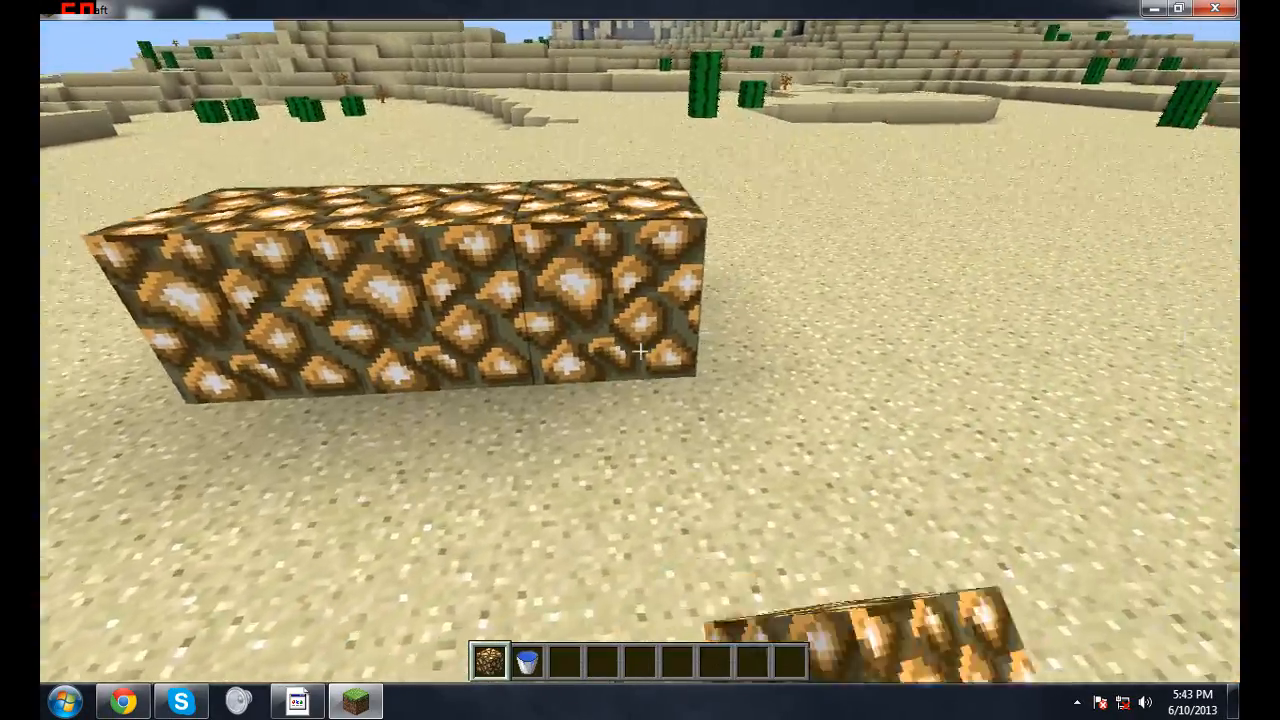
mouse_move(640, 351)
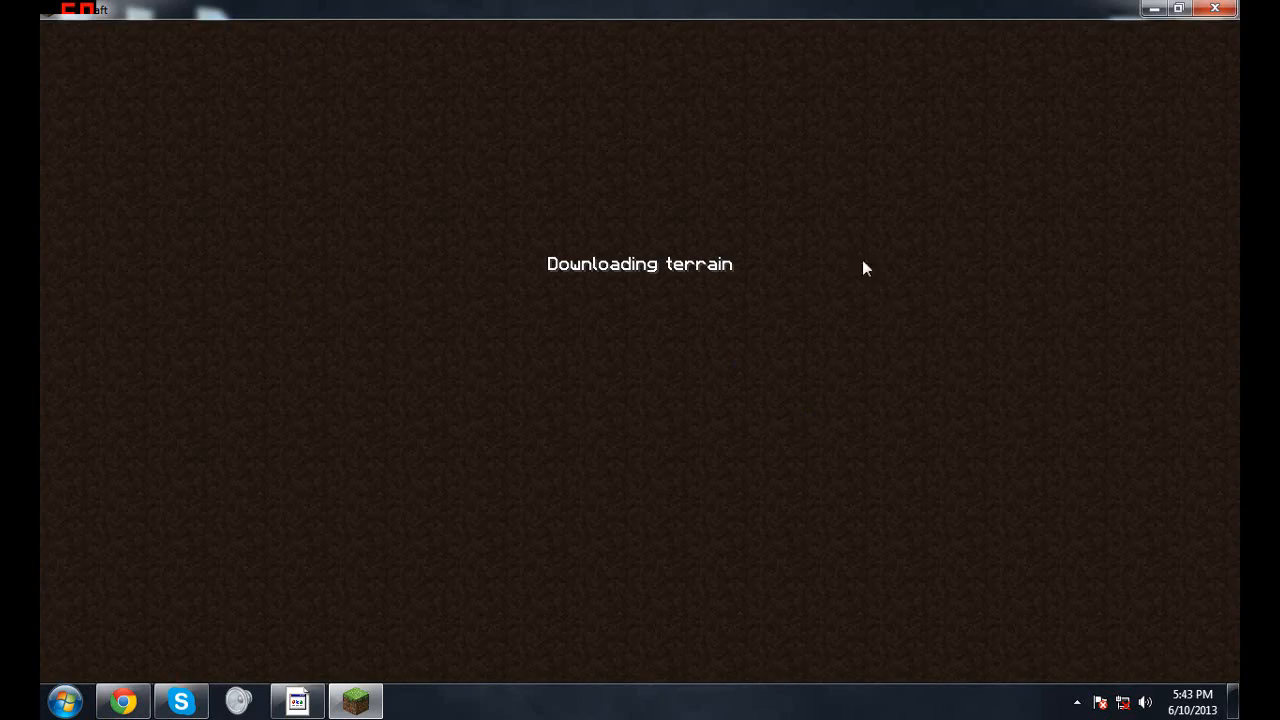
mouse_move(179, 307)
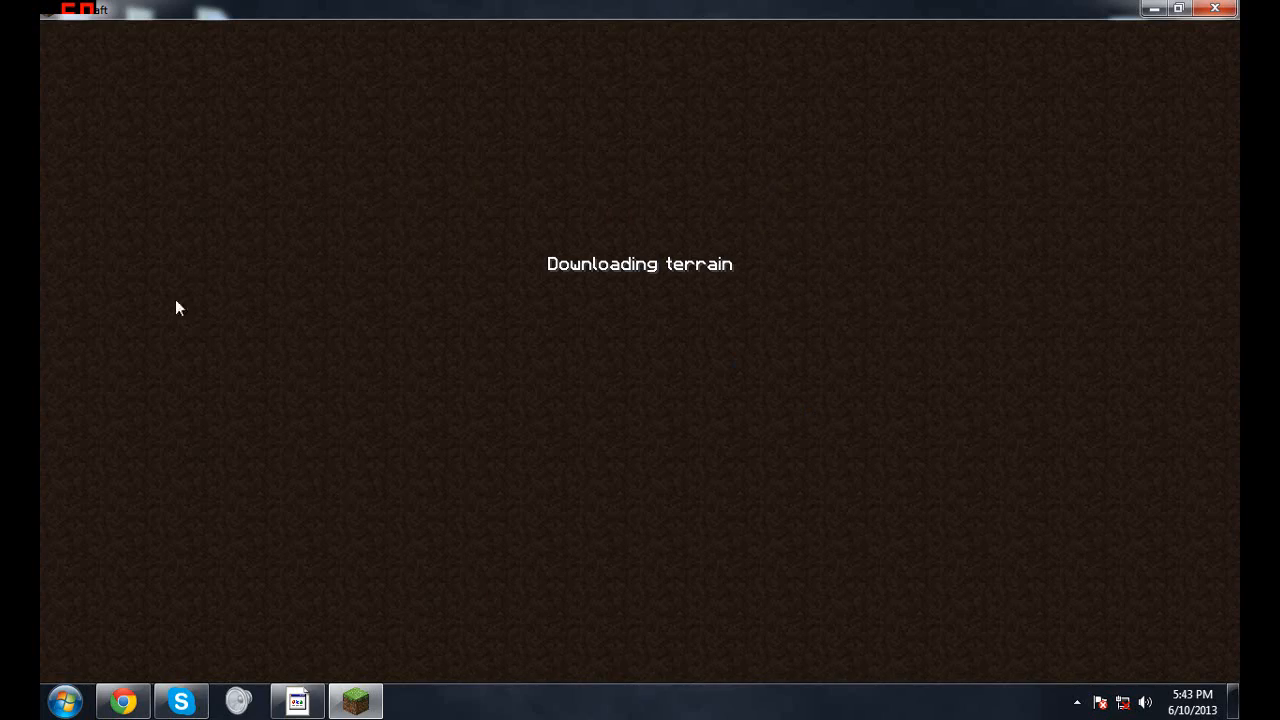